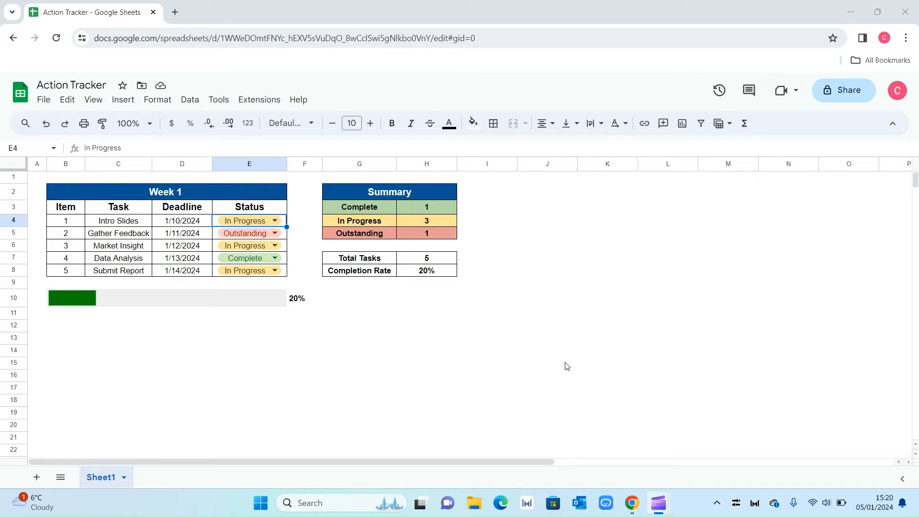
{"action": "mouse_move", "coordinate": [540, 358]}
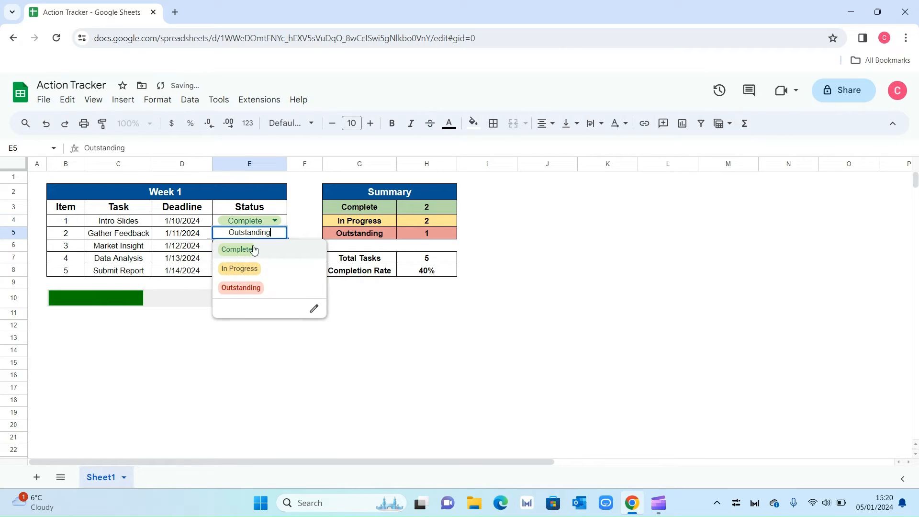
- Set Gather Feedback's status to Complete and dismiss the open Deadline date picker
{"action": "left_click", "coordinate": [238, 249]}
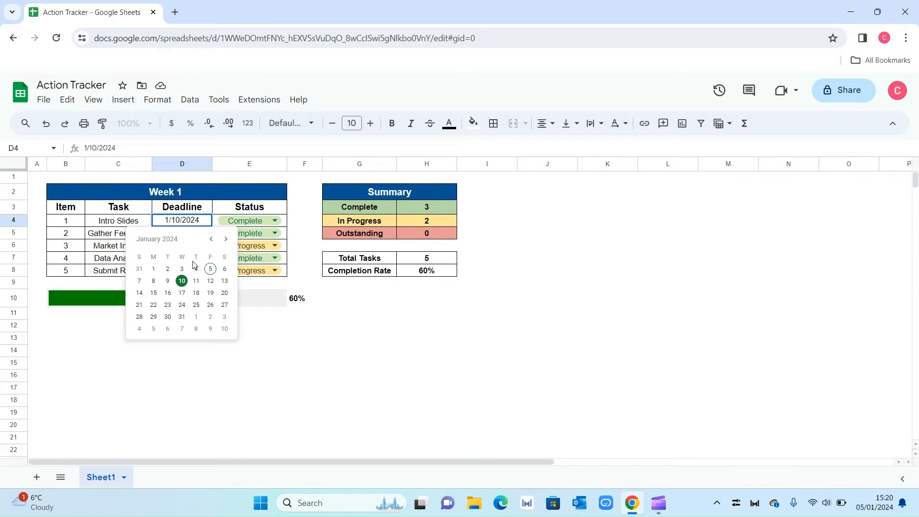
{"action": "left_click", "coordinate": [358, 337]}
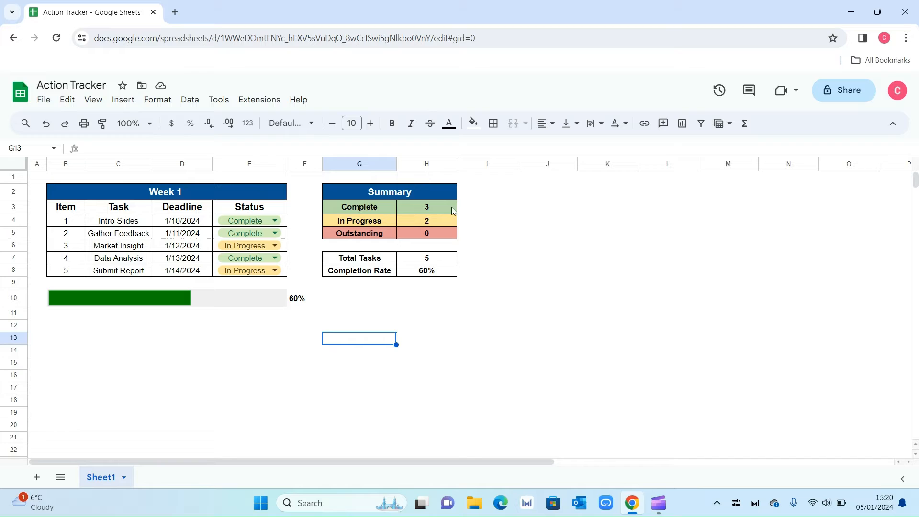
{"action": "mouse_move", "coordinate": [416, 288]}
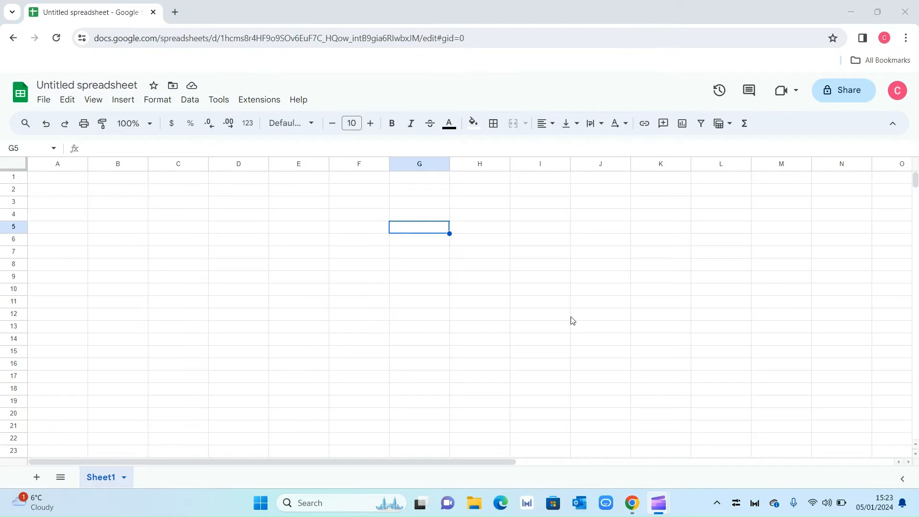
{"action": "mouse_move", "coordinate": [566, 313]}
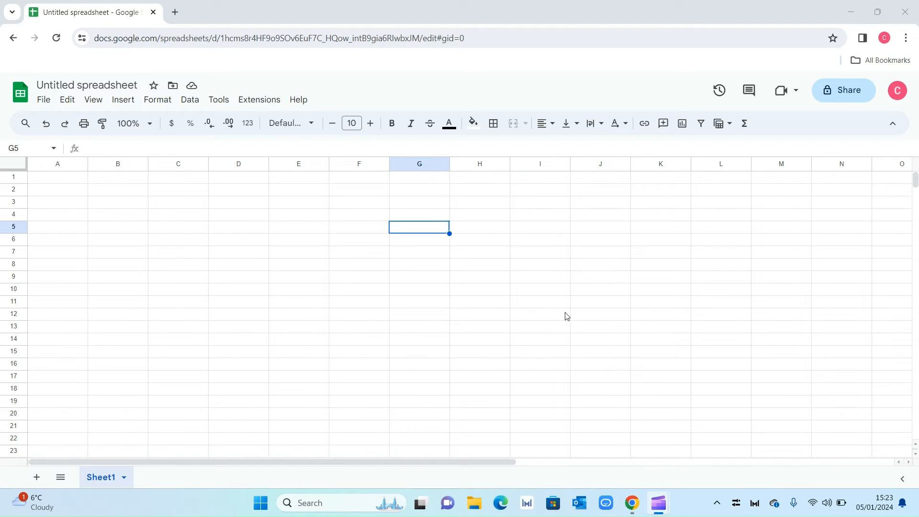
{"action": "mouse_move", "coordinate": [560, 308]}
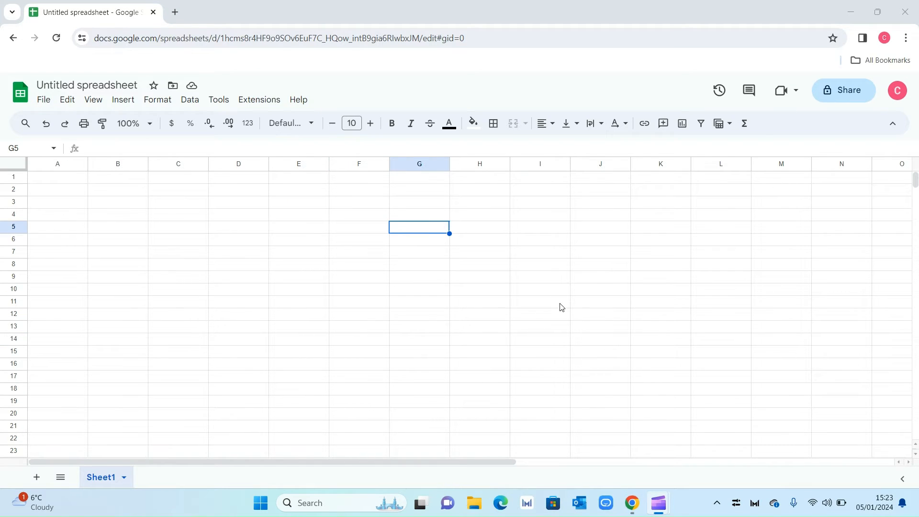
{"action": "mouse_move", "coordinate": [31, 167]}
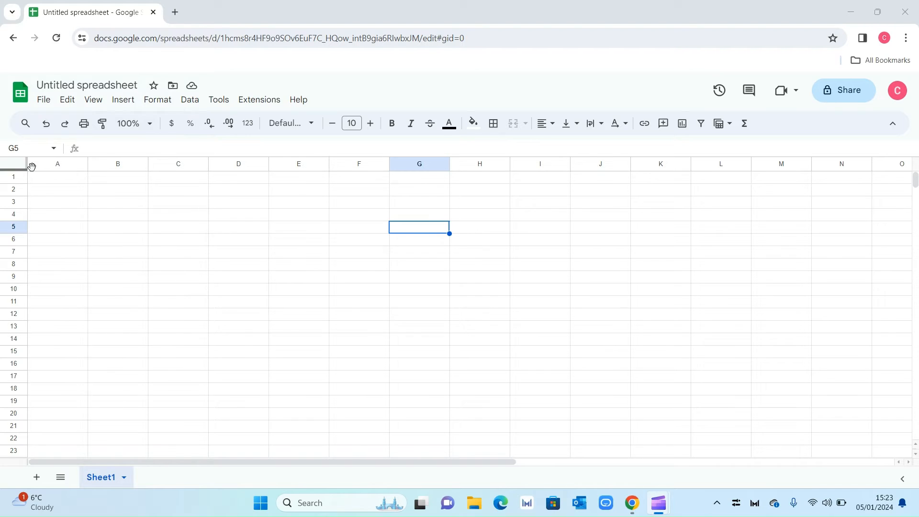
- Select every cell and apply white All borders to hide the gridlines
{"action": "left_click", "coordinate": [14, 163]}
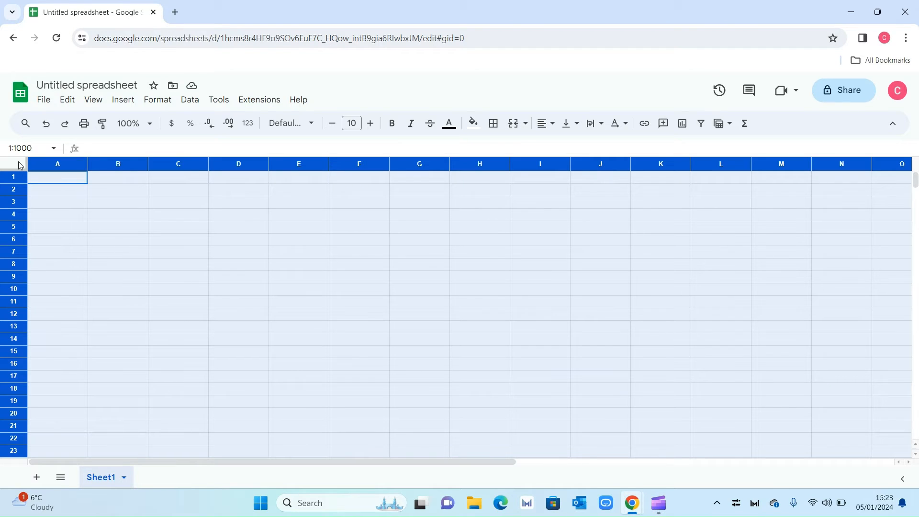
{"action": "mouse_move", "coordinate": [493, 124]}
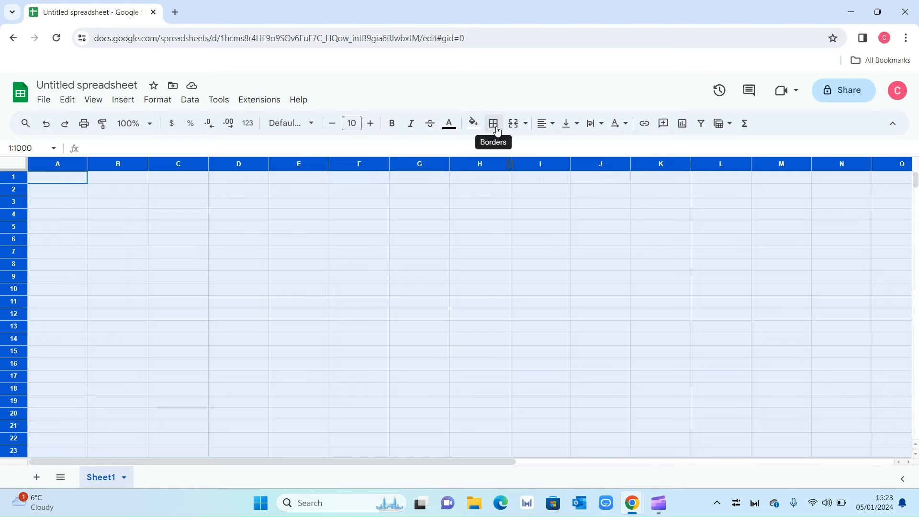
{"action": "left_click", "coordinate": [493, 123]}
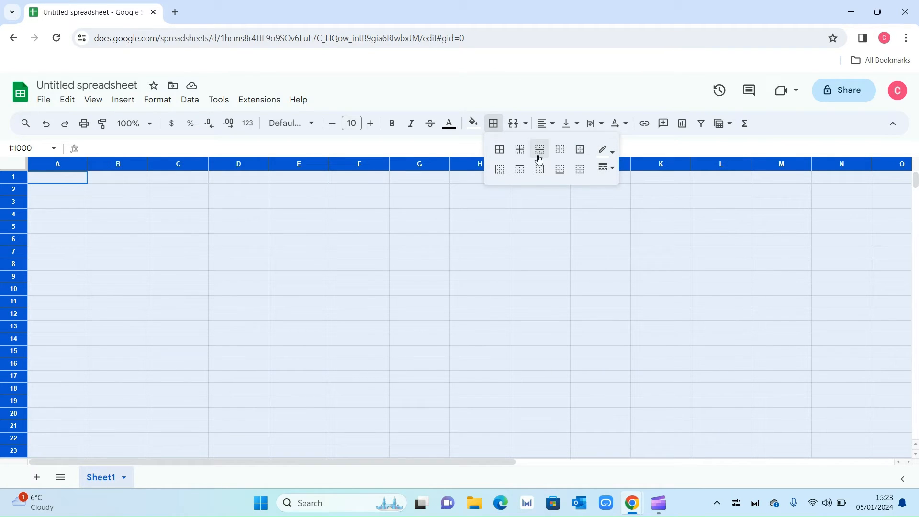
{"action": "left_click", "coordinate": [499, 149]}
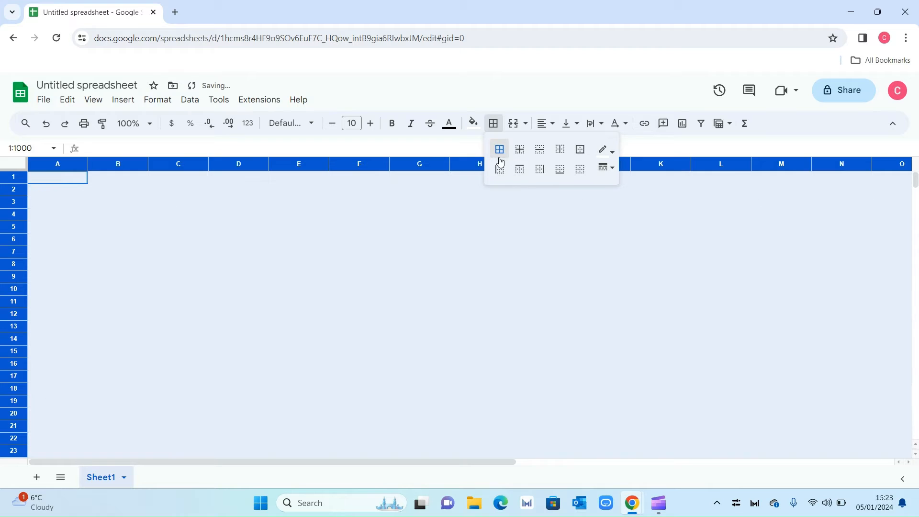
{"action": "left_click", "coordinate": [480, 214]}
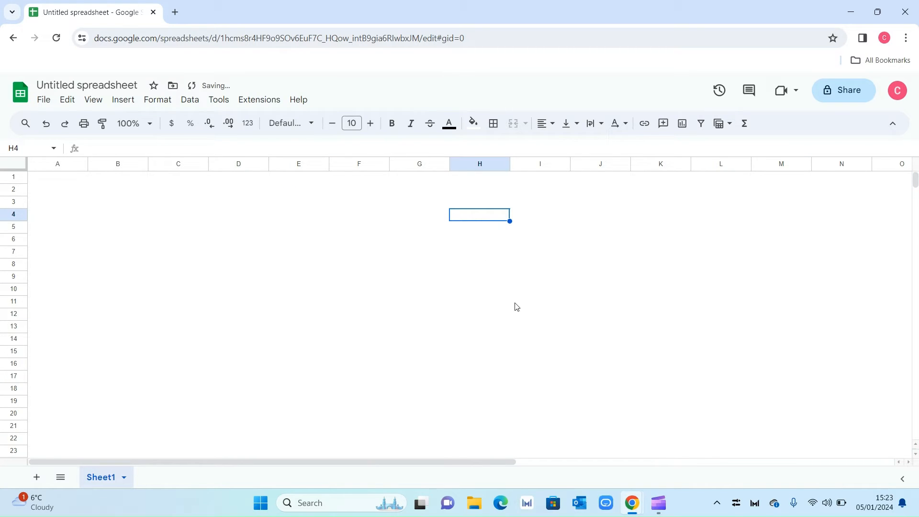
{"action": "left_click", "coordinate": [117, 201]}
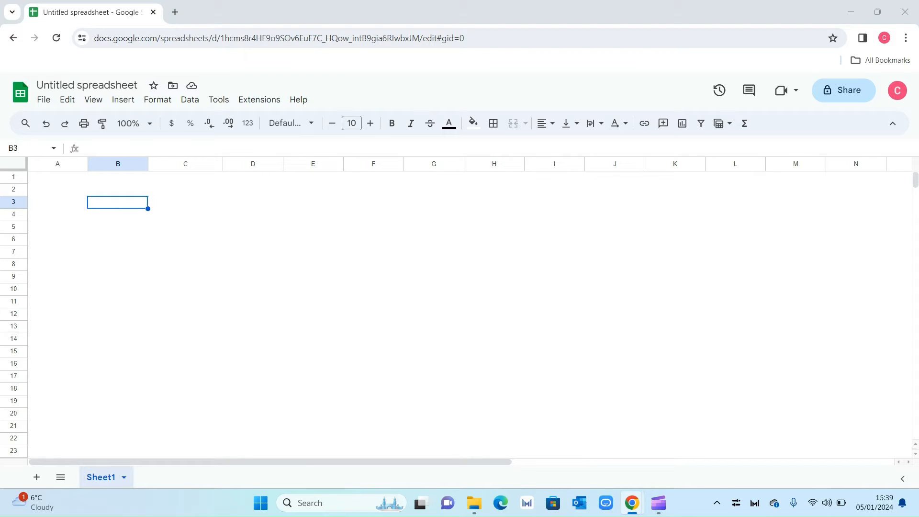
{"action": "mouse_move", "coordinate": [106, 231]}
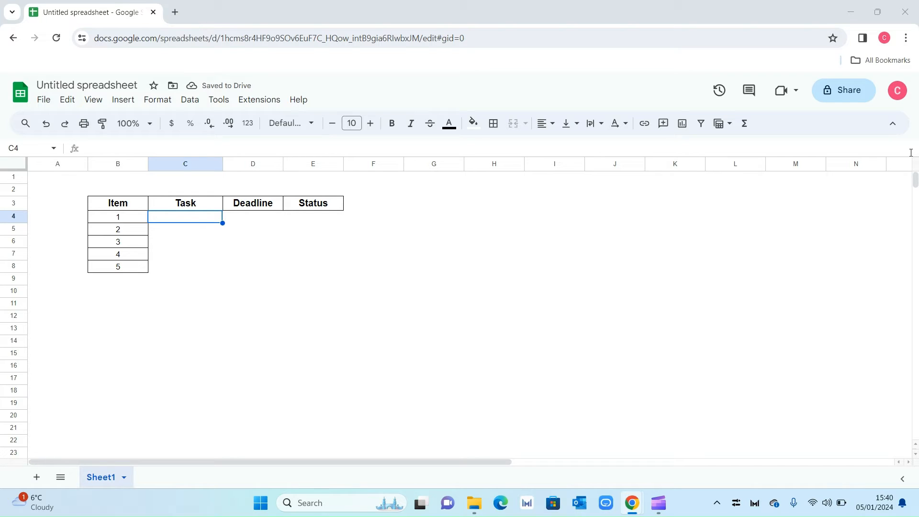
- Paste the five task names into C4:C8 under the Task header
{"action": "key", "text": "ctrl+v"}
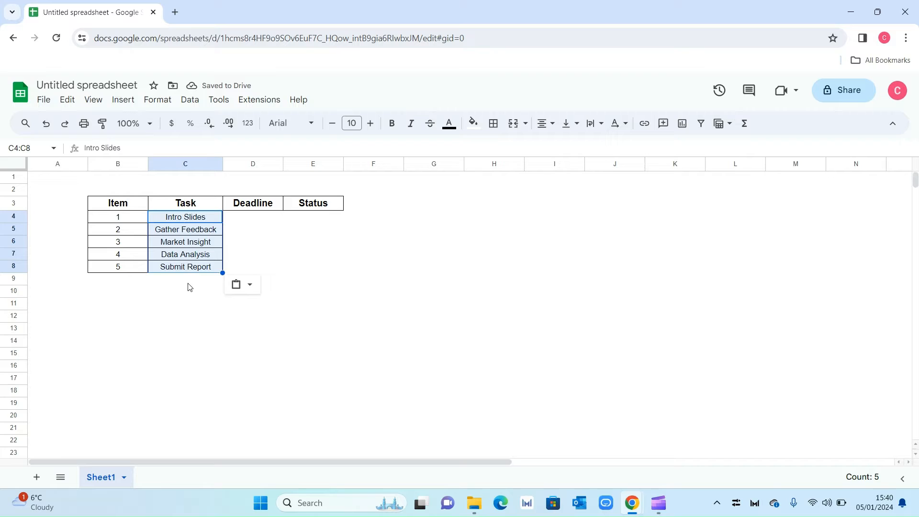
{"action": "left_click", "coordinate": [253, 217]}
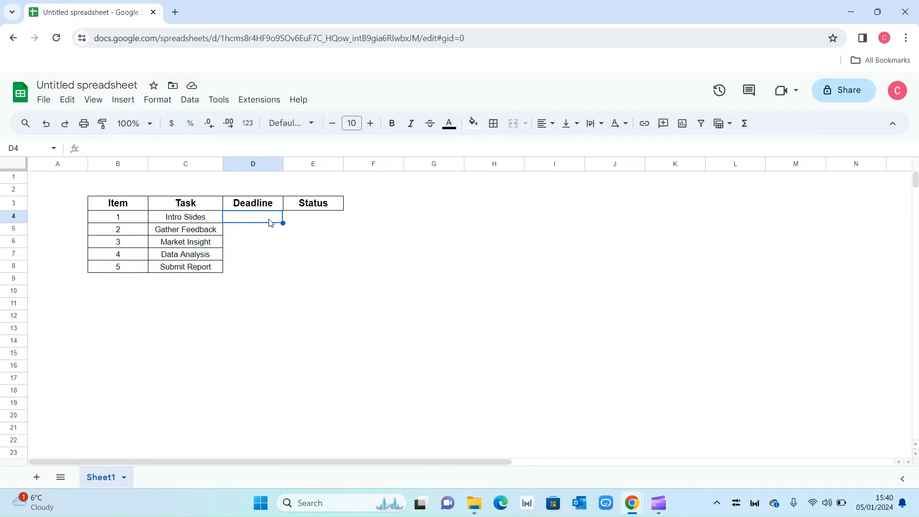
{"action": "mouse_move", "coordinate": [269, 220]}
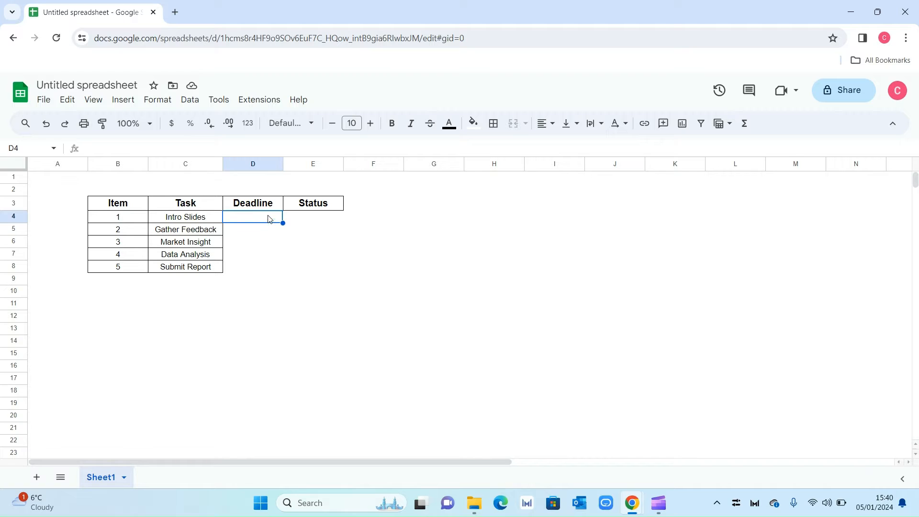
- Add an 'Is valid date' data validation rule to cell D4
{"action": "left_click", "coordinate": [188, 99]}
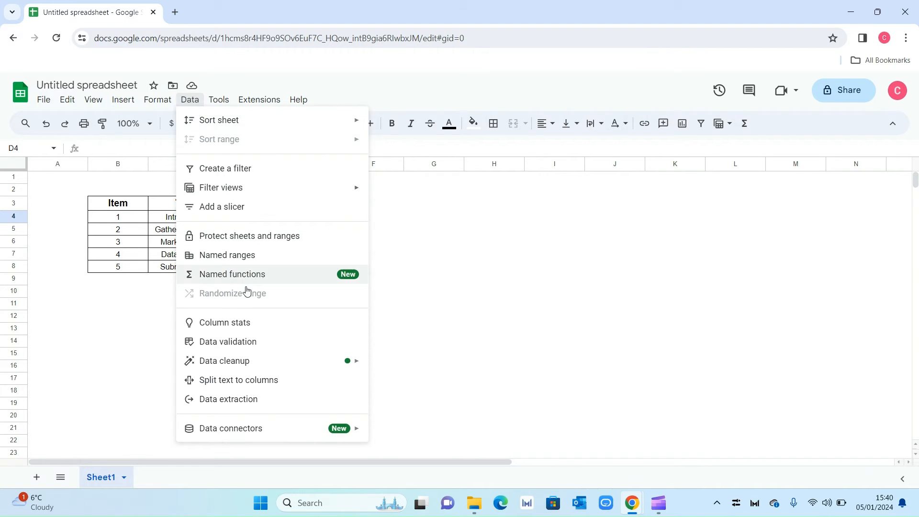
{"action": "left_click", "coordinate": [227, 341]}
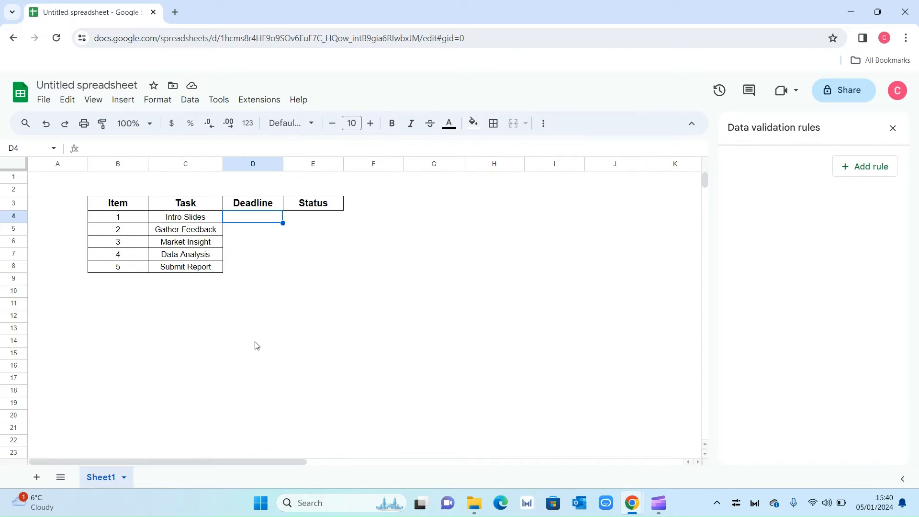
{"action": "left_click", "coordinate": [864, 166]}
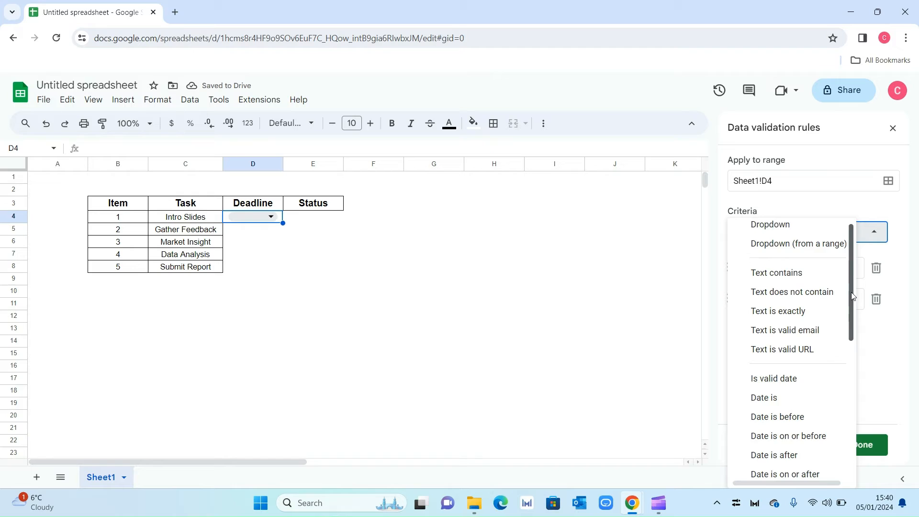
{"action": "scroll", "scroll_direction": "down", "scroll_amount": 3}
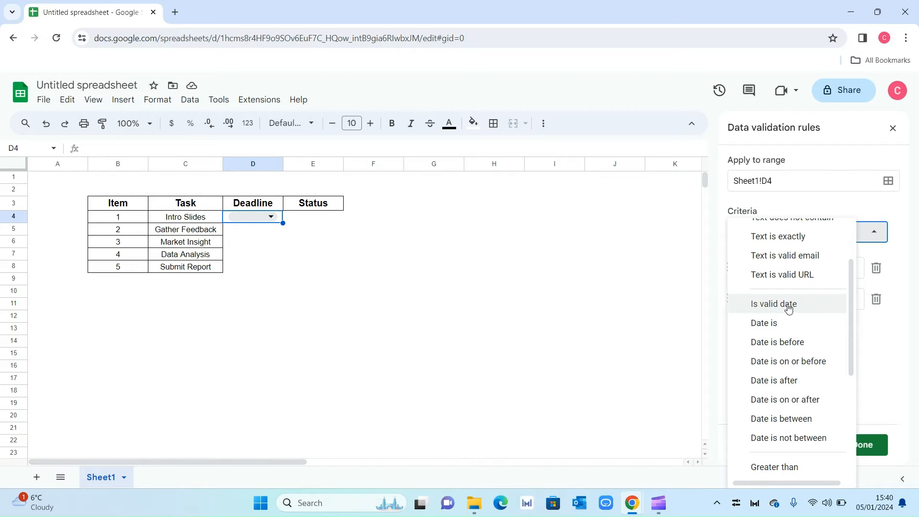
{"action": "left_click", "coordinate": [775, 303]}
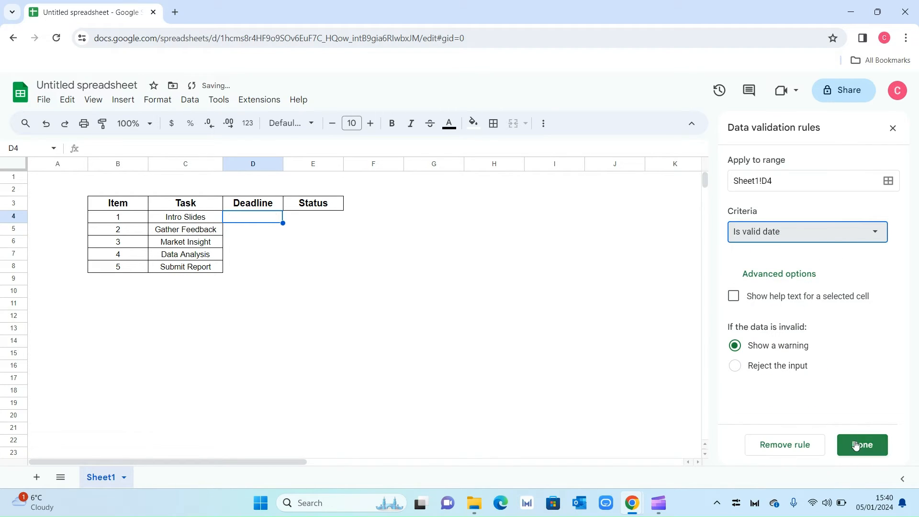
{"action": "left_click", "coordinate": [862, 445]}
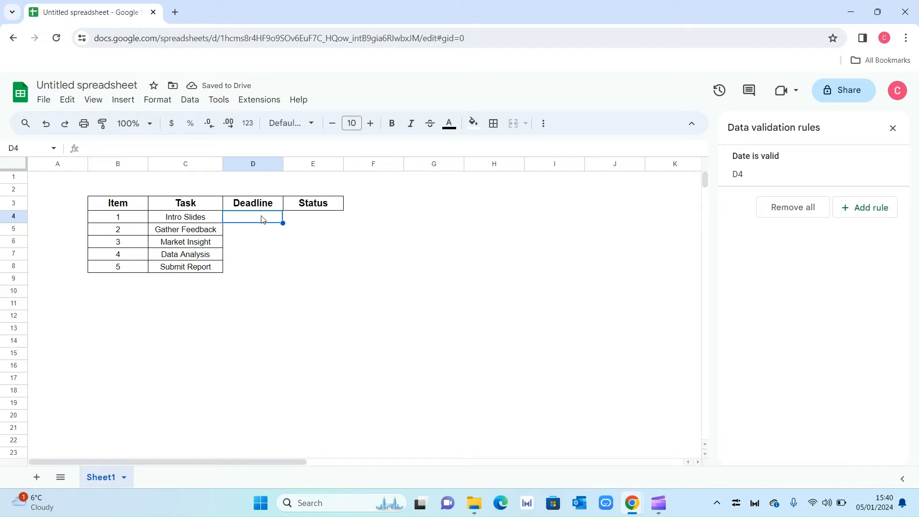
- Enter January 5 in D4, fill to 1/9/2024, then border and centre D4:D8
{"action": "left_click", "coordinate": [253, 217]}
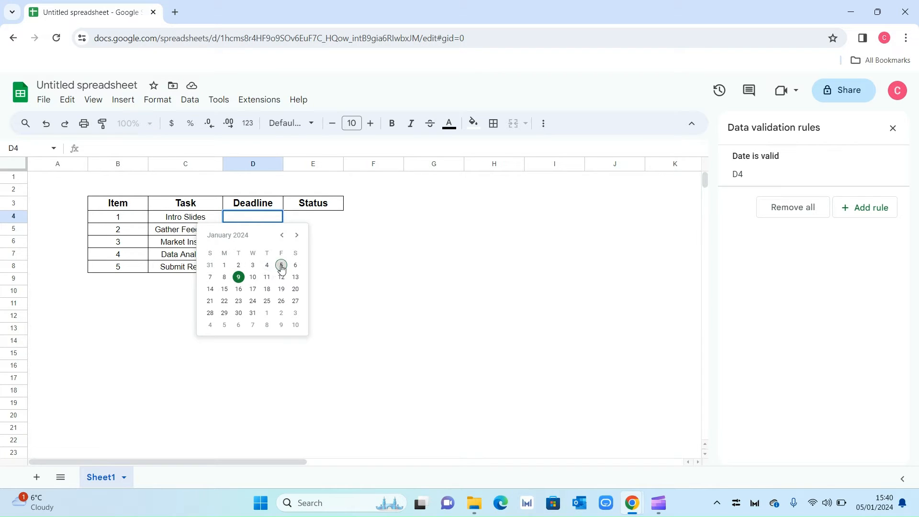
{"action": "left_click", "coordinate": [281, 265]}
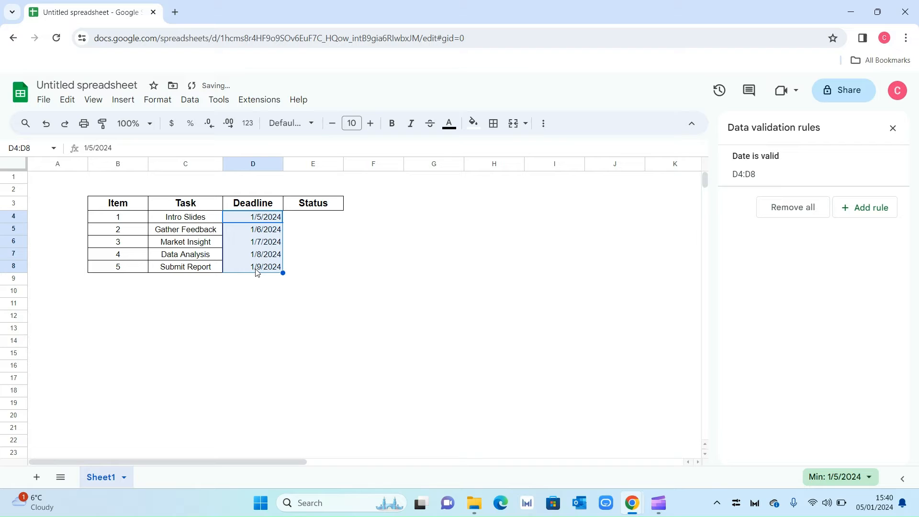
{"action": "left_click", "coordinate": [252, 303]}
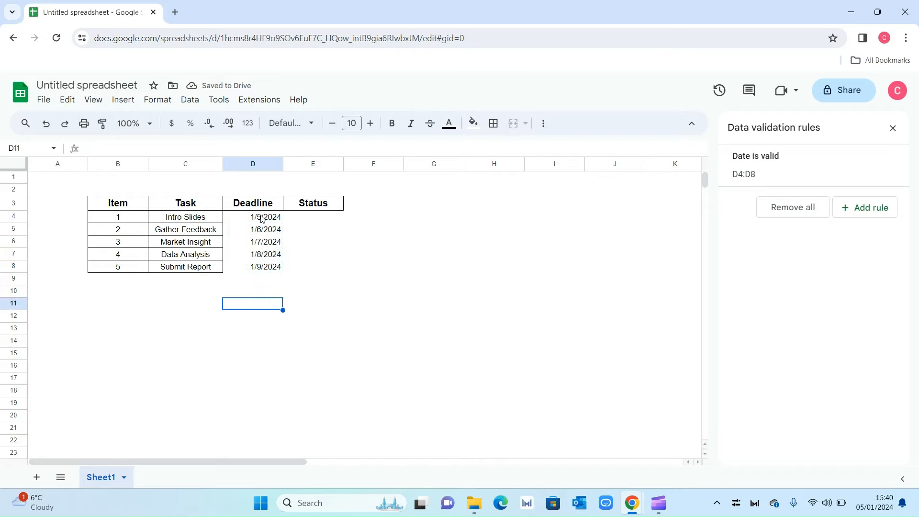
{"action": "left_click", "coordinate": [494, 123]}
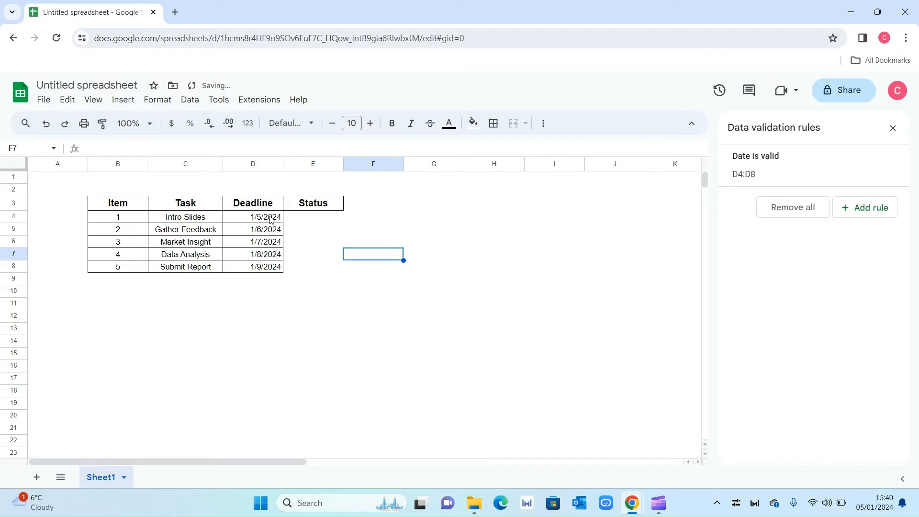
{"action": "left_click", "coordinate": [252, 217]}
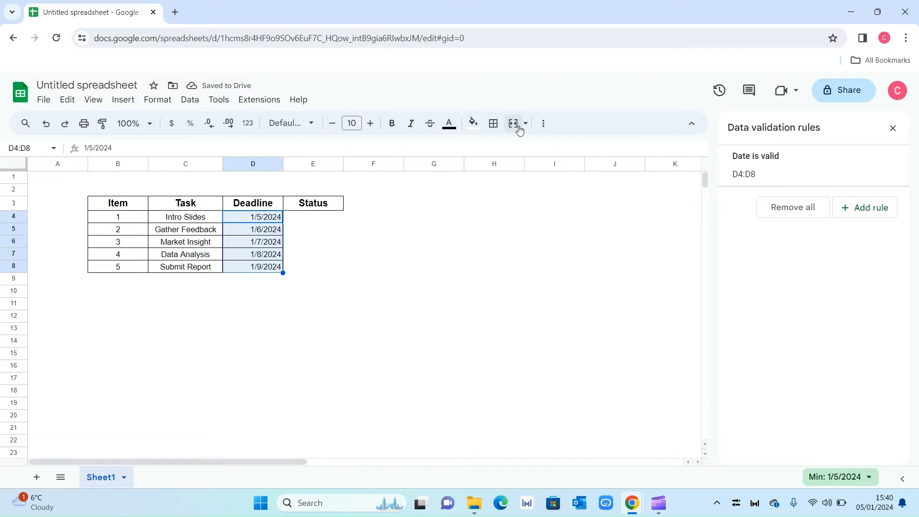
{"action": "left_click", "coordinate": [893, 128]}
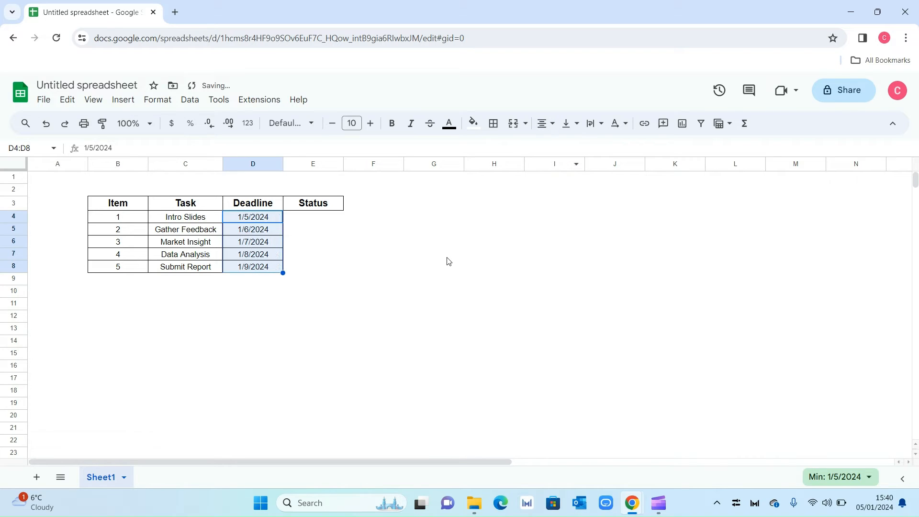
{"action": "left_click", "coordinate": [434, 267]}
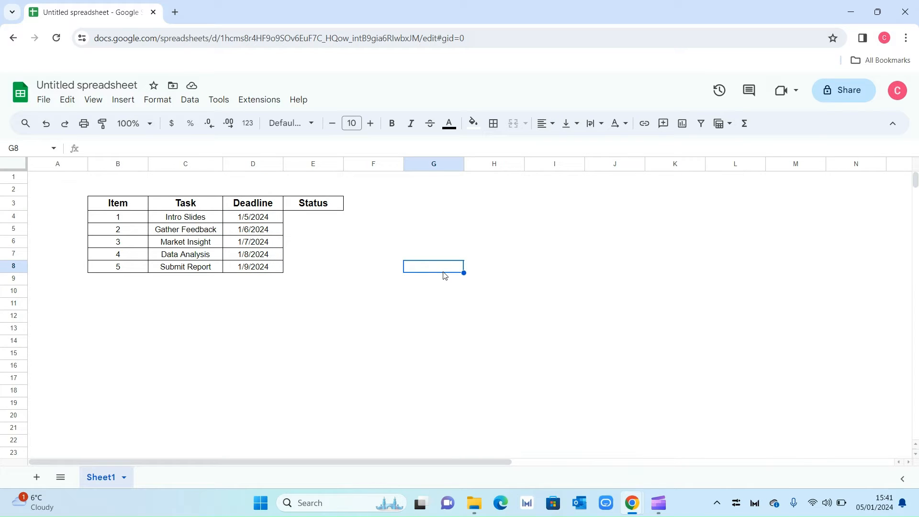
{"action": "mouse_move", "coordinate": [320, 228]}
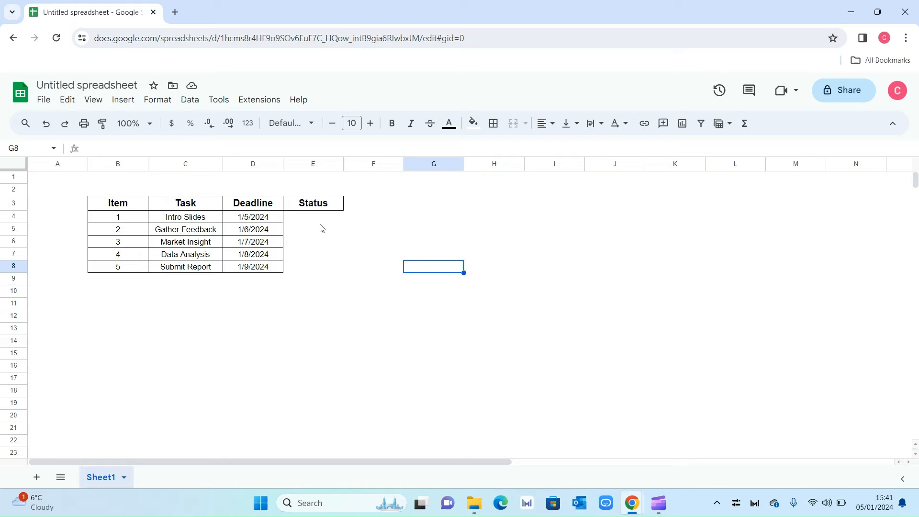
- Start a new data validation rule on Status cell E4
{"action": "left_click", "coordinate": [313, 217]}
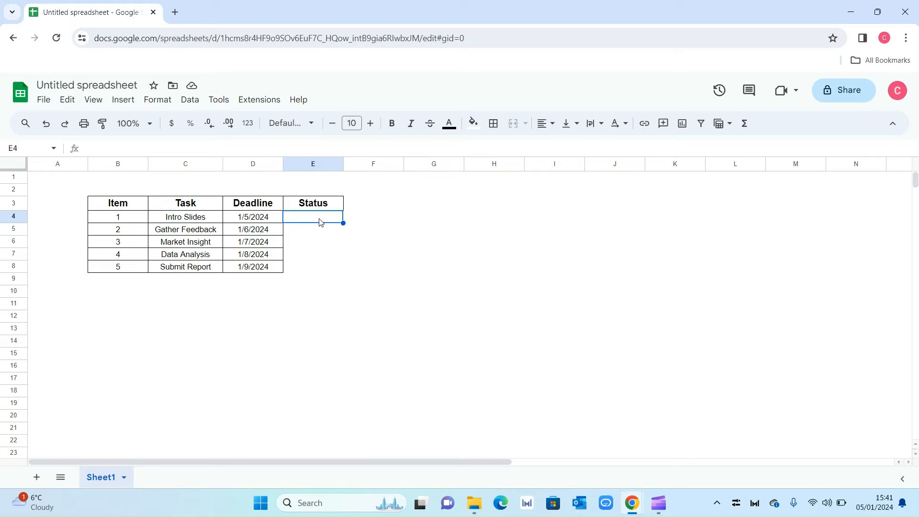
{"action": "mouse_move", "coordinate": [328, 219]}
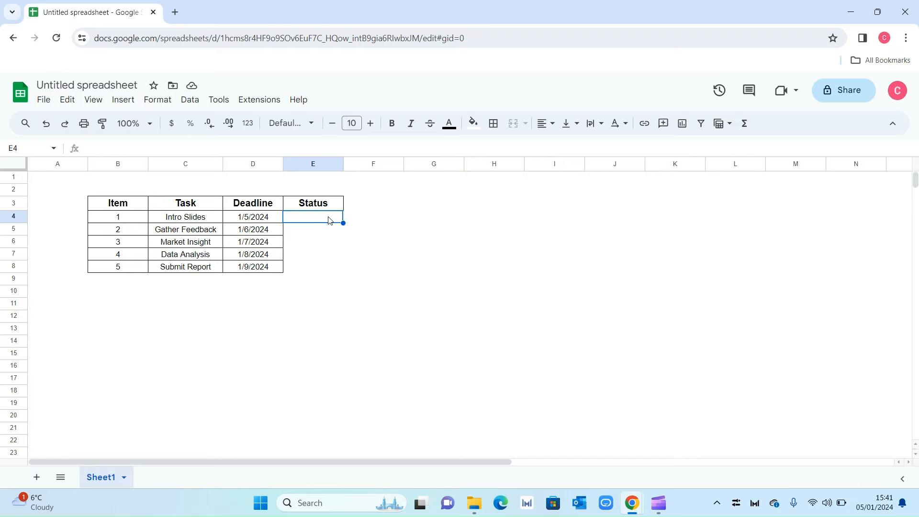
{"action": "left_click", "coordinate": [189, 100]}
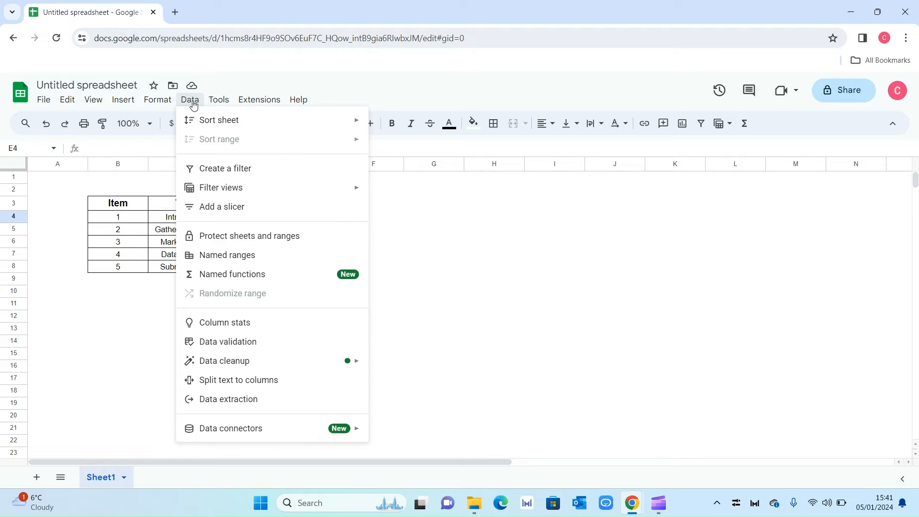
{"action": "left_click", "coordinate": [227, 342]}
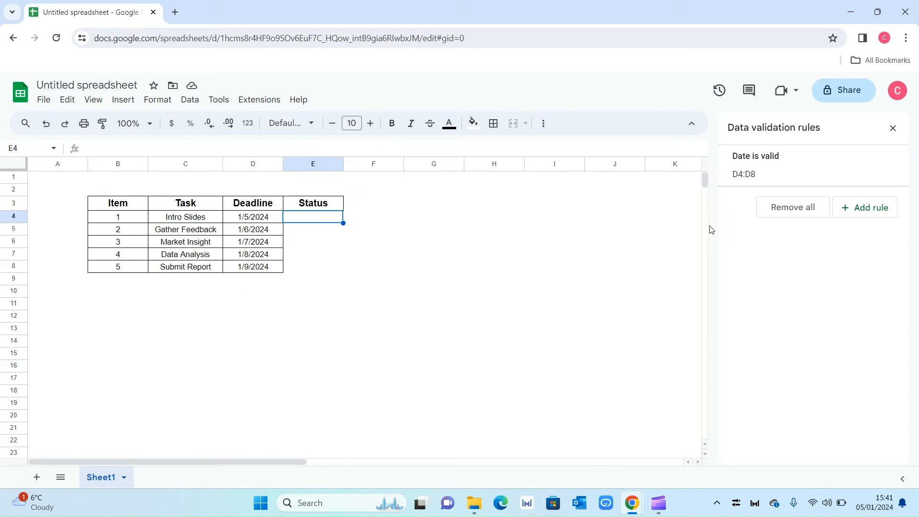
{"action": "left_click", "coordinate": [865, 206]}
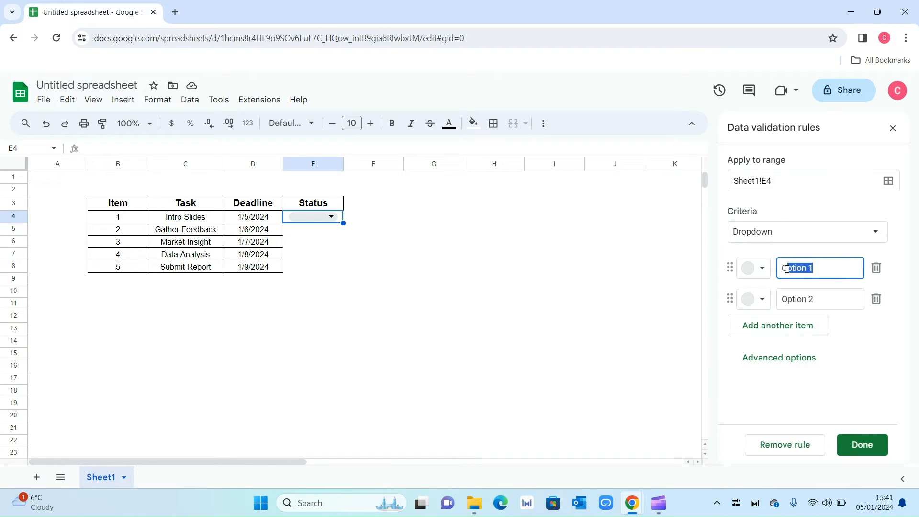
- Add dropdown options Complete in light green and In Progress in light yellow
{"action": "type", "text": "Cmo"}
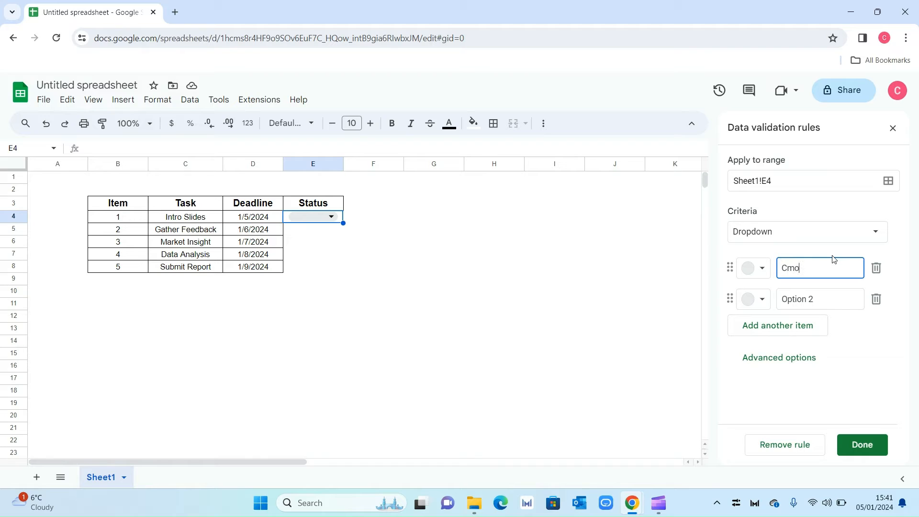
{"action": "type", "text": "Complete"}
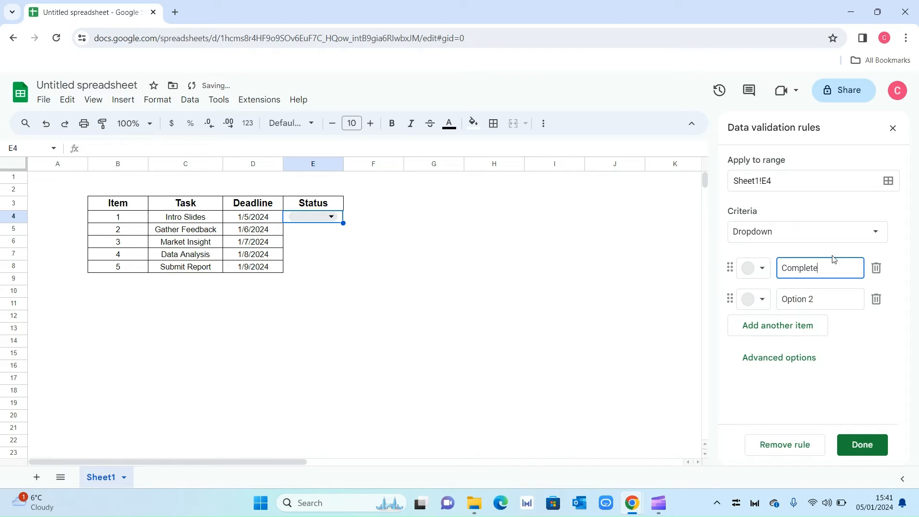
{"action": "left_click", "coordinate": [752, 268]}
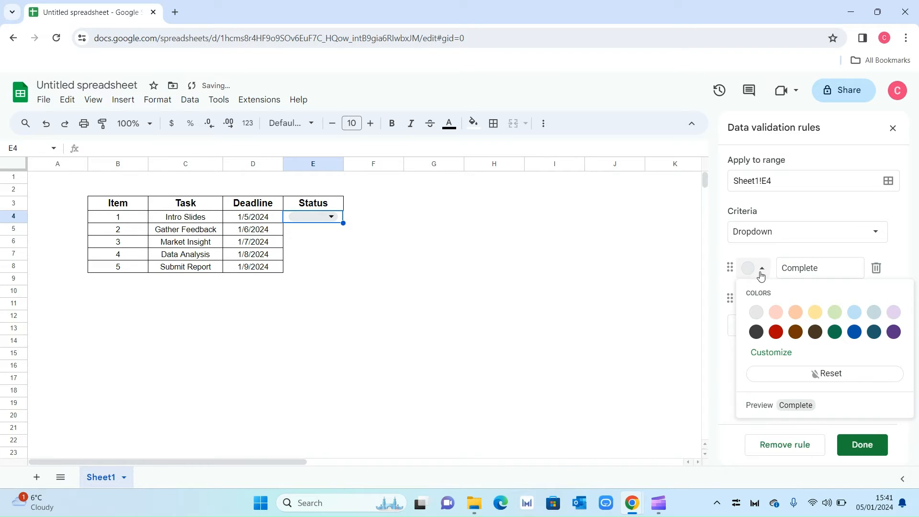
{"action": "left_click", "coordinate": [835, 311]}
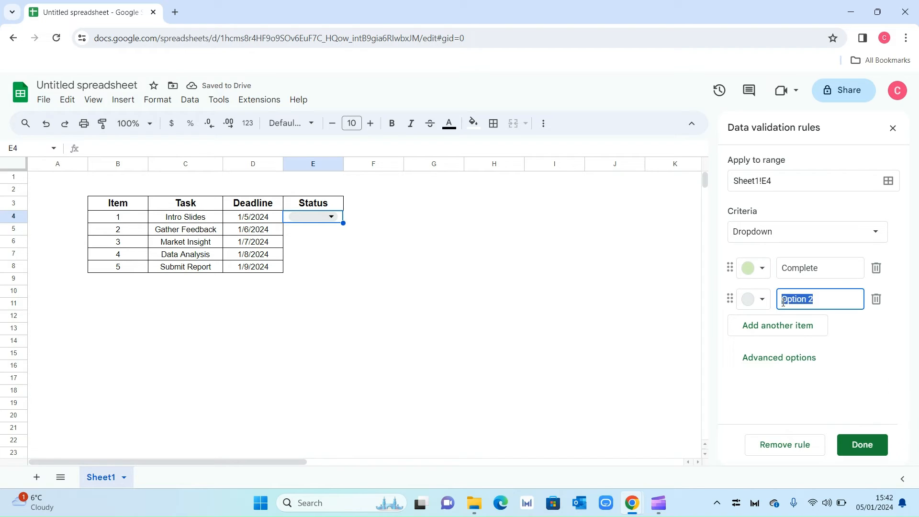
{"action": "type", "text": "In P"}
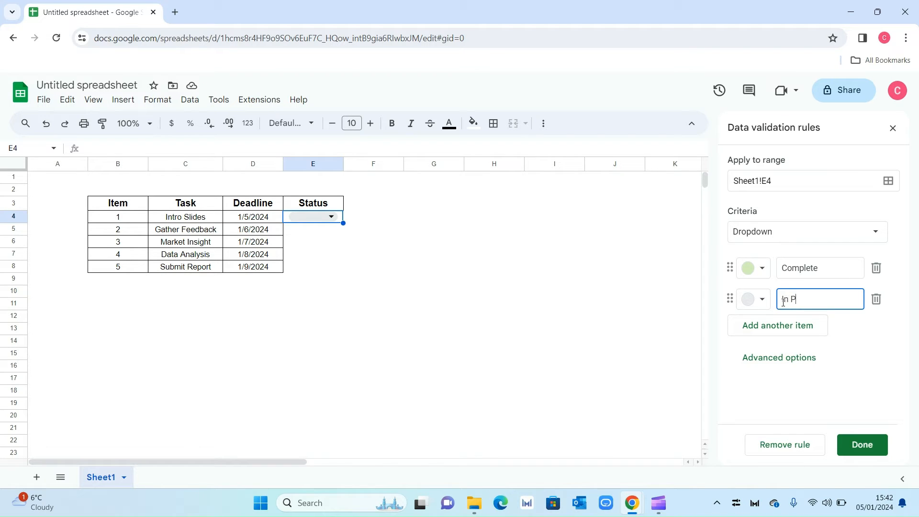
{"action": "left_click", "coordinate": [761, 299]}
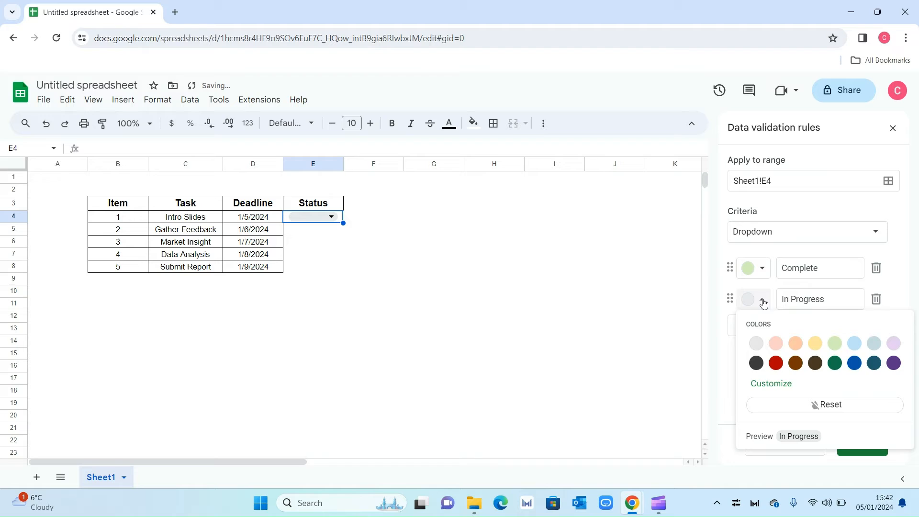
{"action": "left_click", "coordinate": [815, 343]}
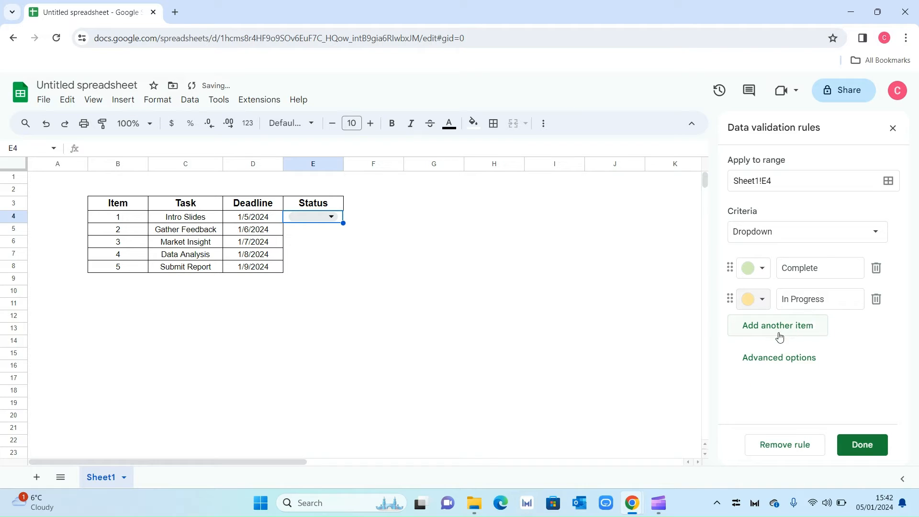
- Add a light red Outstanding option and save the dropdown rule
{"action": "left_click", "coordinate": [777, 325]}
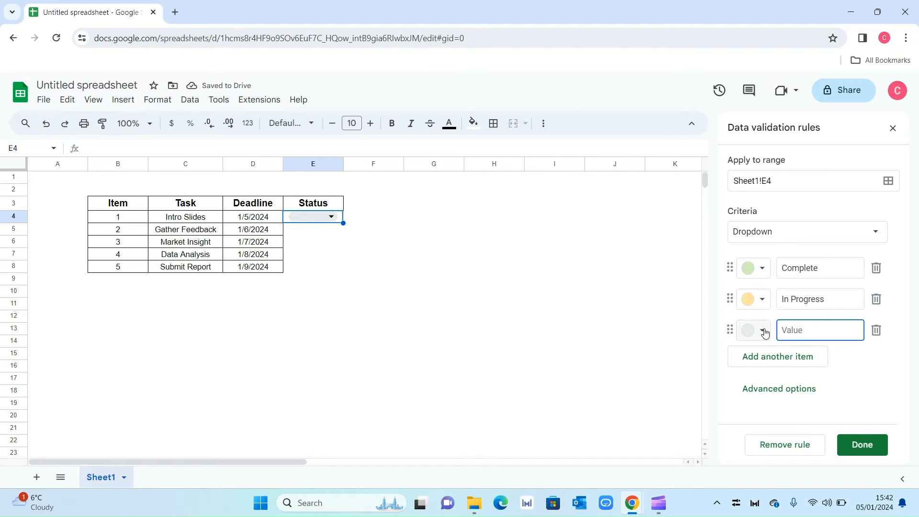
{"action": "type", "text": "Outst"}
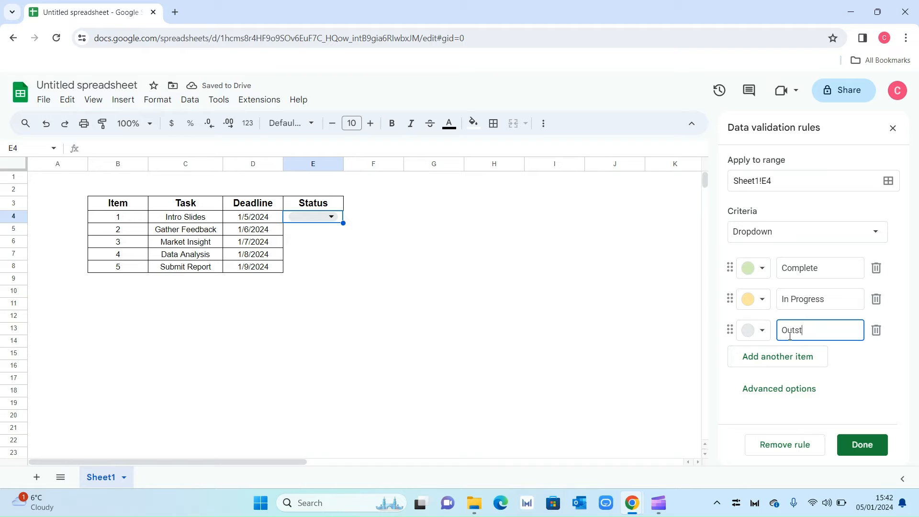
{"action": "type", "text": "anding"}
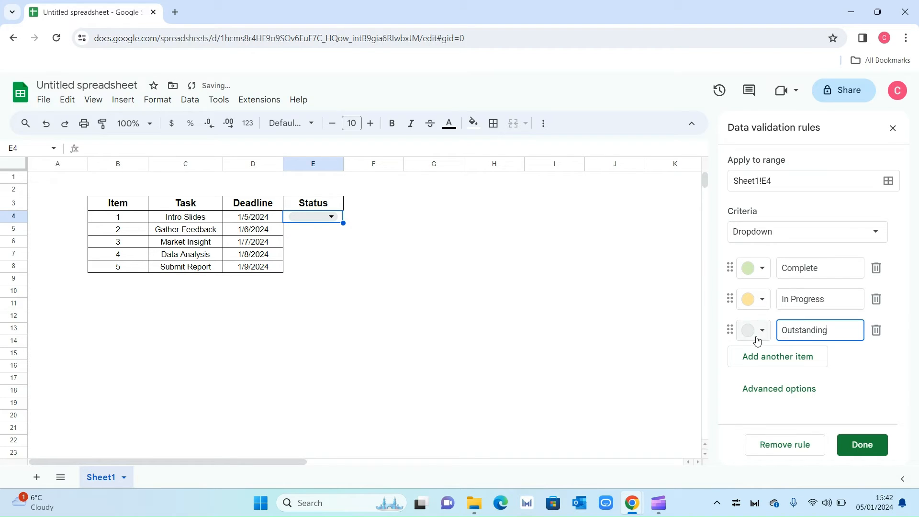
{"action": "left_click", "coordinate": [753, 330]}
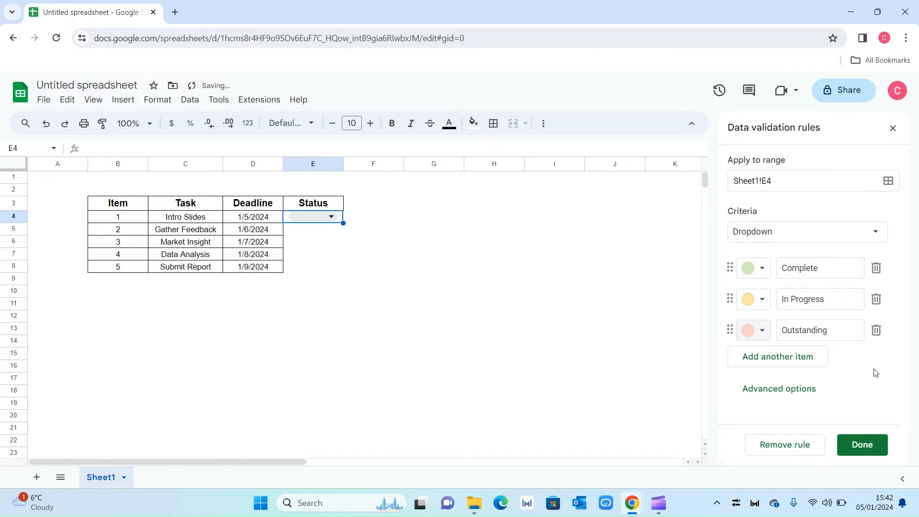
{"action": "left_click", "coordinate": [862, 445]}
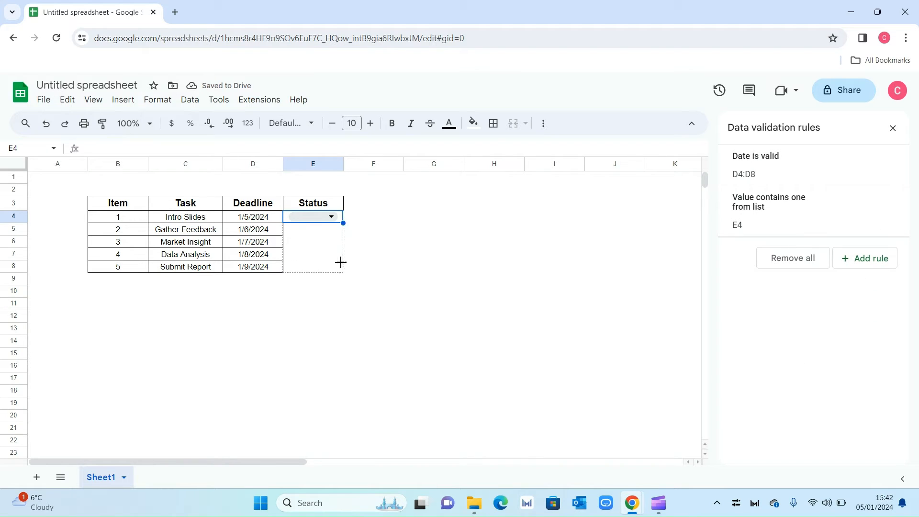
- Copy the status dropdown down to E8 and pick Complete and Outstanding statuses
{"action": "left_click", "coordinate": [329, 217]}
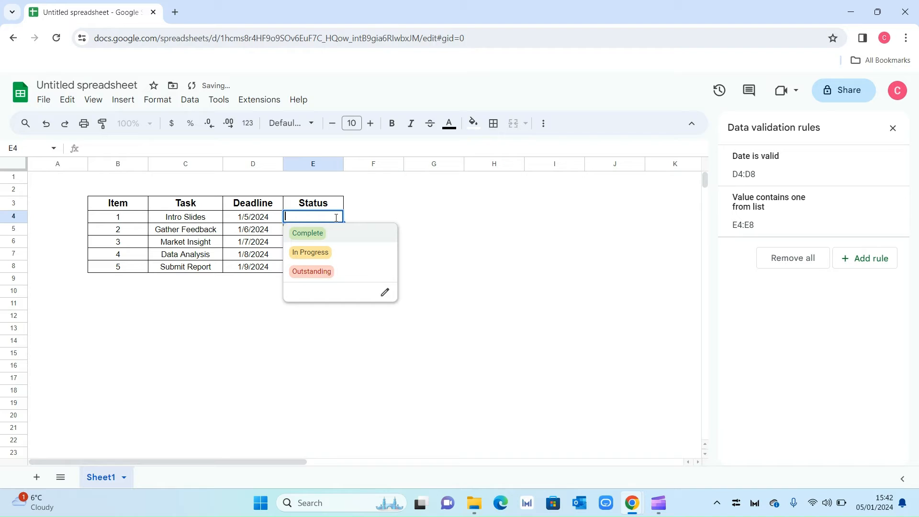
{"action": "left_click", "coordinate": [307, 232]}
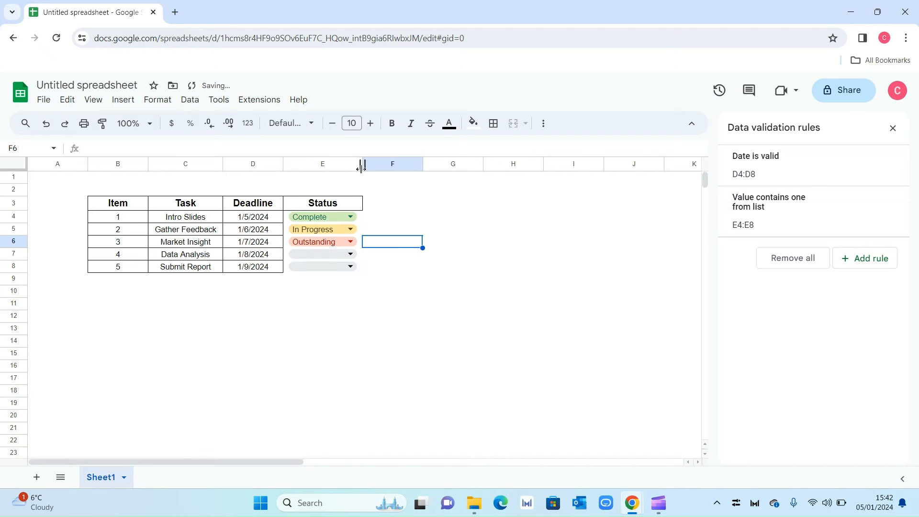
{"action": "left_click", "coordinate": [350, 254]}
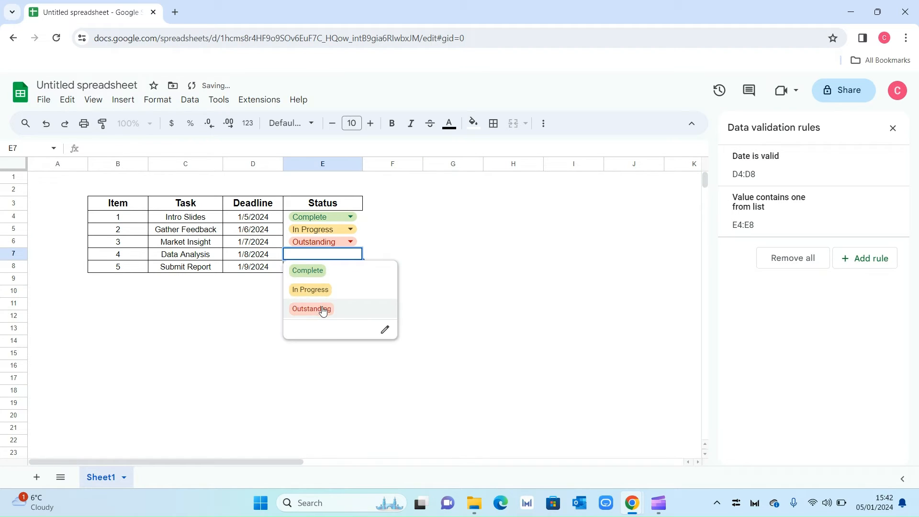
{"action": "left_click", "coordinate": [311, 309]}
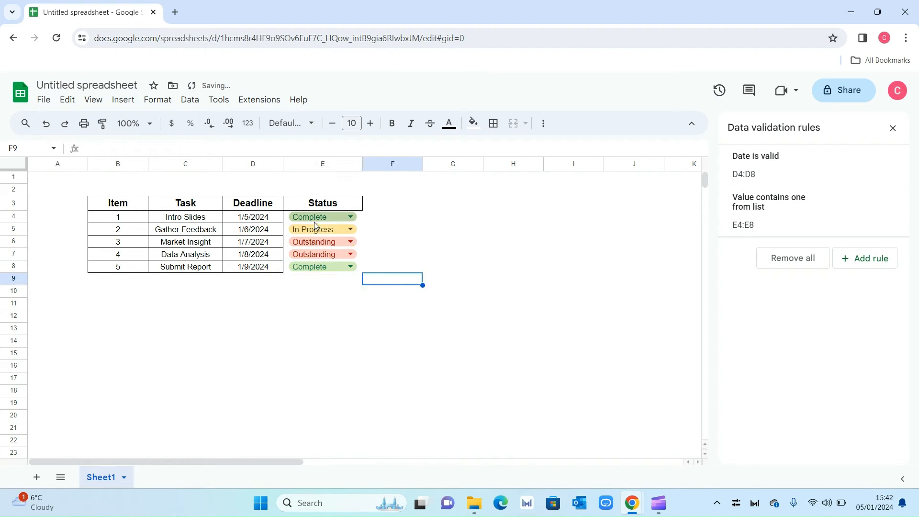
- Add borders to E4:E8 and centre the status values
{"action": "left_click", "coordinate": [323, 217]}
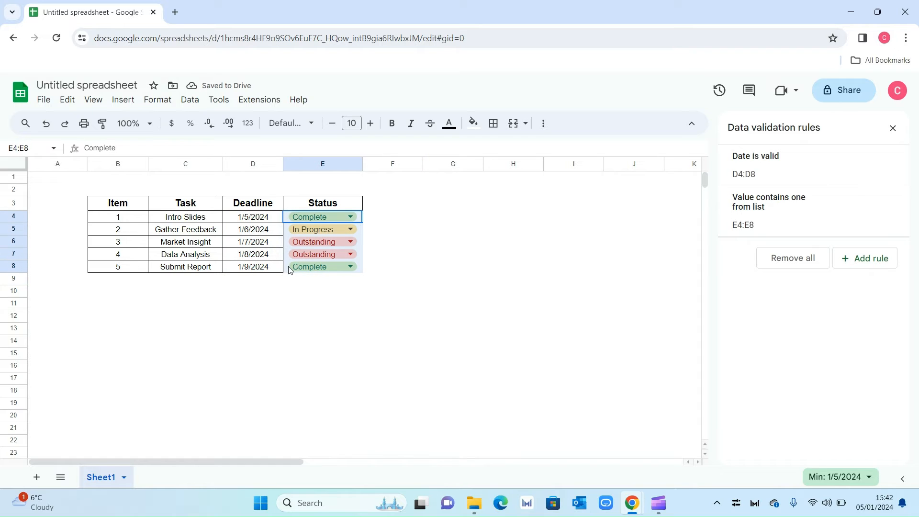
{"action": "left_click", "coordinate": [493, 123]}
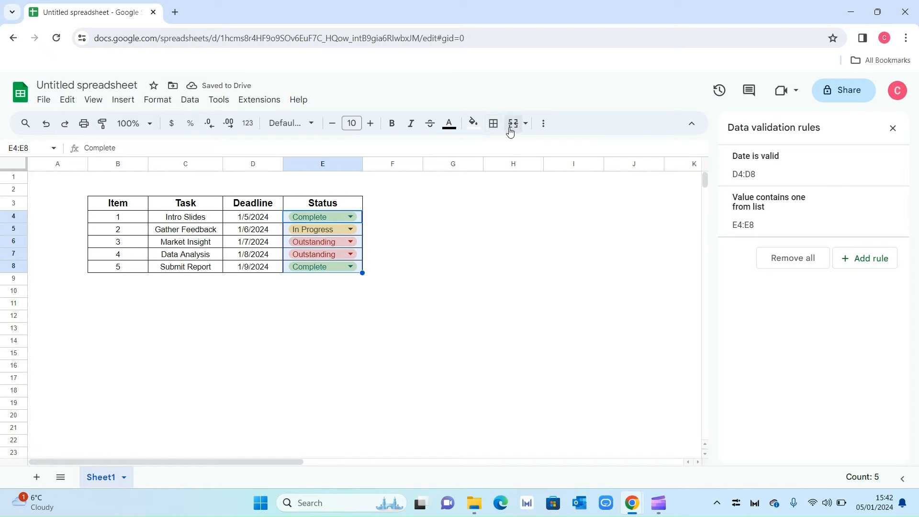
{"action": "left_click", "coordinate": [543, 124]}
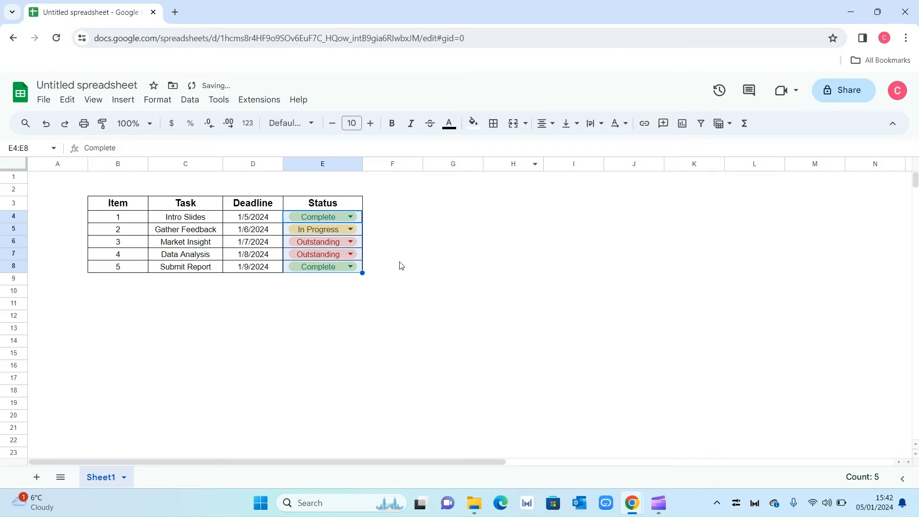
- Type 'Week 1' in B2 and merge B2:E2 into one title cell
{"action": "left_click", "coordinate": [391, 266]}
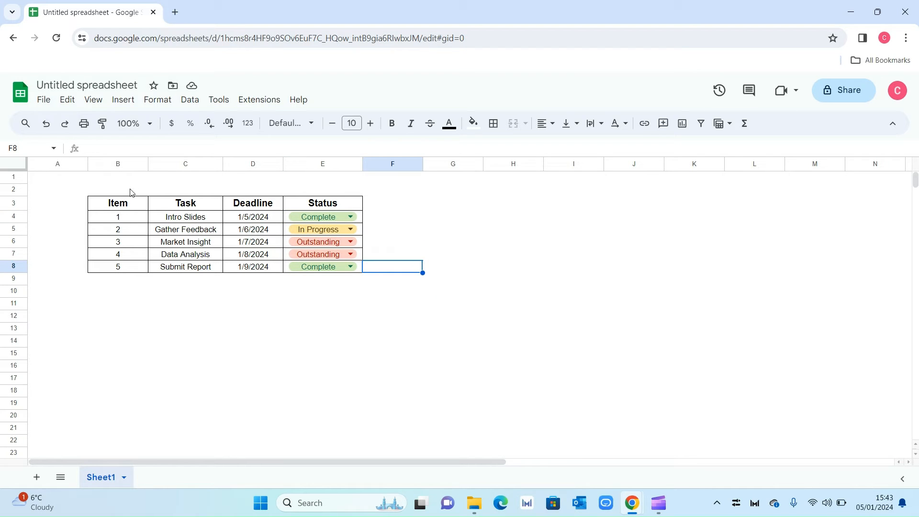
{"action": "left_click", "coordinate": [117, 189]}
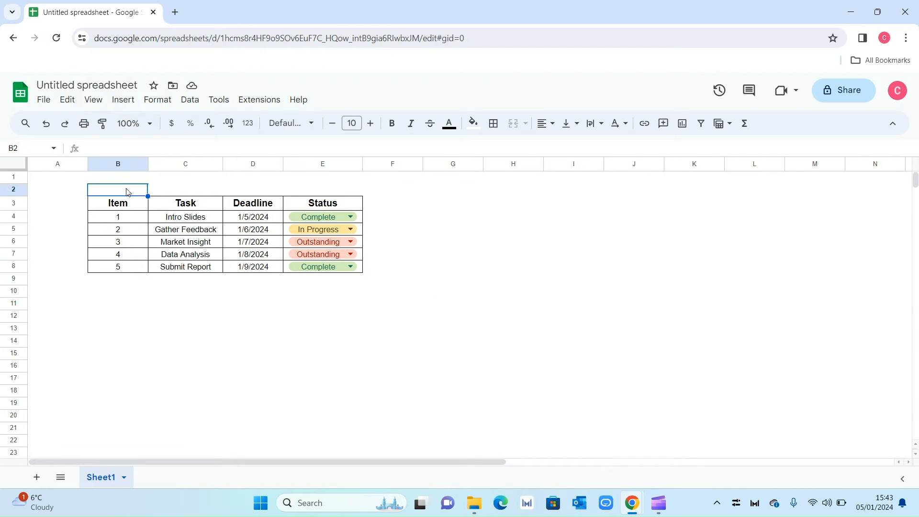
{"action": "type", "text": "Week 1"}
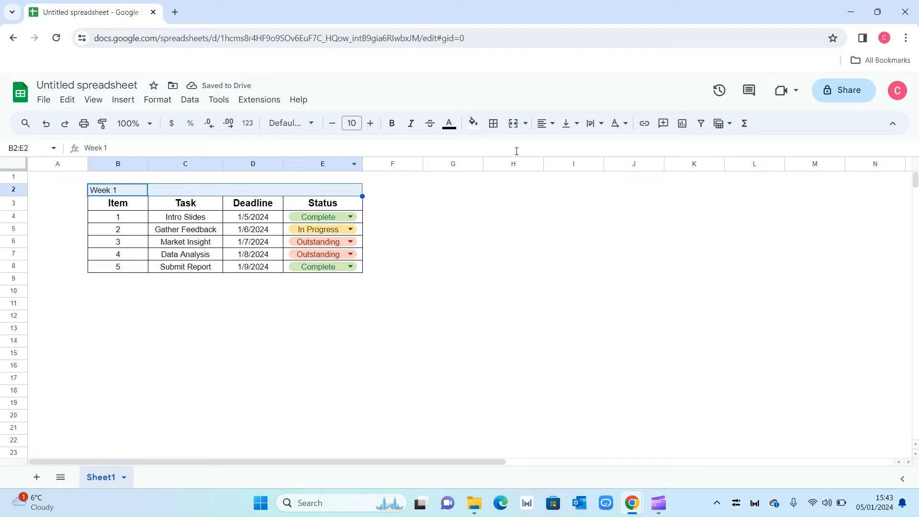
{"action": "mouse_move", "coordinate": [512, 123]}
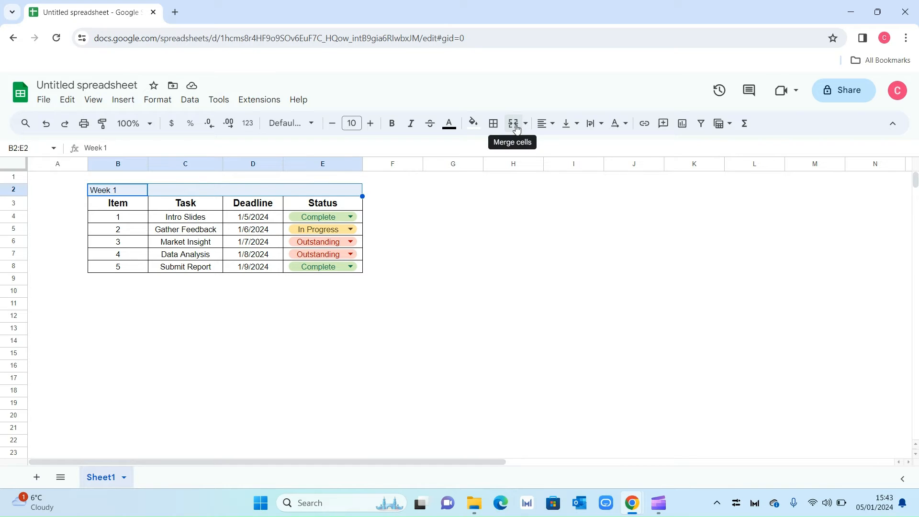
{"action": "left_click", "coordinate": [511, 123]}
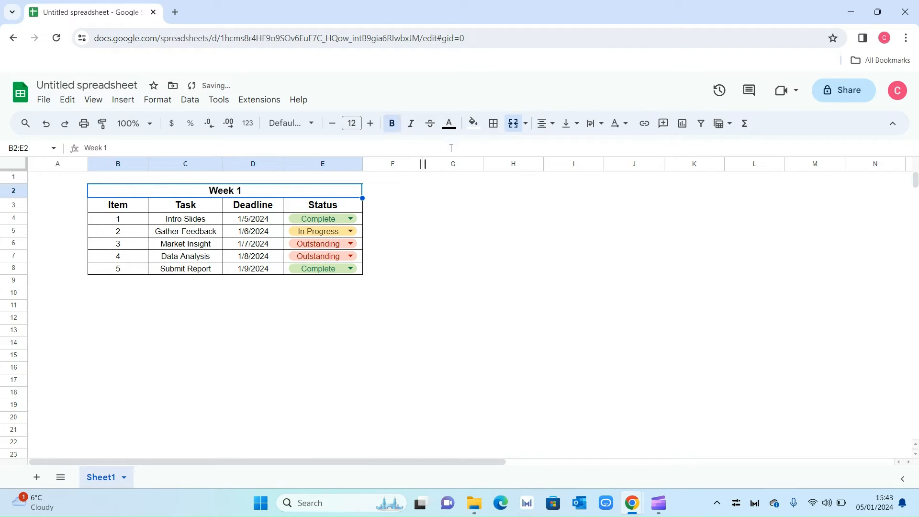
{"action": "left_click", "coordinate": [452, 243]}
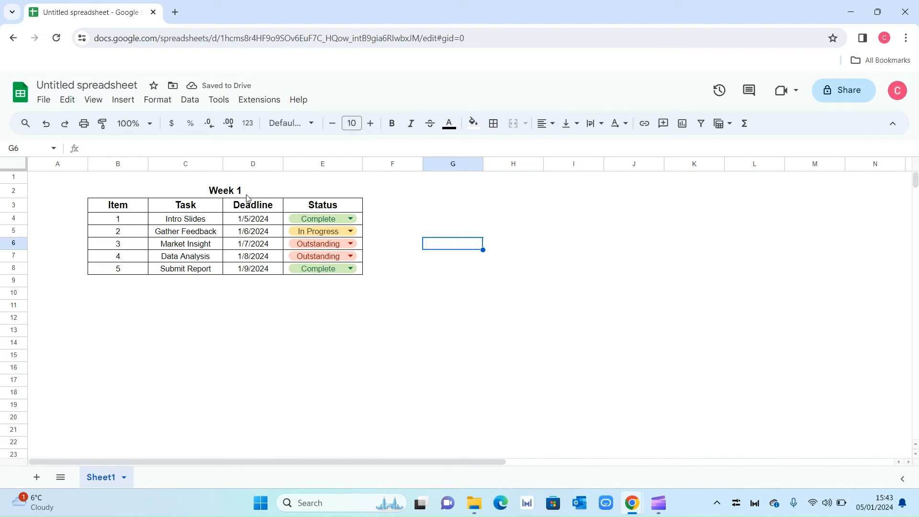
{"action": "left_click", "coordinate": [451, 269]}
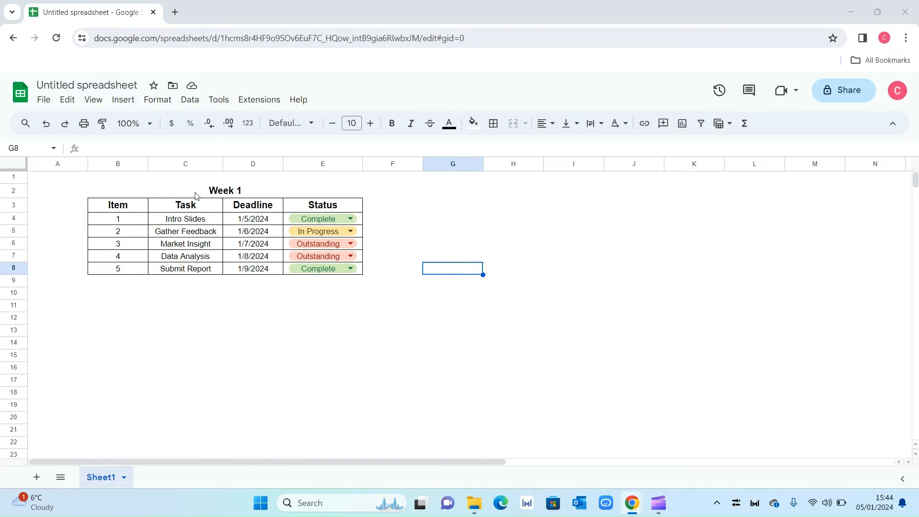
- Colour the merged B2:E2 'Week 1' title with a dark blue fill and white font
{"action": "left_click", "coordinate": [225, 190]}
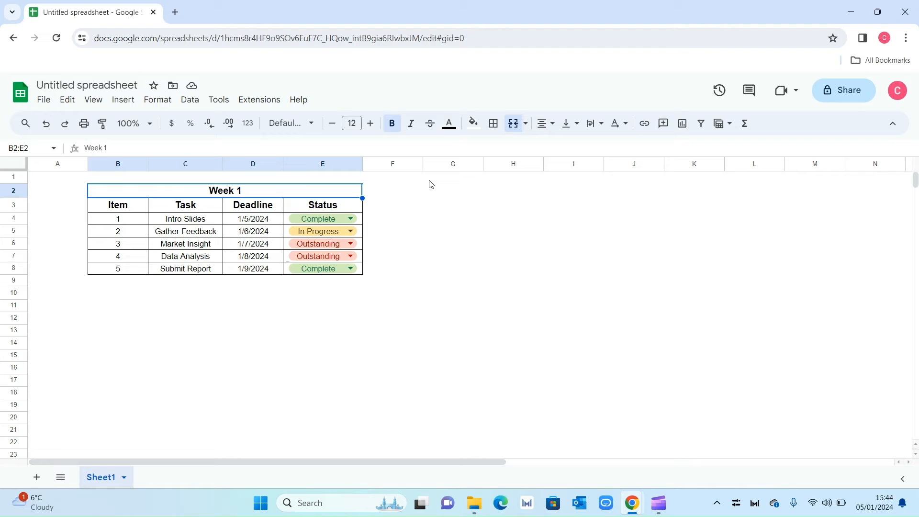
{"action": "left_click", "coordinate": [473, 124]}
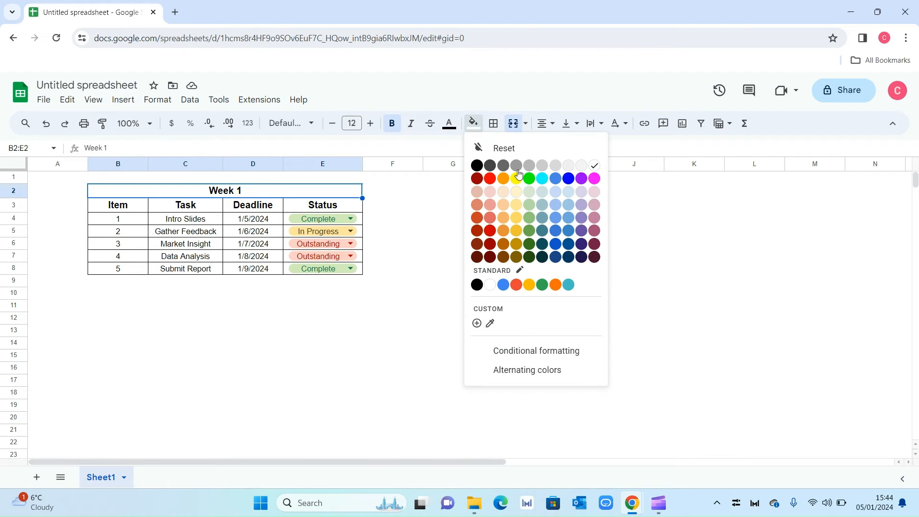
{"action": "left_click", "coordinate": [567, 178]}
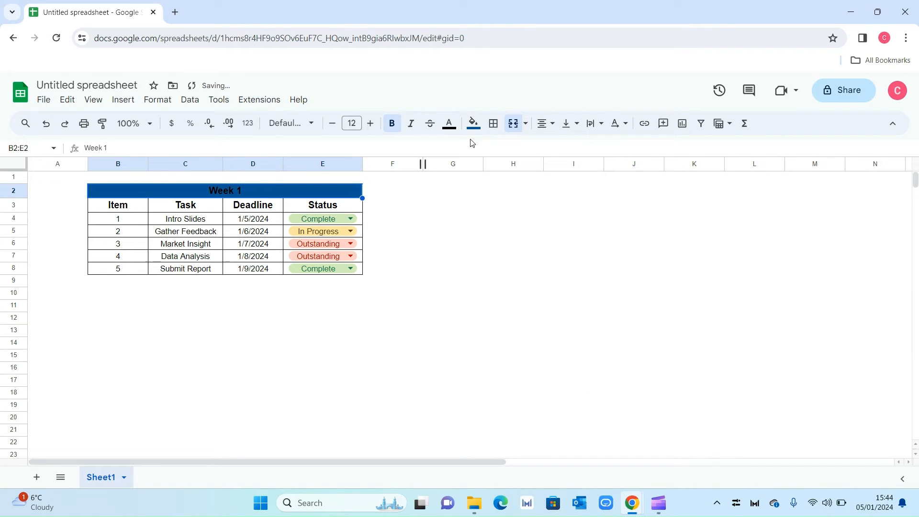
{"action": "left_click", "coordinate": [449, 123]}
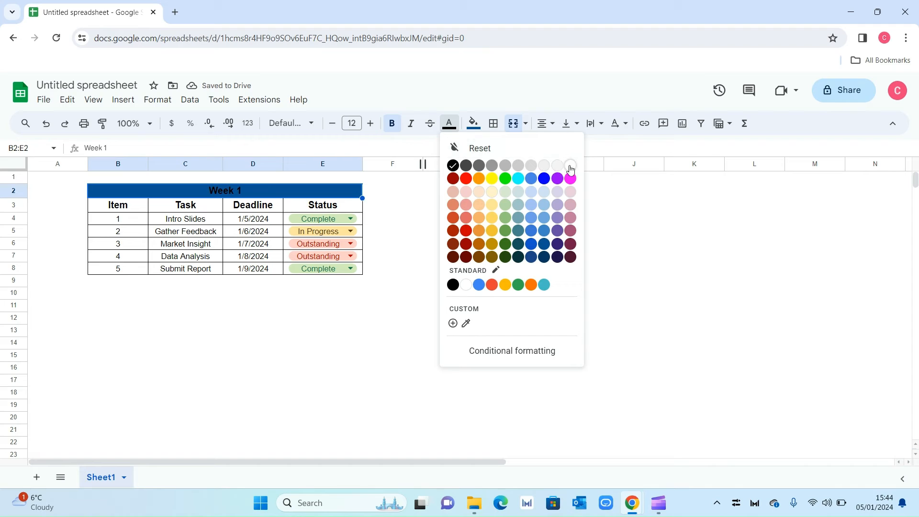
{"action": "left_click", "coordinate": [451, 280]}
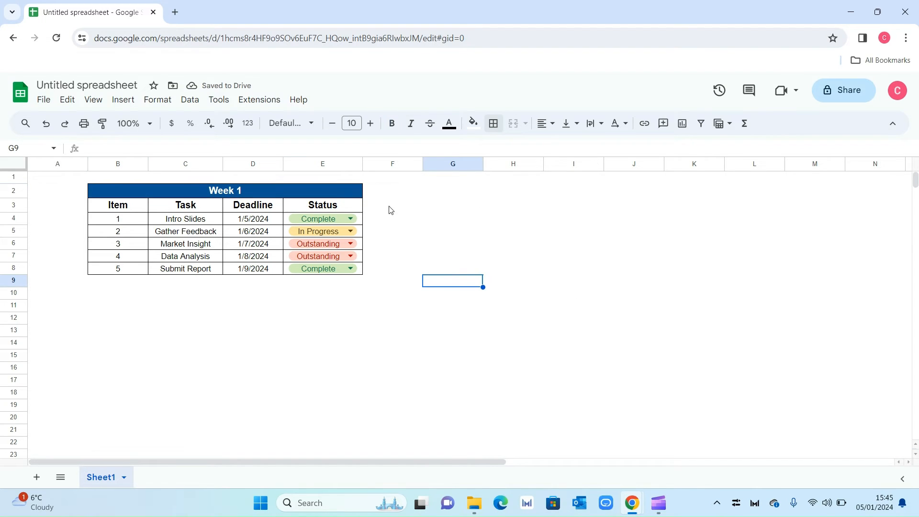
{"action": "mouse_move", "coordinate": [454, 211]}
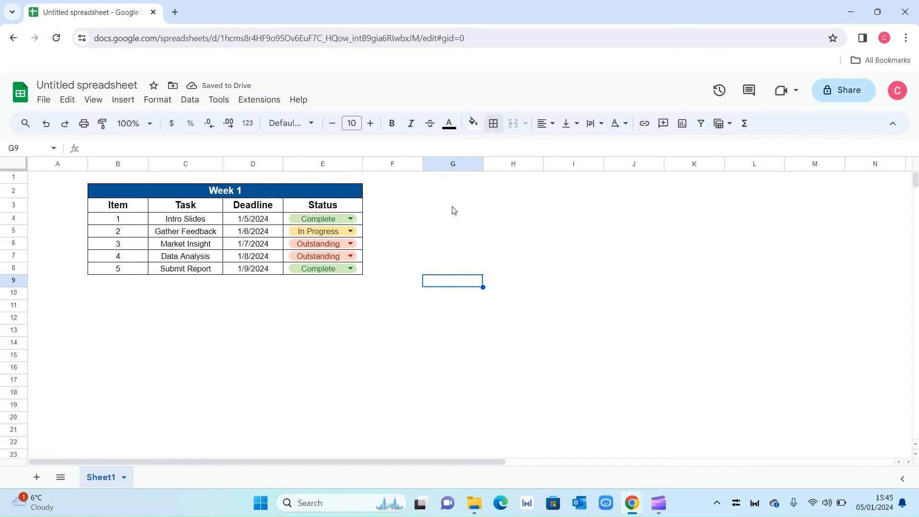
- Narrow column A, type 'Summary' in G2, and copy the Week 1 title formatting
{"action": "left_click", "coordinate": [452, 191]}
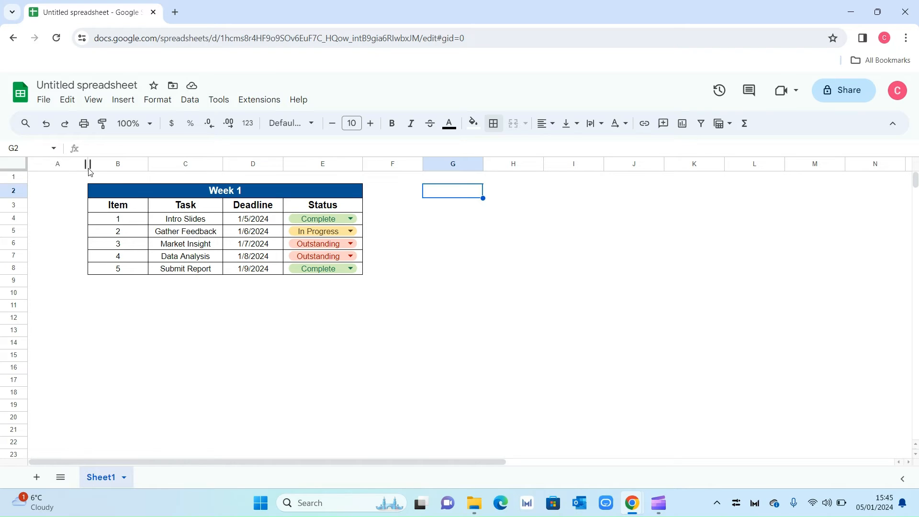
{"action": "left_click_drag", "start_coordinate": [88, 164], "coordinate": [59, 164]}
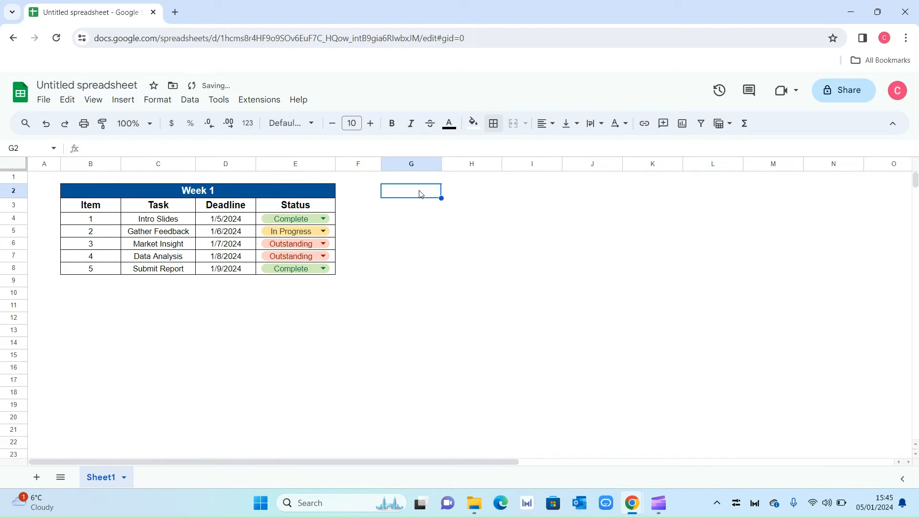
{"action": "type", "text": "Summary"}
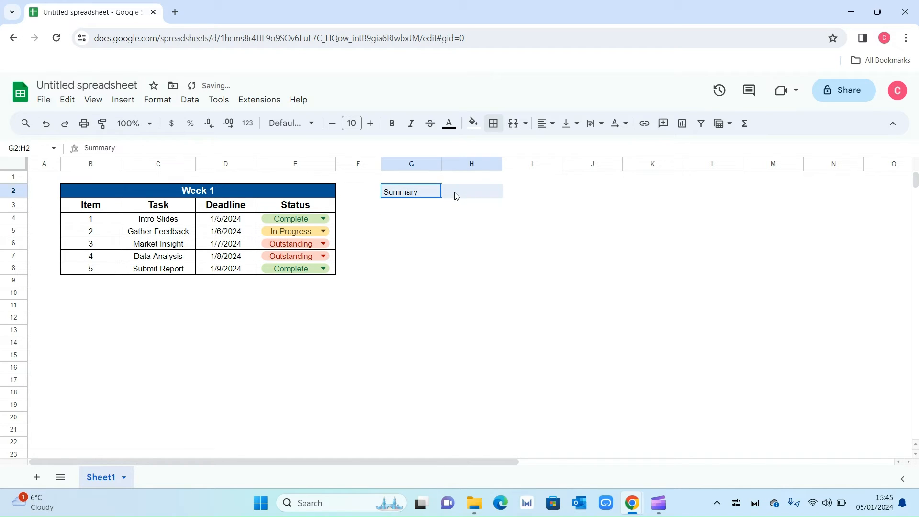
{"action": "left_click", "coordinate": [511, 123]}
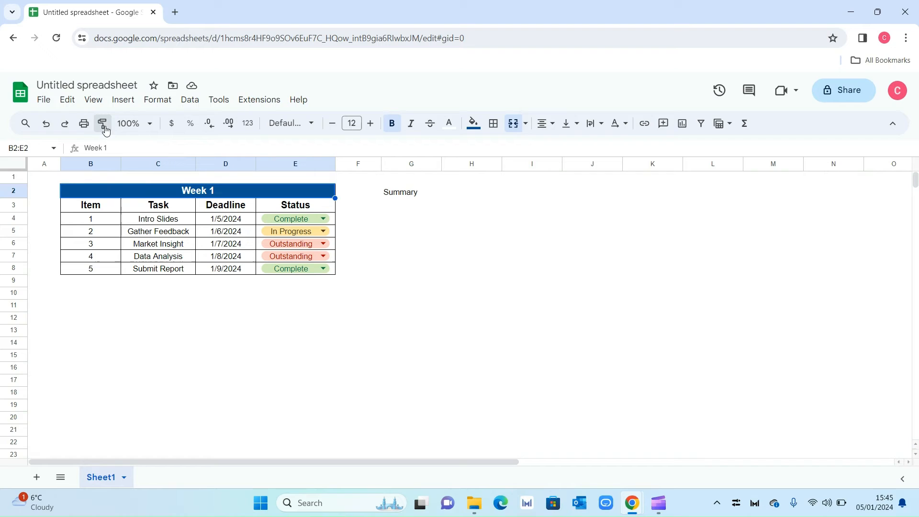
{"action": "left_click", "coordinate": [411, 192]}
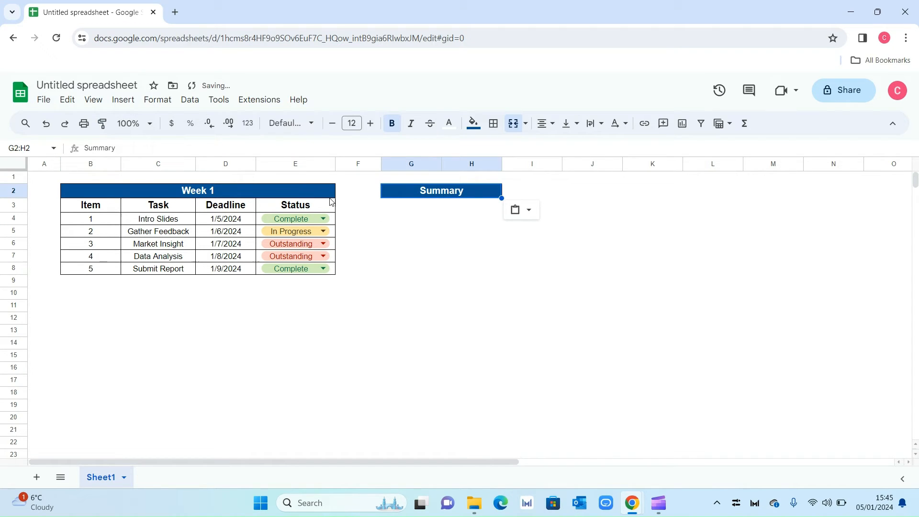
{"action": "mouse_move", "coordinate": [450, 230]}
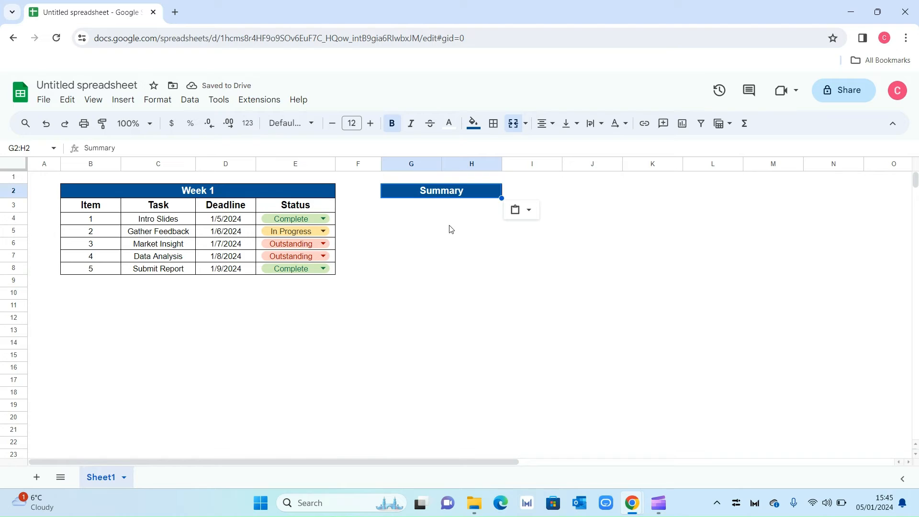
- Label G3 'Complete' and count Complete statuses in E4:E8 with COUNTIF in H3
{"action": "left_click", "coordinate": [411, 204]}
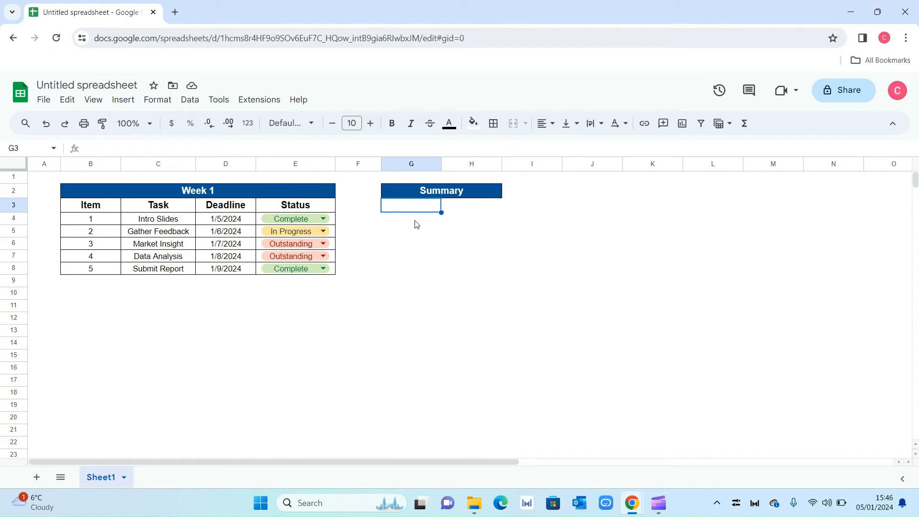
{"action": "type", "text": "Complete"}
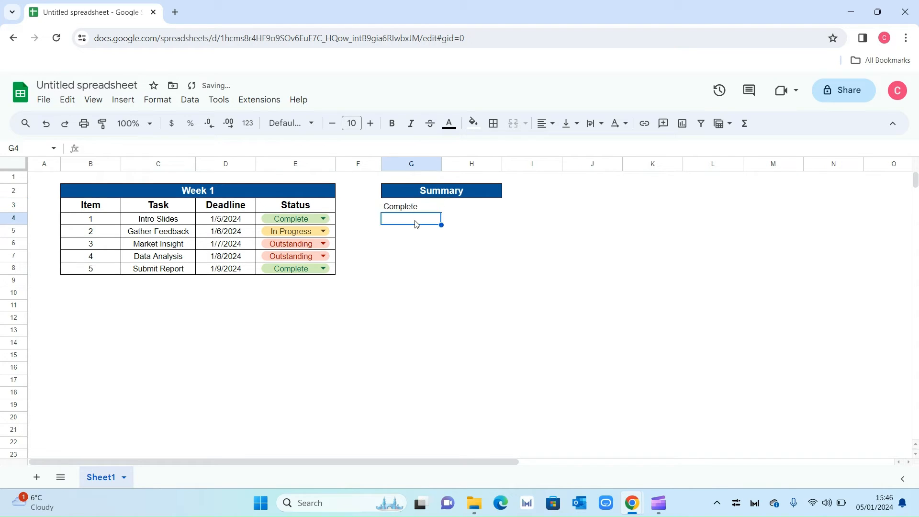
{"action": "left_click", "coordinate": [470, 205]}
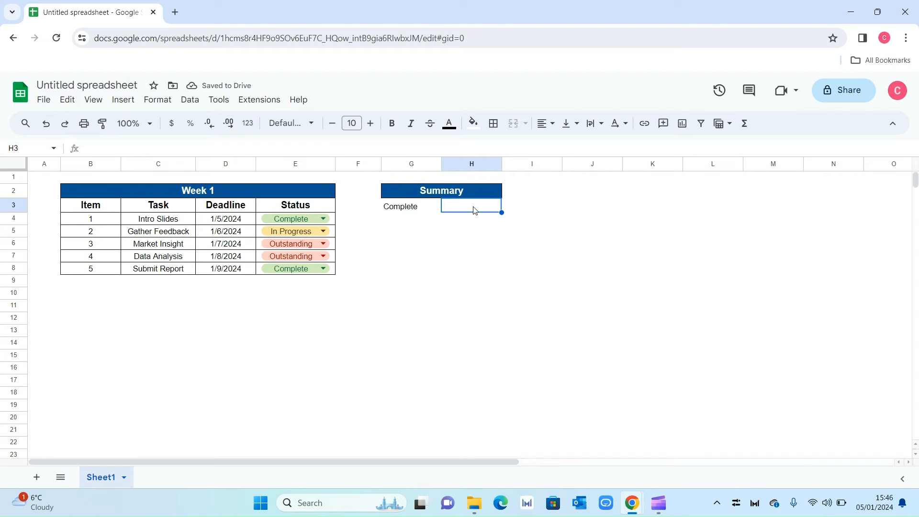
{"action": "type", "text": "=countif("}
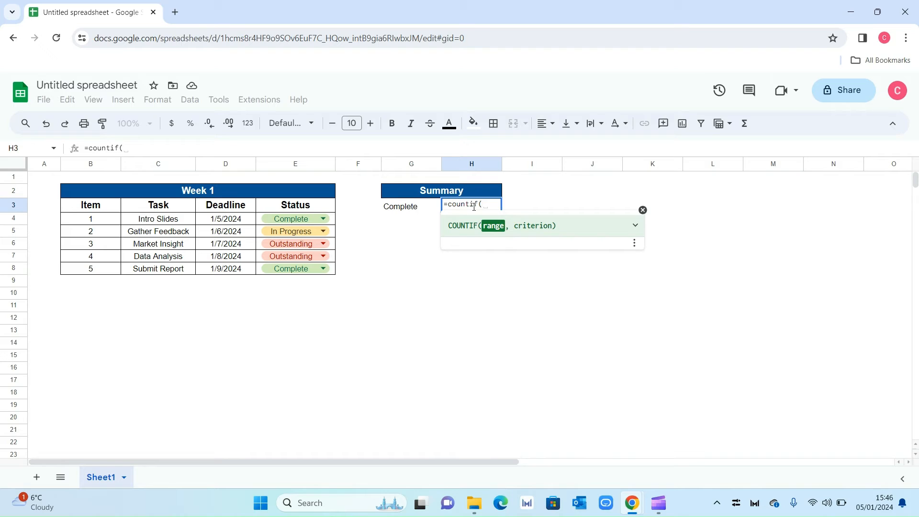
{"action": "left_click", "coordinate": [295, 218]}
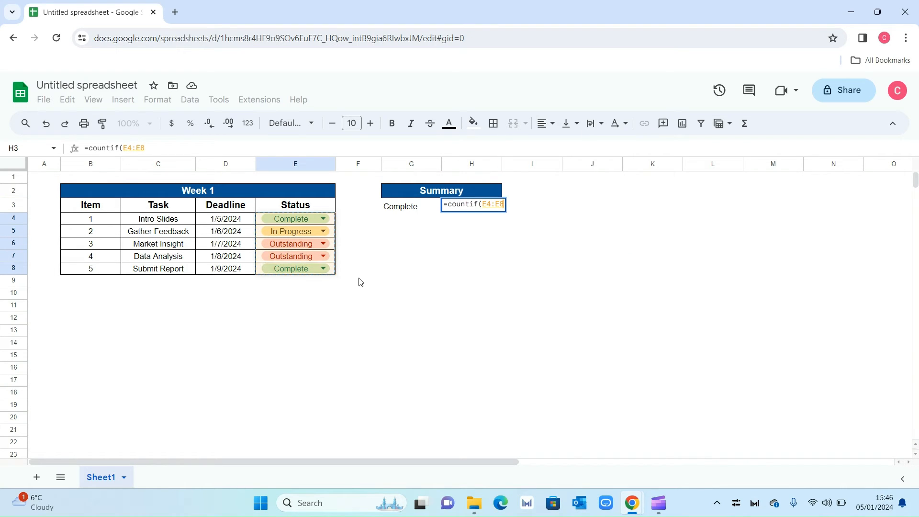
{"action": "type", "text": ","}
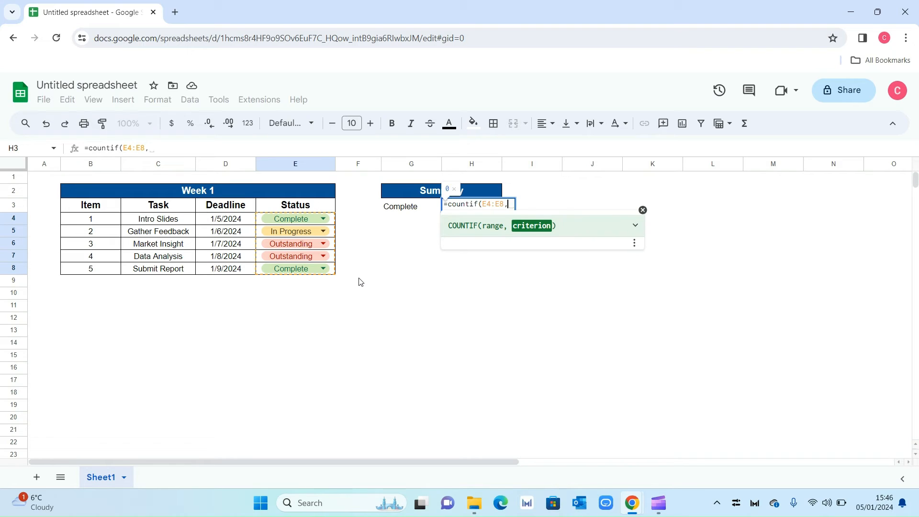
{"action": "type", "text": "\"com"}
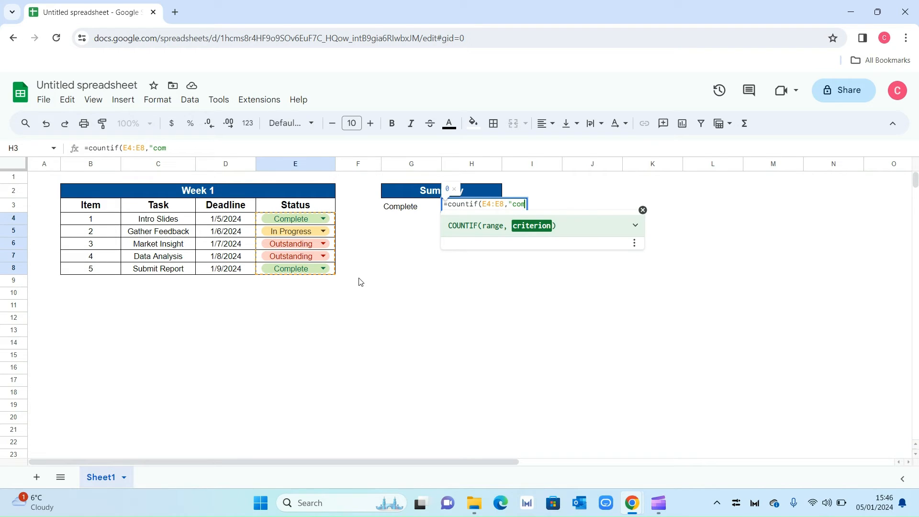
{"action": "type", "text": "plete"}
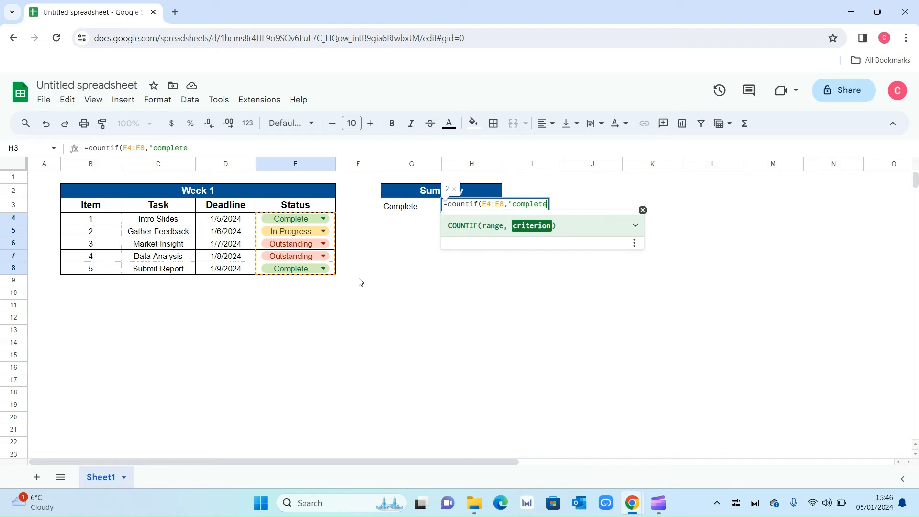
{"action": "type", "text": "\")"}
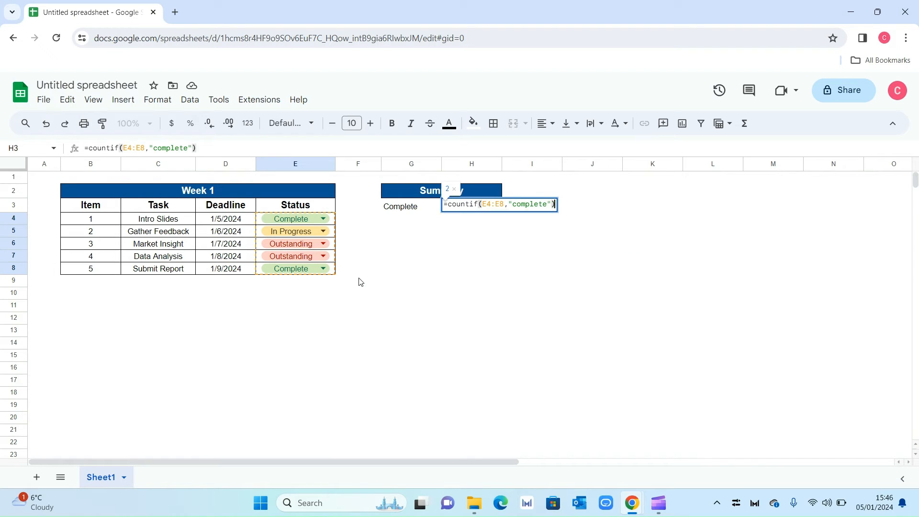
{"action": "key", "text": "Return"}
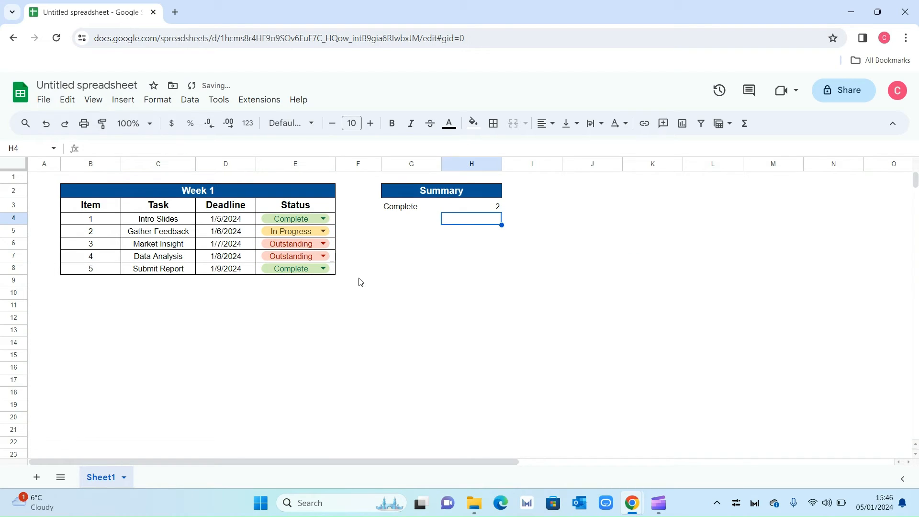
{"action": "left_click", "coordinate": [471, 206]}
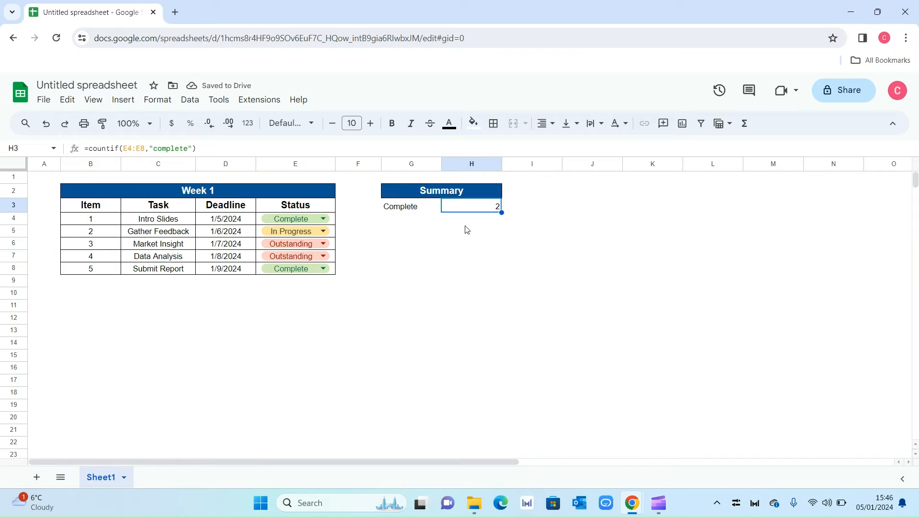
{"action": "mouse_move", "coordinate": [326, 232]}
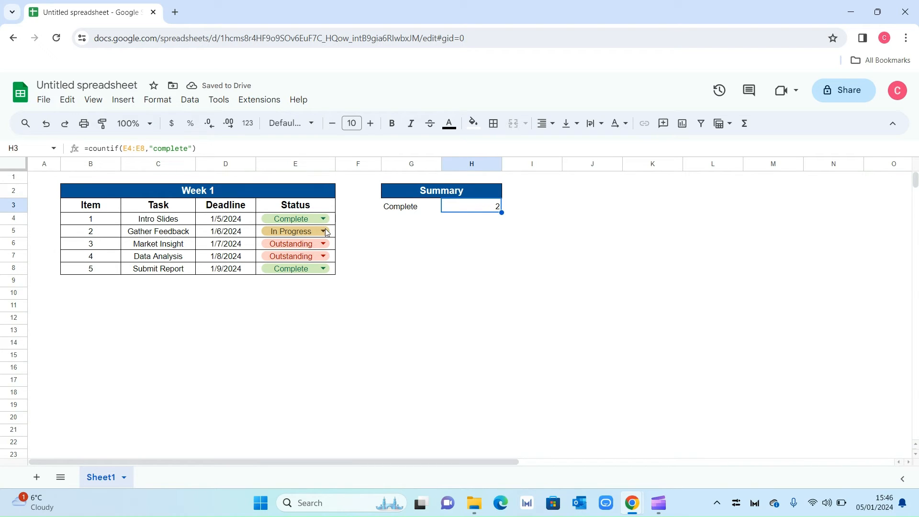
{"action": "mouse_move", "coordinate": [389, 280]}
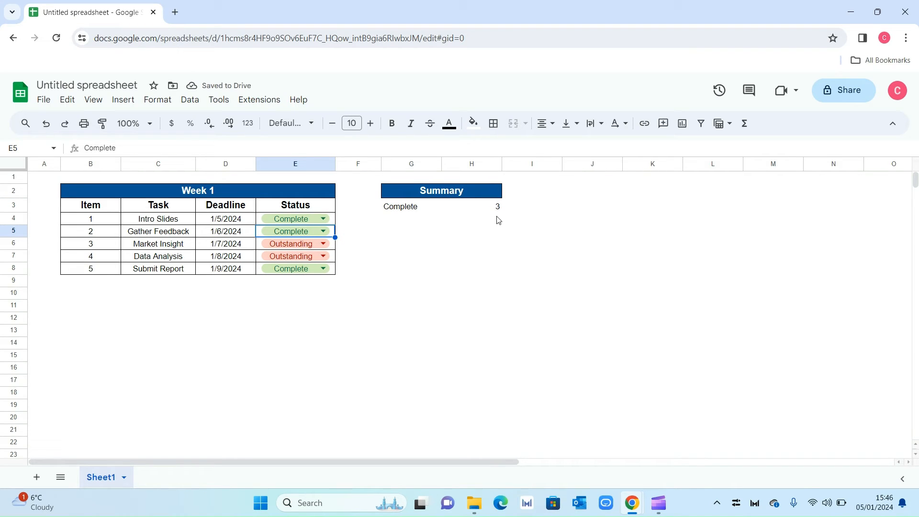
{"action": "mouse_move", "coordinate": [492, 233]}
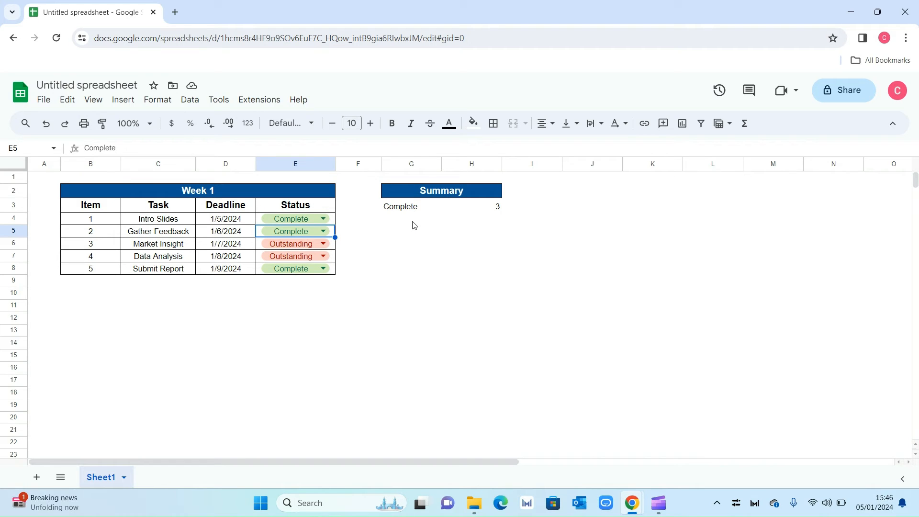
{"action": "left_click", "coordinate": [531, 206]}
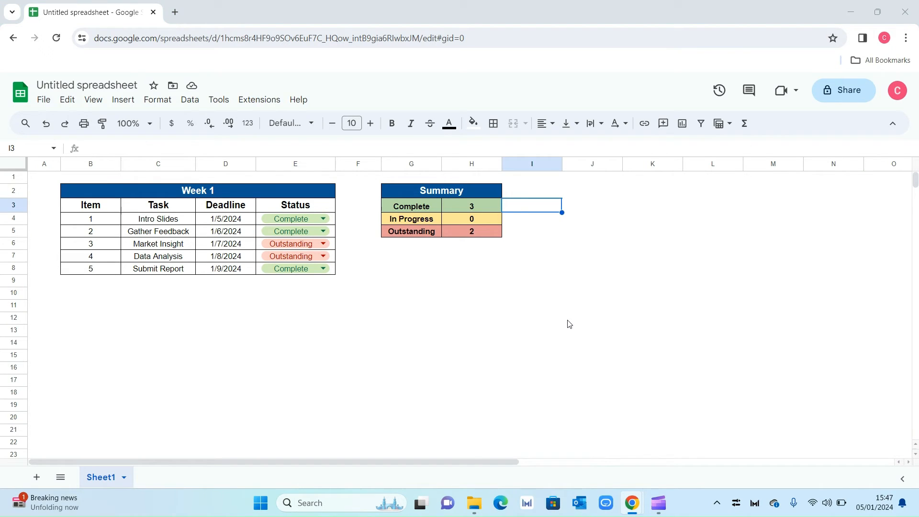
{"action": "mouse_move", "coordinate": [427, 222]}
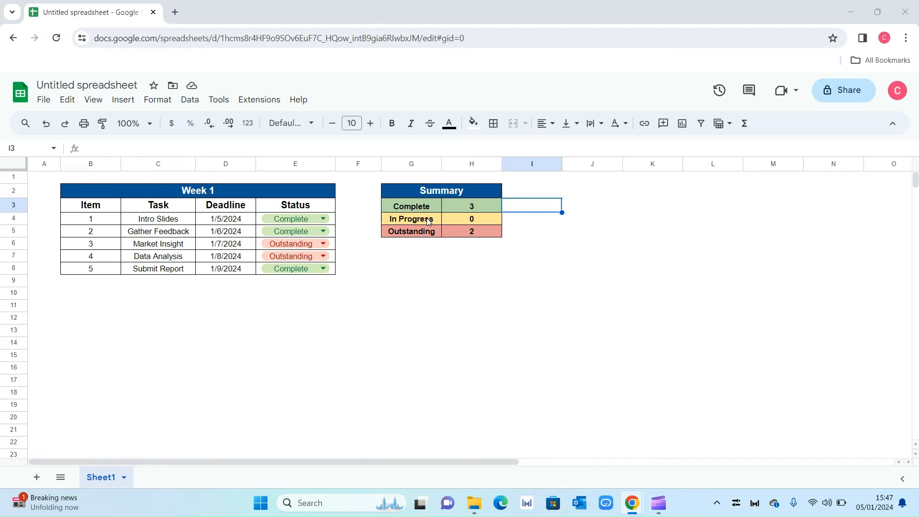
{"action": "mouse_move", "coordinate": [438, 212]}
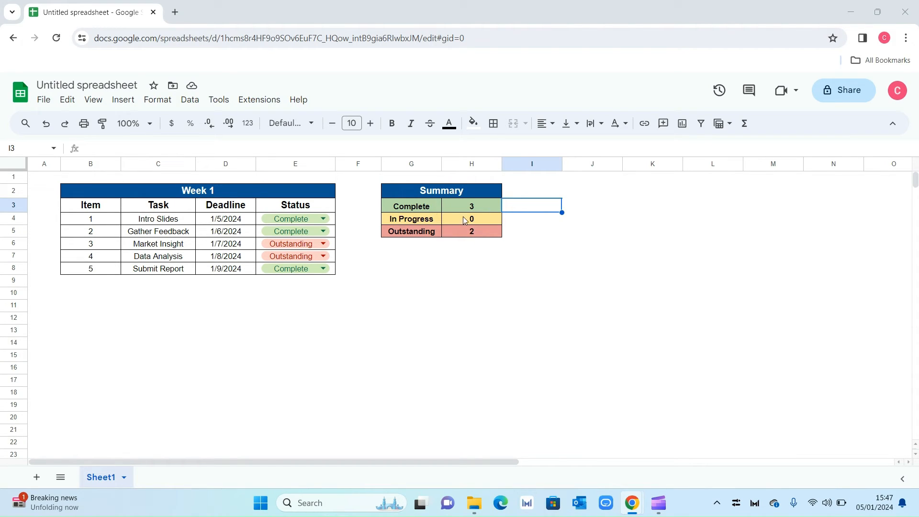
{"action": "mouse_move", "coordinate": [437, 252]}
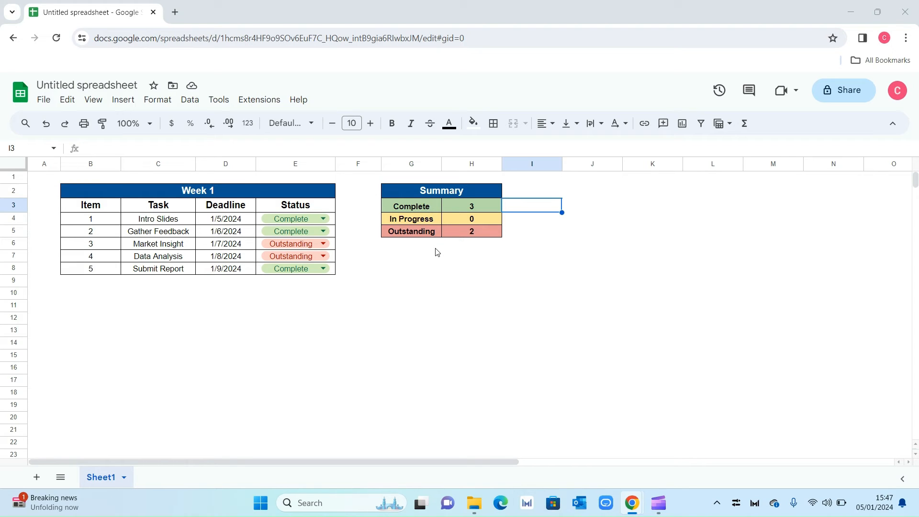
- Add a 'Total Tasks' label in G7 with =COUNTA(B4:B8) in H7, showing 5
{"action": "left_click", "coordinate": [411, 268]}
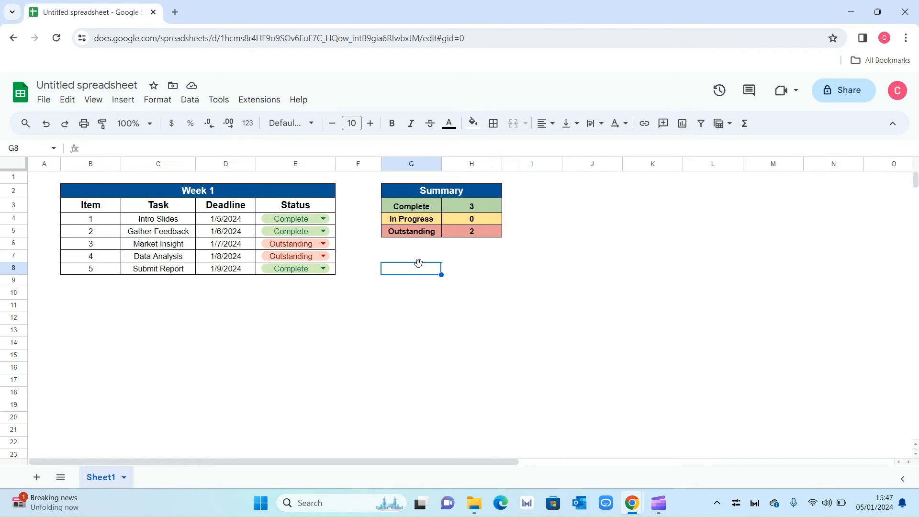
{"action": "left_click", "coordinate": [411, 255]}
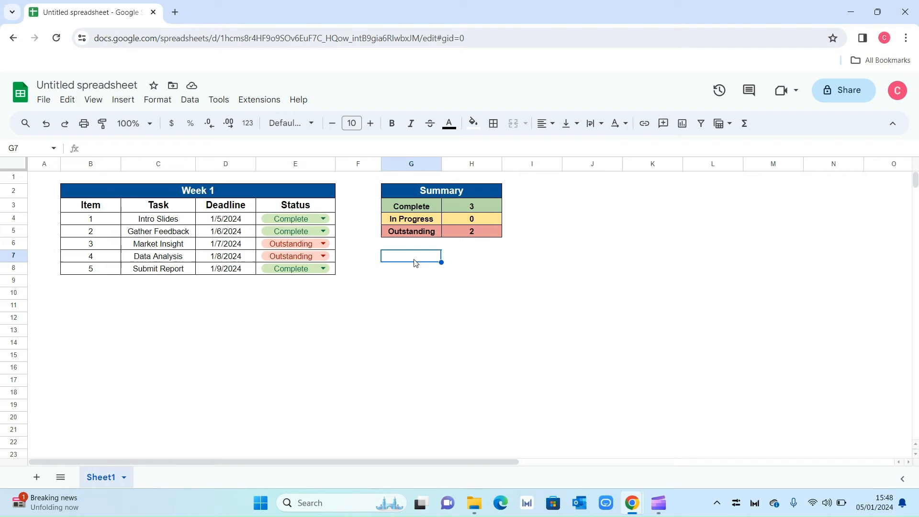
{"action": "type", "text": "Total Tasks"}
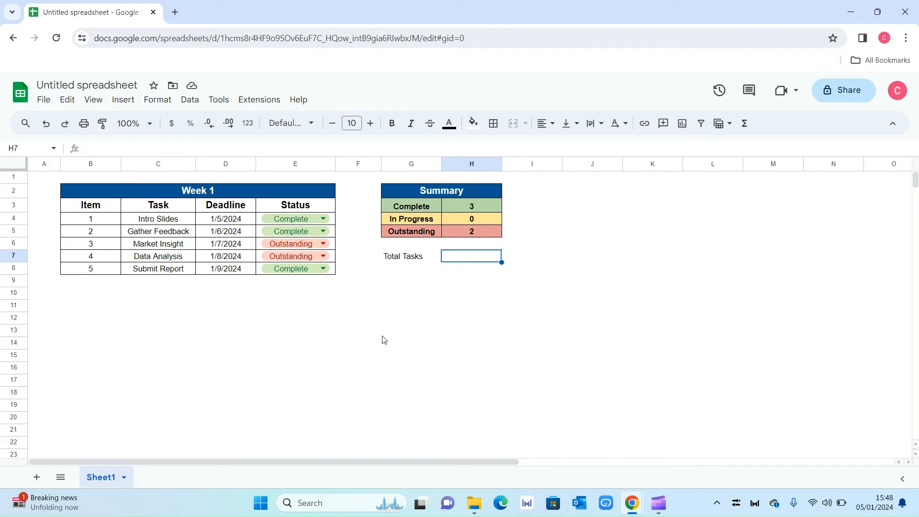
{"action": "type", "text": "=counta"}
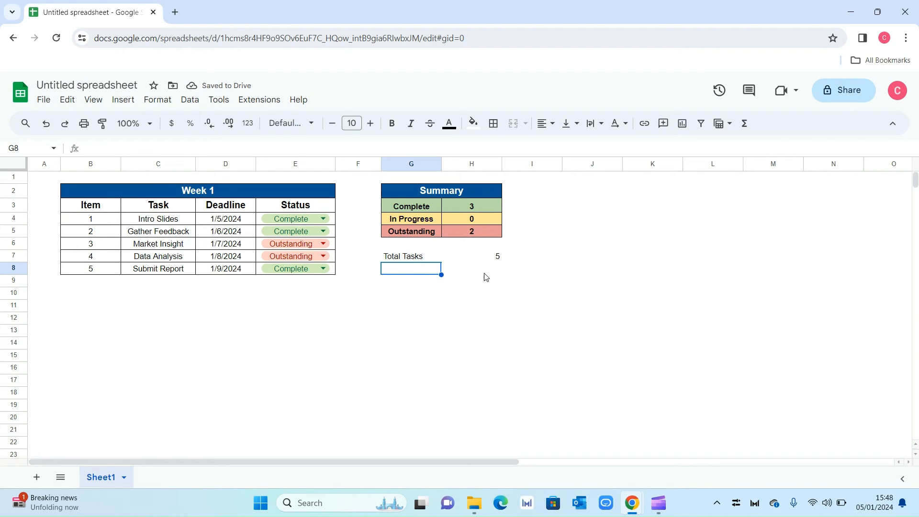
{"action": "left_click", "coordinate": [471, 256]}
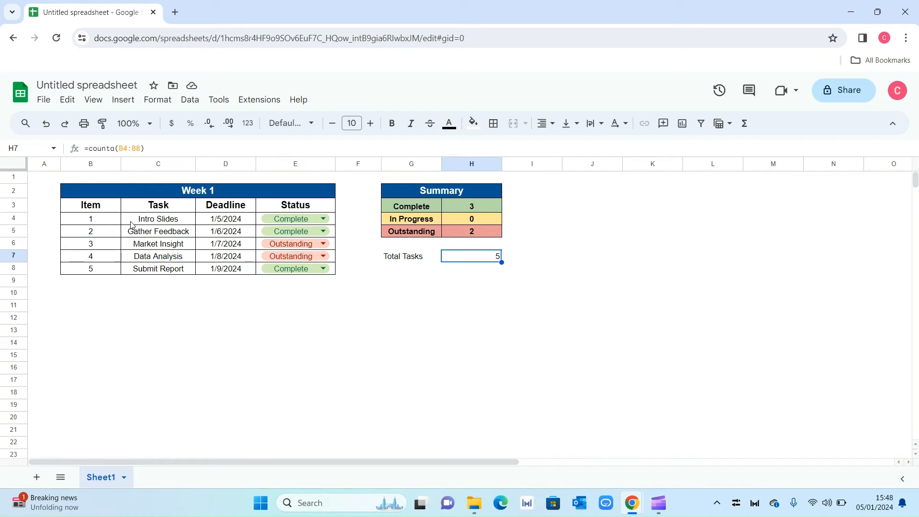
{"action": "mouse_move", "coordinate": [117, 308]}
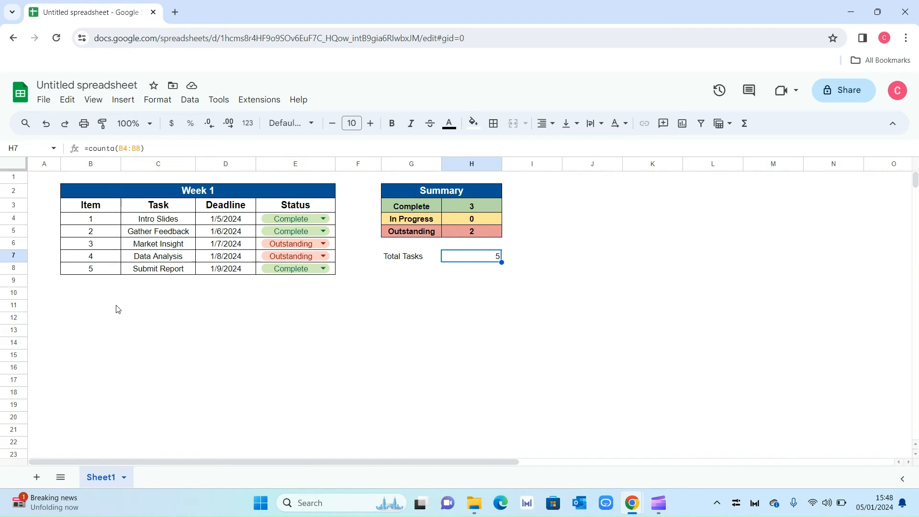
- Add a 'Completion Rate' label in G8 and =H3/H7 in H8, giving 0.6
{"action": "left_click", "coordinate": [471, 318]}
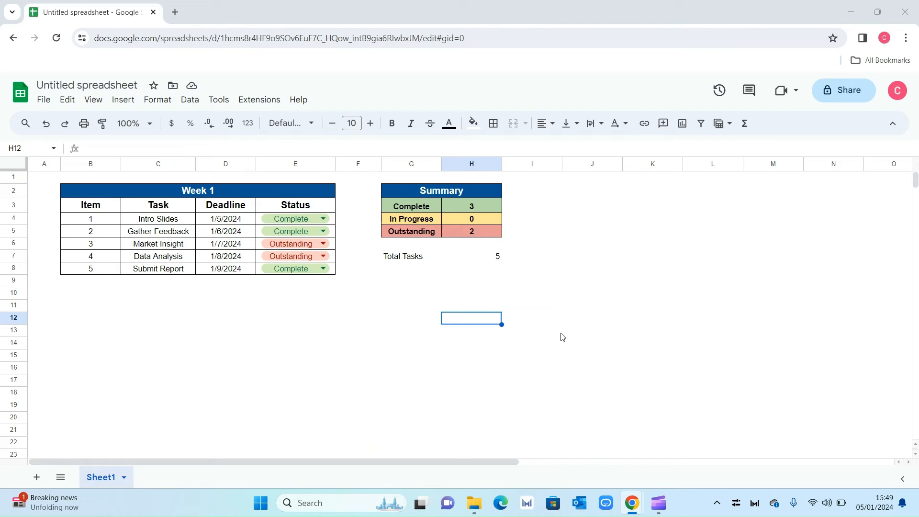
{"action": "mouse_move", "coordinate": [389, 271]}
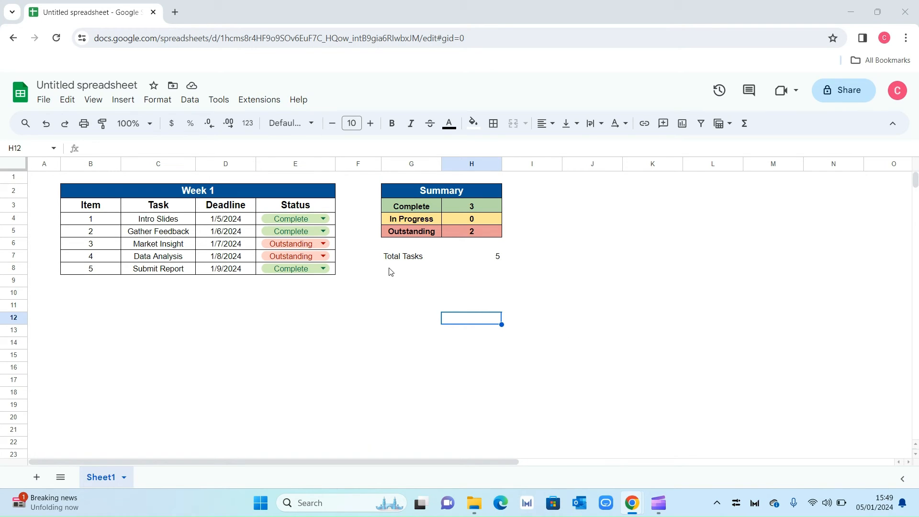
{"action": "left_click", "coordinate": [411, 268]}
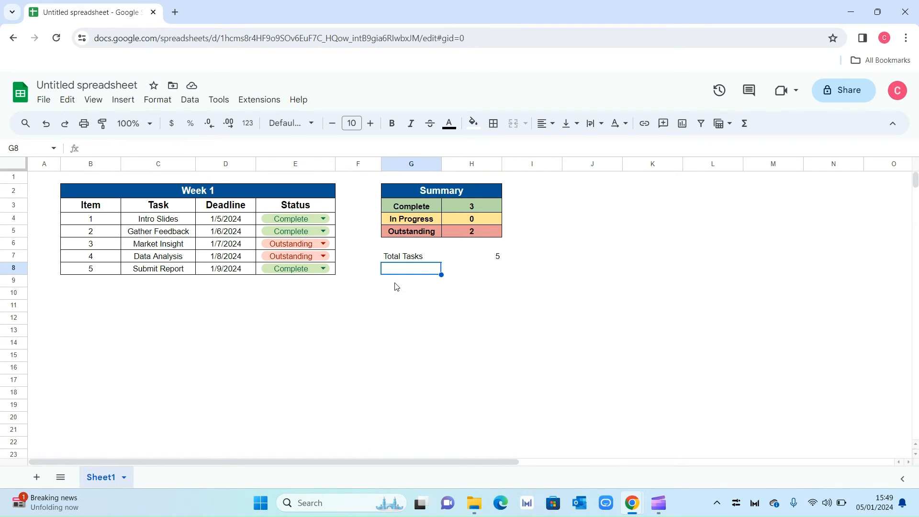
{"action": "type", "text": "Completion Rate"}
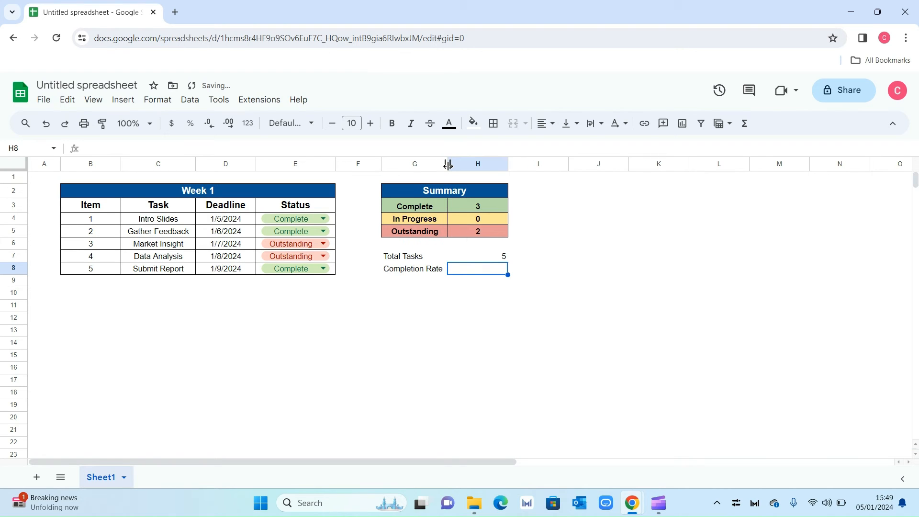
{"action": "mouse_move", "coordinate": [527, 316]}
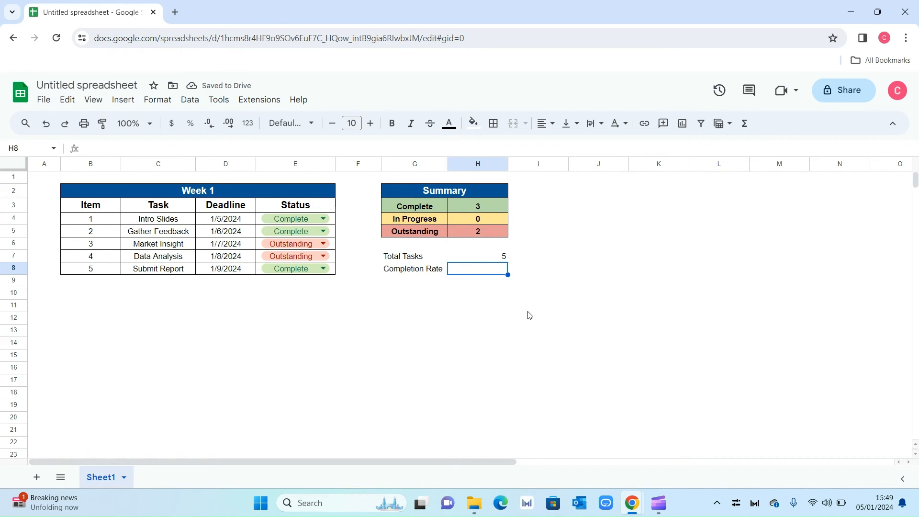
{"action": "mouse_move", "coordinate": [531, 303]}
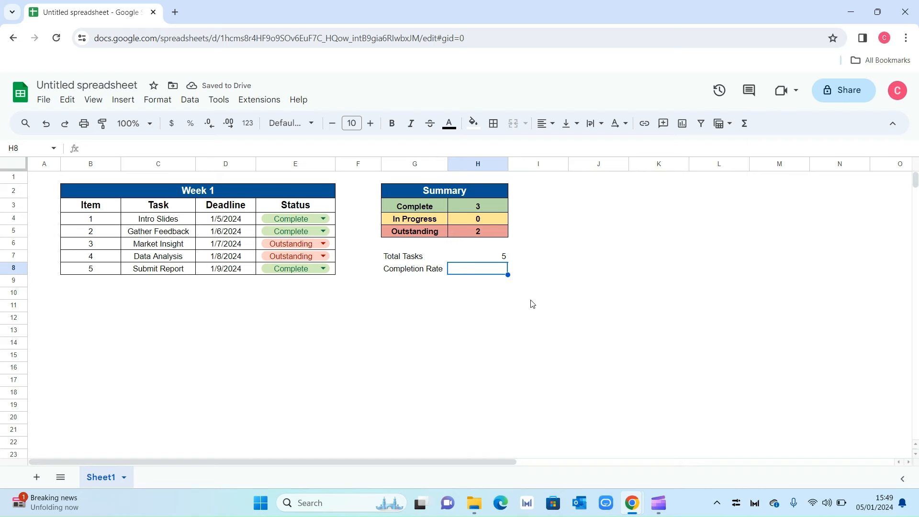
{"action": "type", "text": "=H3/"}
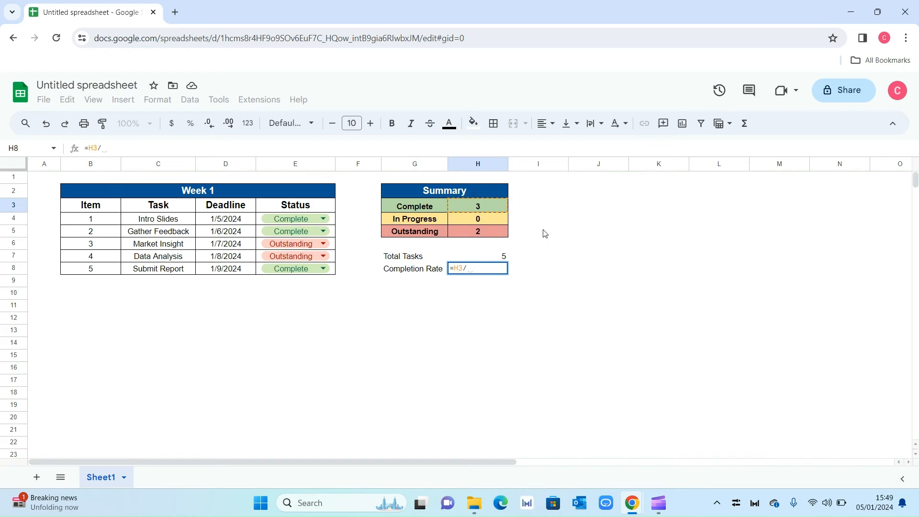
{"action": "key", "text": "Return"}
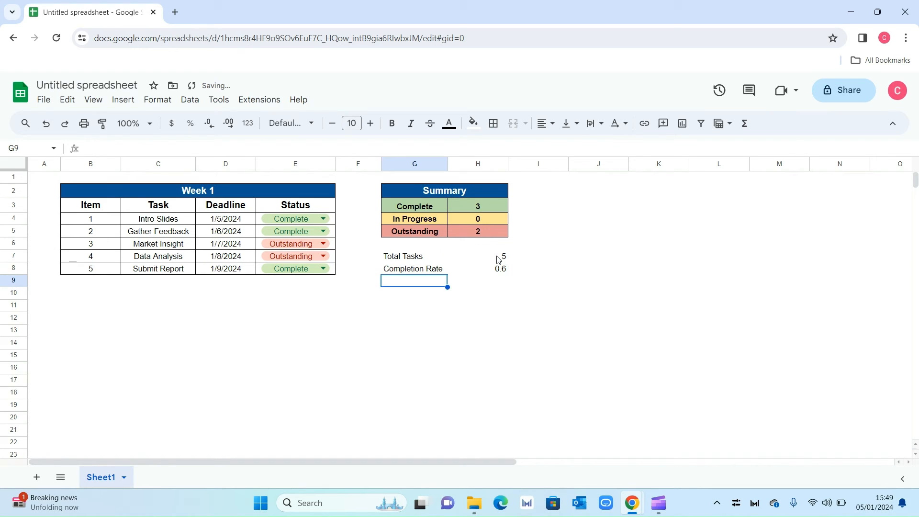
- Format H8 as a percentage (60%) and make G7:H8 bold, centered and fully bordered
{"action": "left_click", "coordinate": [477, 269]}
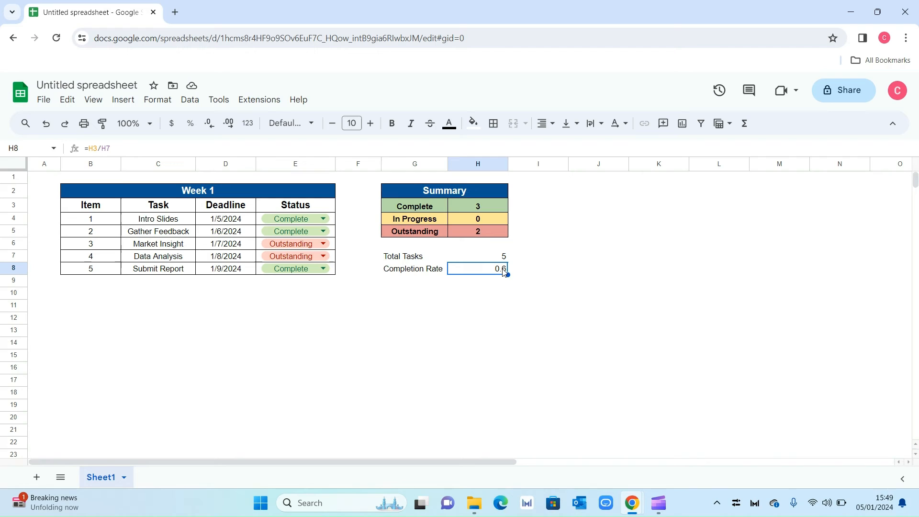
{"action": "mouse_move", "coordinate": [190, 123]}
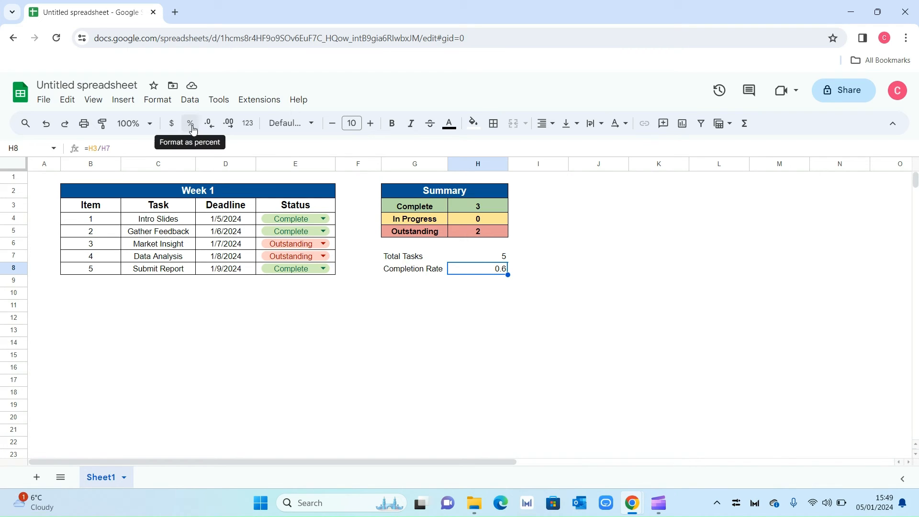
{"action": "left_click", "coordinate": [189, 123]}
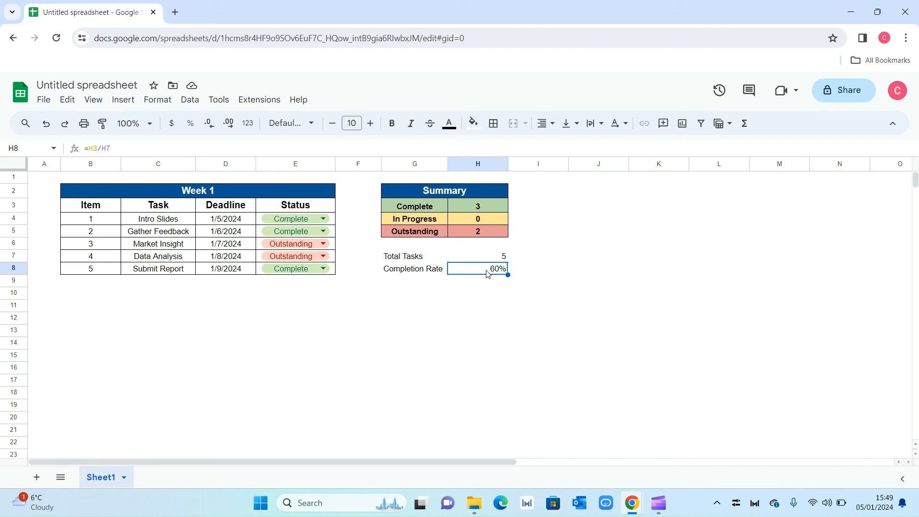
{"action": "left_click", "coordinate": [477, 293]}
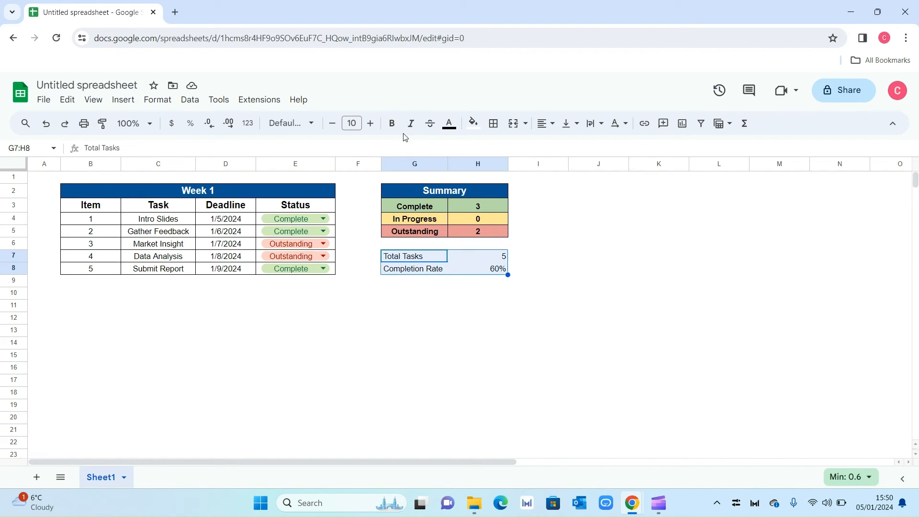
{"action": "left_click", "coordinate": [542, 123]}
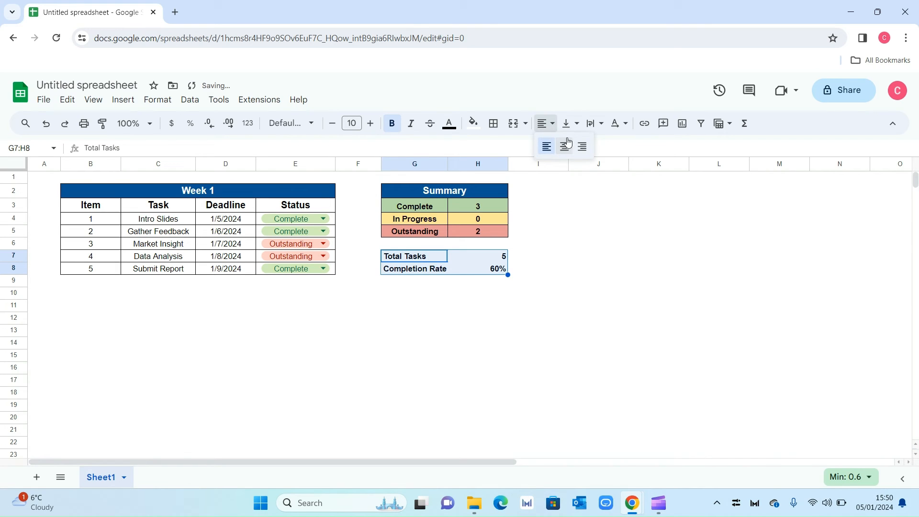
{"action": "left_click", "coordinate": [493, 123]}
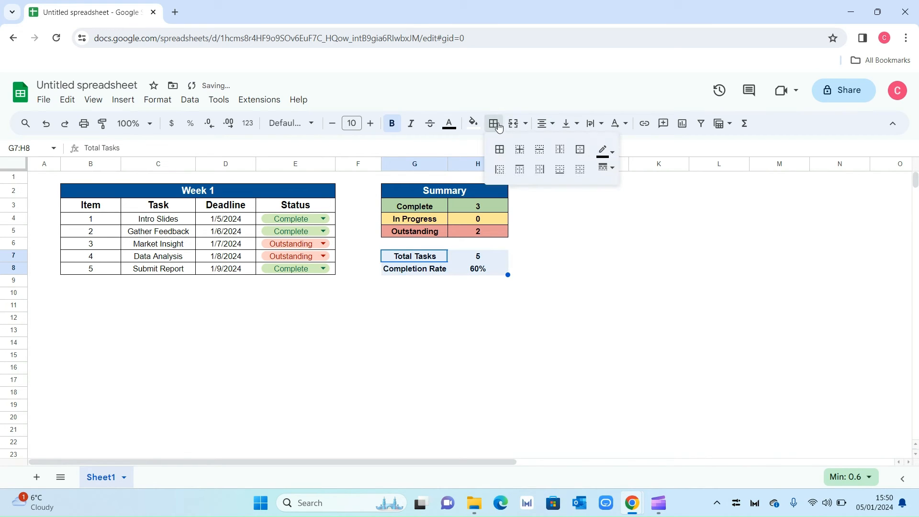
{"action": "left_click", "coordinate": [157, 343]}
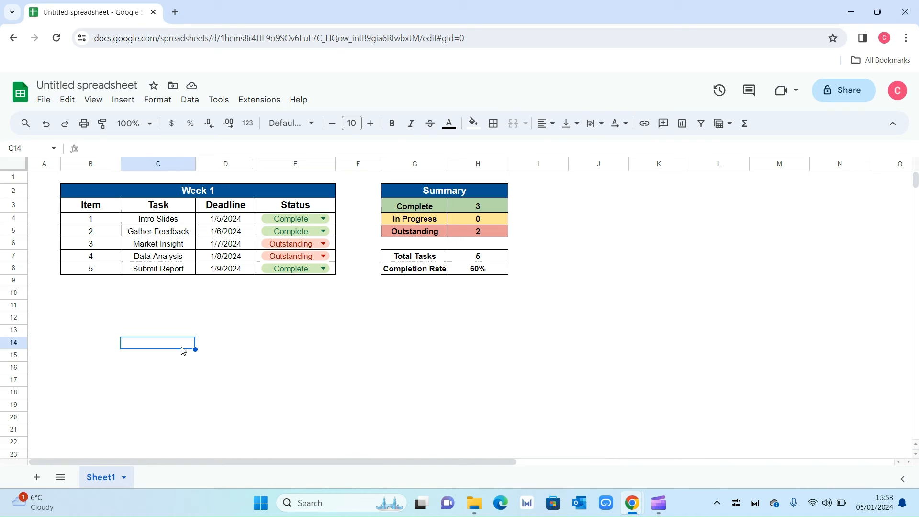
{"action": "mouse_move", "coordinate": [160, 323]}
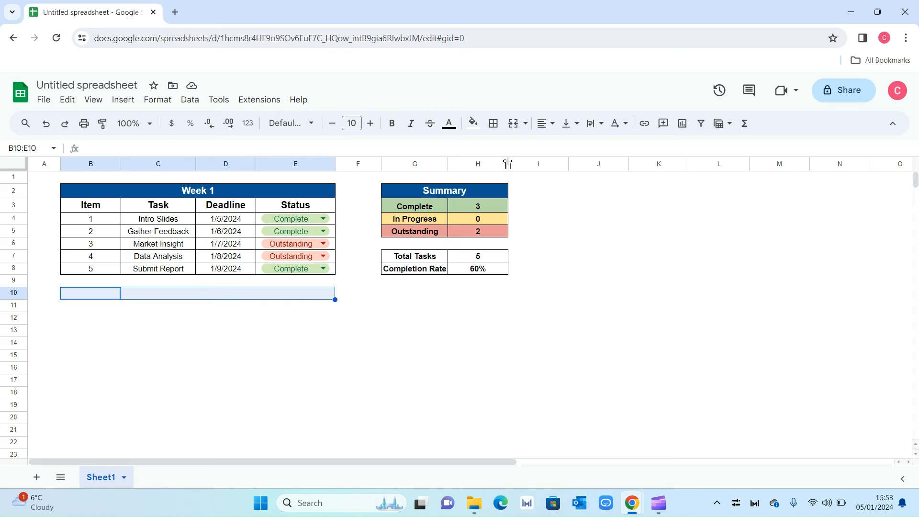
- Merge cells B10 through E10 into a single cell
{"action": "left_click", "coordinate": [472, 123]}
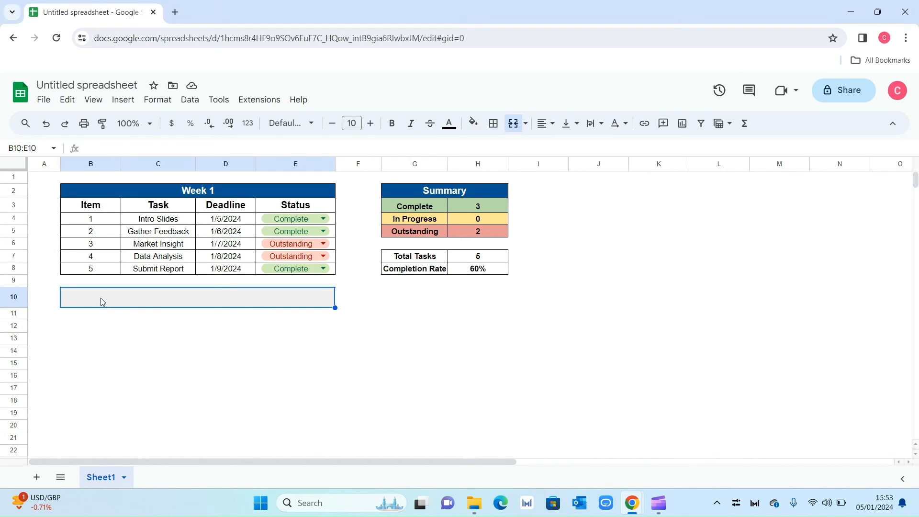
- Enter =SPARKLINE(10%,…) as a green bar chart with a 100% maximum
{"action": "type", "text": "=SPARKLINE(10%,{\"charttype\",\"bar\";\"max\",100%;\"color1\",\"green\"})"}
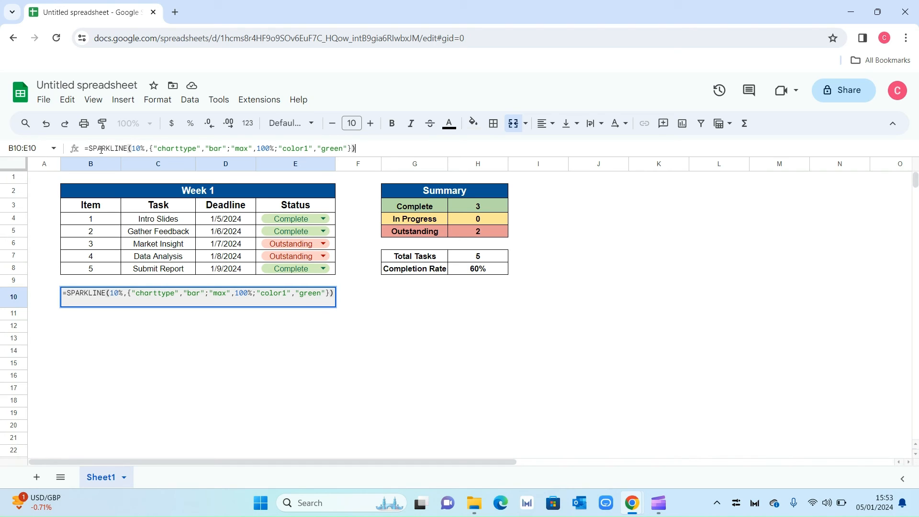
{"action": "mouse_move", "coordinate": [162, 332]}
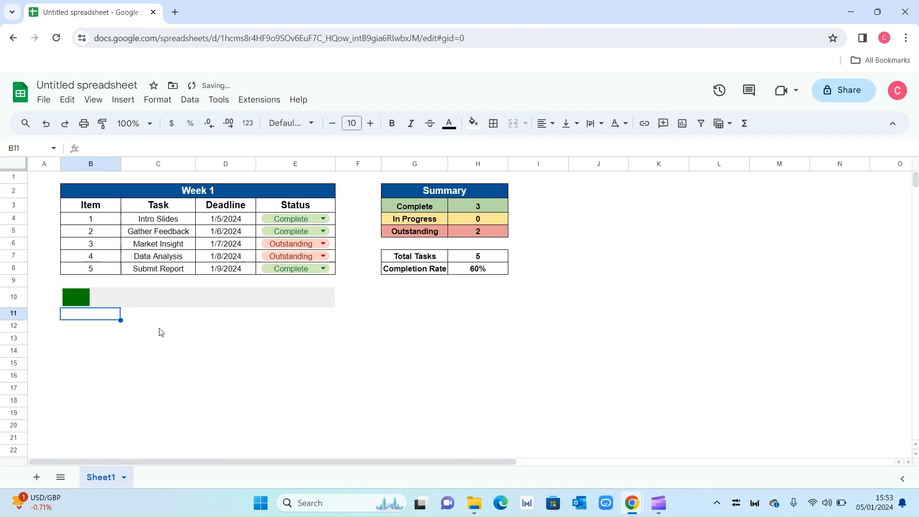
{"action": "mouse_move", "coordinate": [98, 301]}
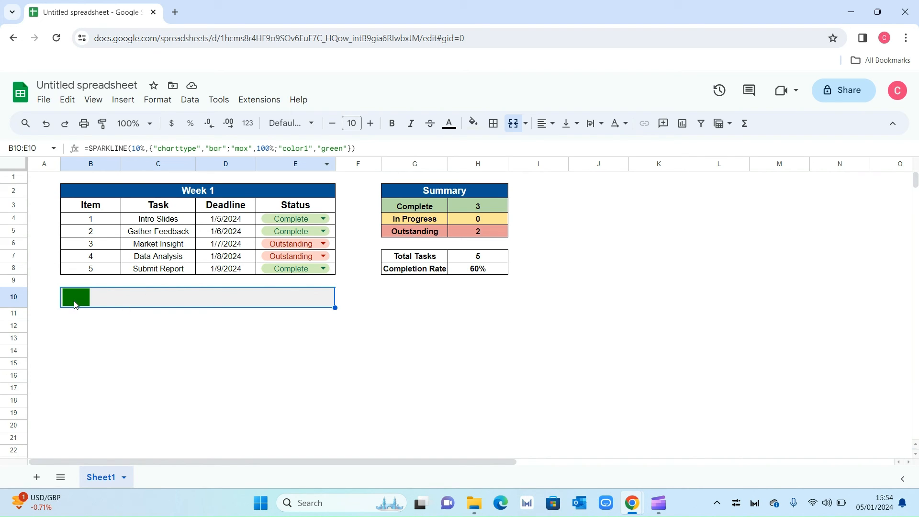
{"action": "mouse_move", "coordinate": [91, 305]}
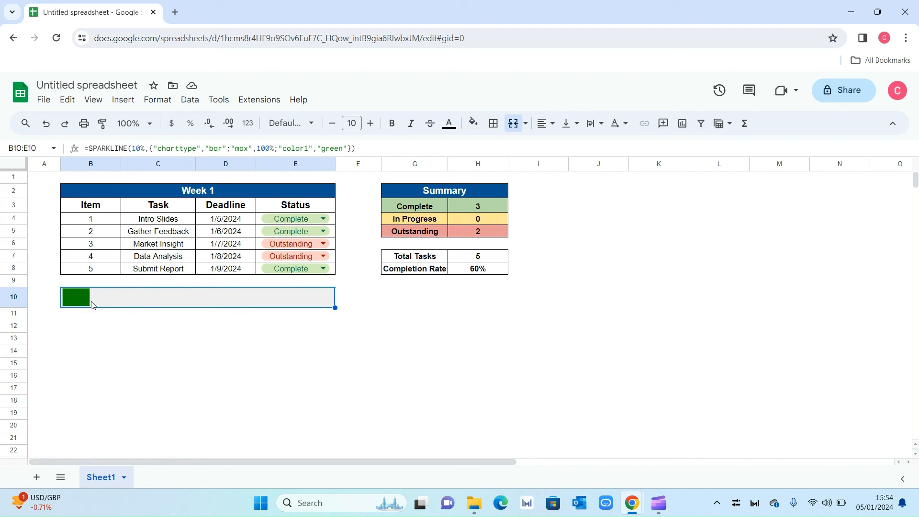
{"action": "mouse_move", "coordinate": [94, 318]}
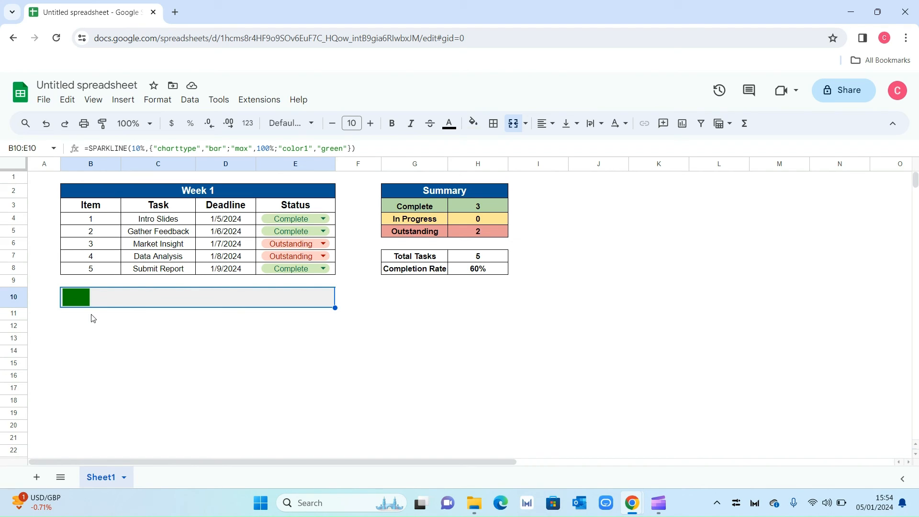
{"action": "mouse_move", "coordinate": [497, 262]}
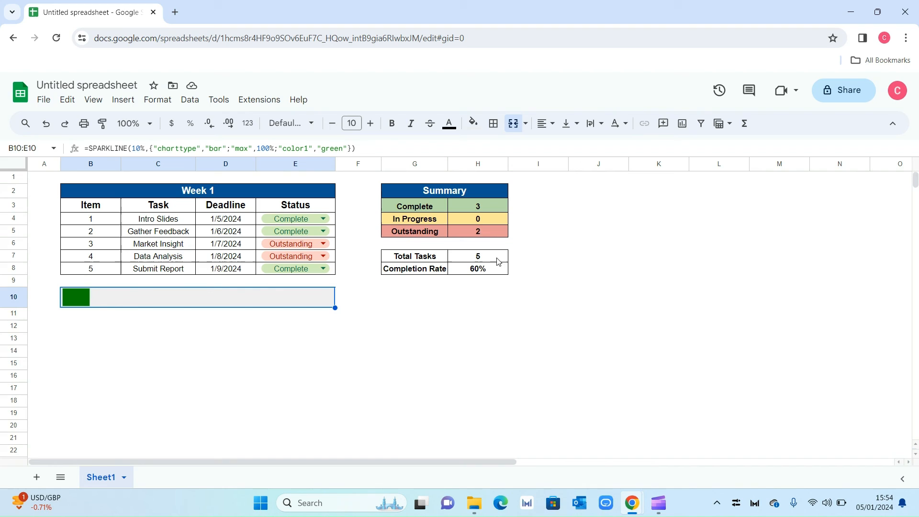
{"action": "mouse_move", "coordinate": [469, 289]}
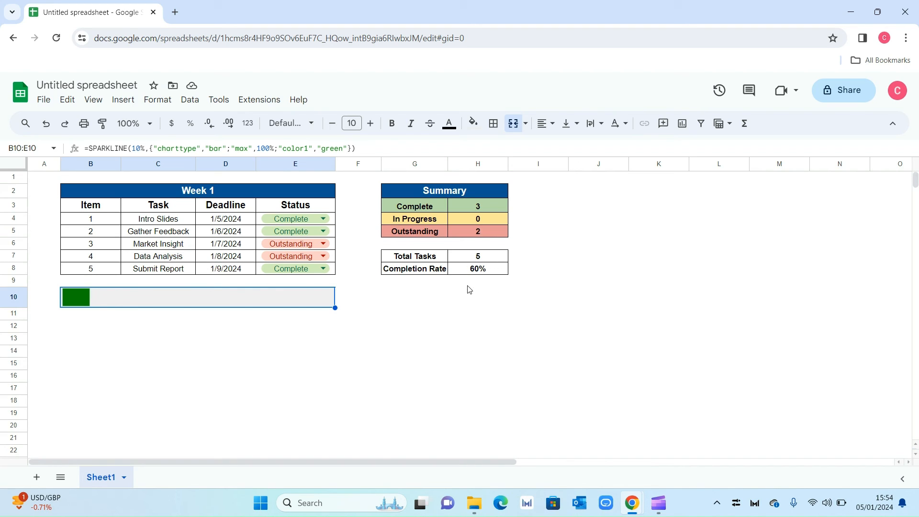
- Replace the sparkline's 10% test value with a reference to H8
{"action": "double_click", "coordinate": [76, 296]}
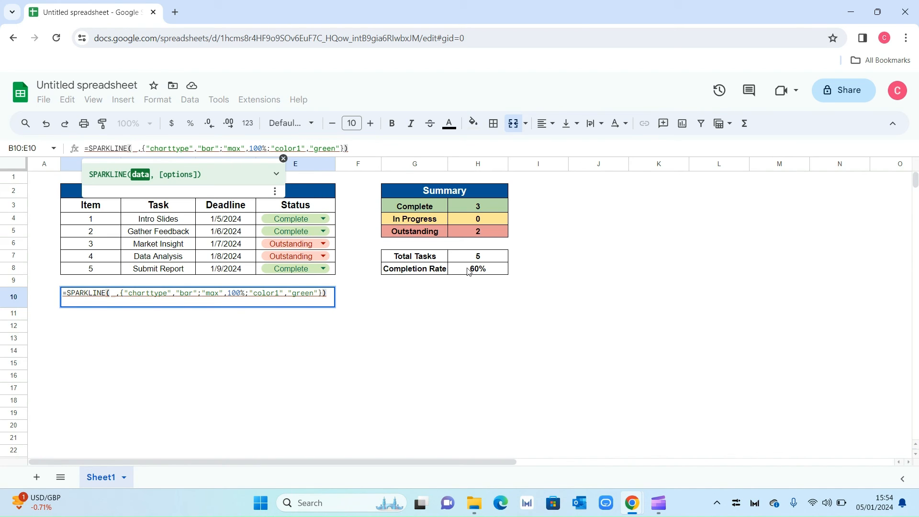
{"action": "left_click", "coordinate": [477, 269]}
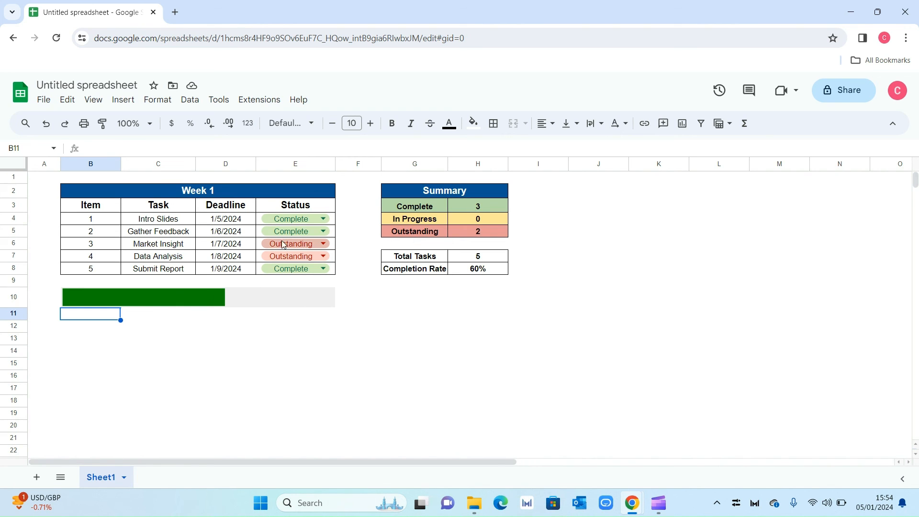
- Set Market Insight's status to Complete, then to In Progress, and select the progress bar
{"action": "left_click", "coordinate": [322, 244]}
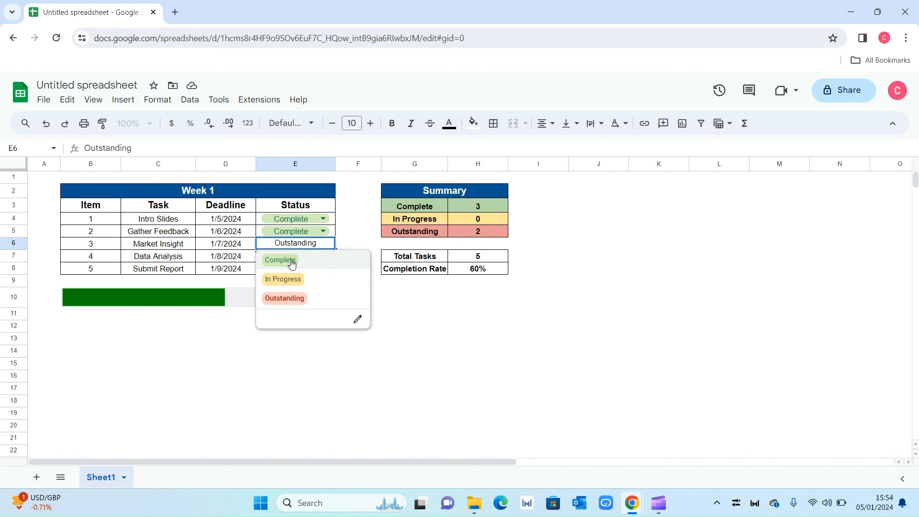
{"action": "left_click", "coordinate": [280, 260]}
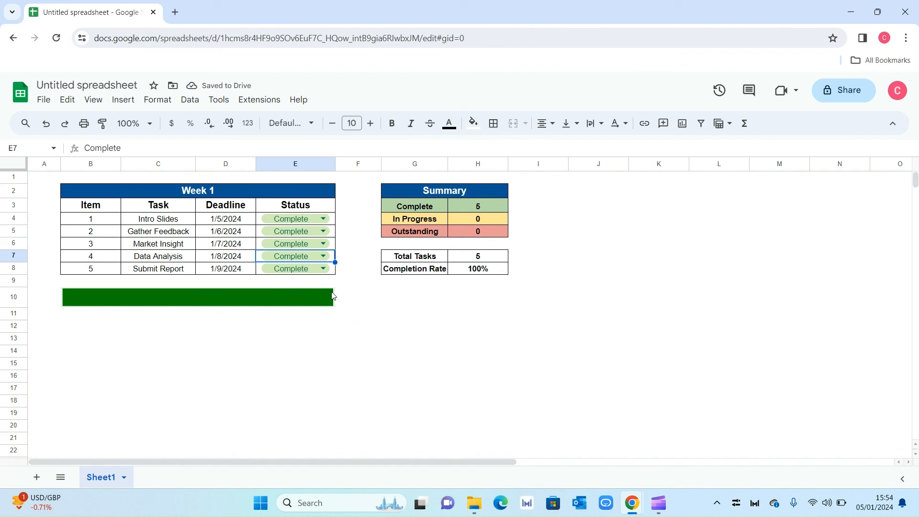
{"action": "mouse_move", "coordinate": [414, 293]}
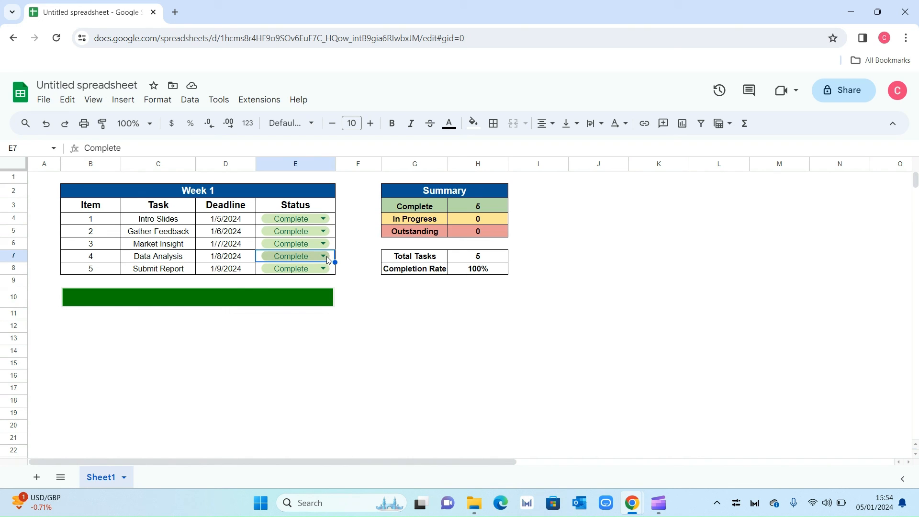
{"action": "left_click", "coordinate": [322, 243]}
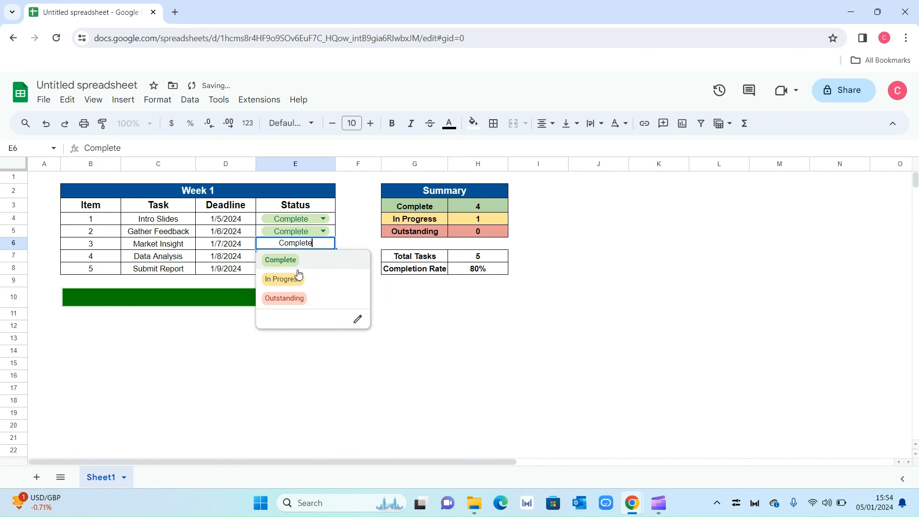
{"action": "left_click", "coordinate": [282, 278]}
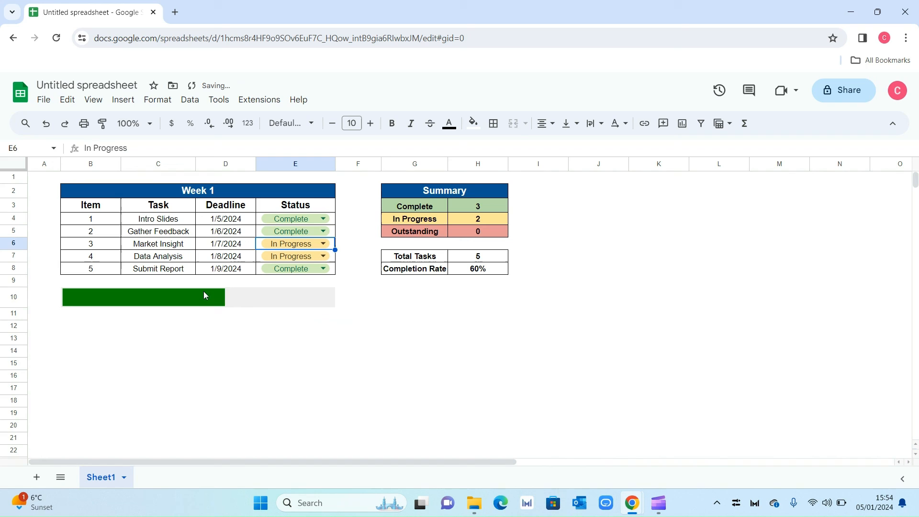
{"action": "left_click", "coordinate": [142, 298]}
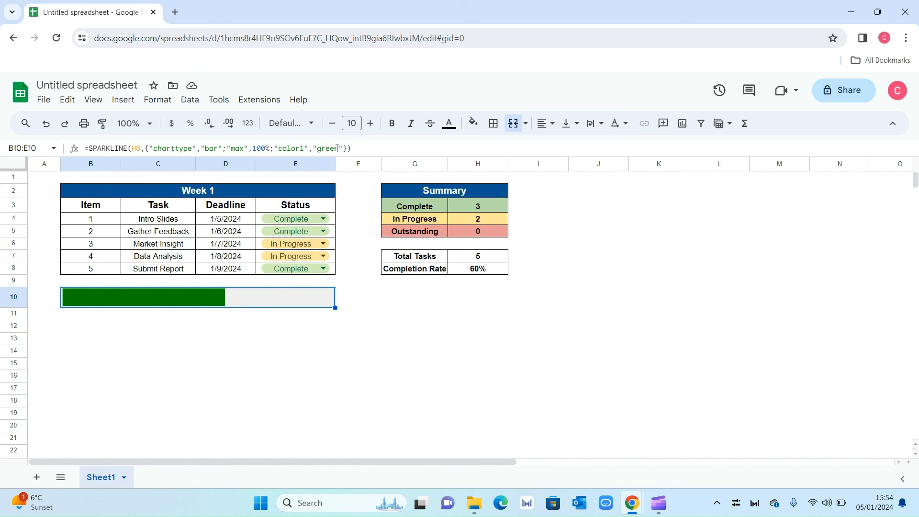
{"action": "double_click", "coordinate": [198, 297]}
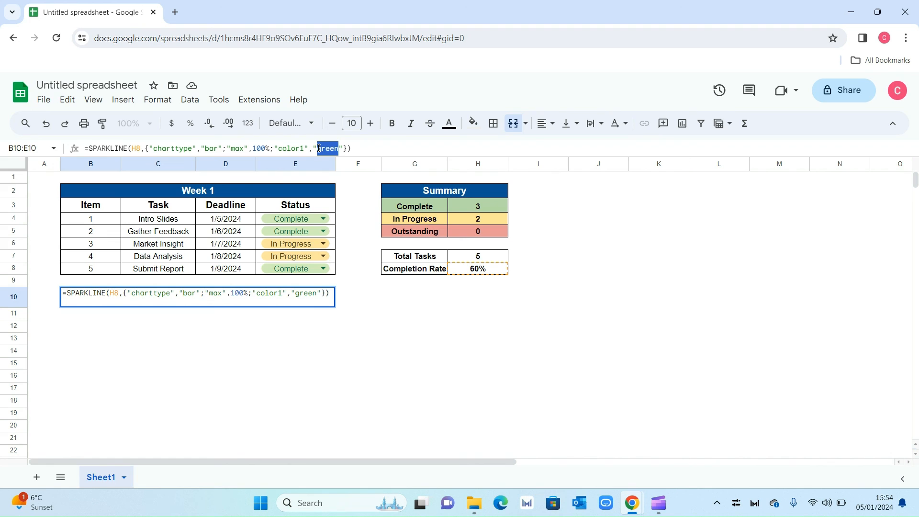
{"action": "type", "text": "blue"}
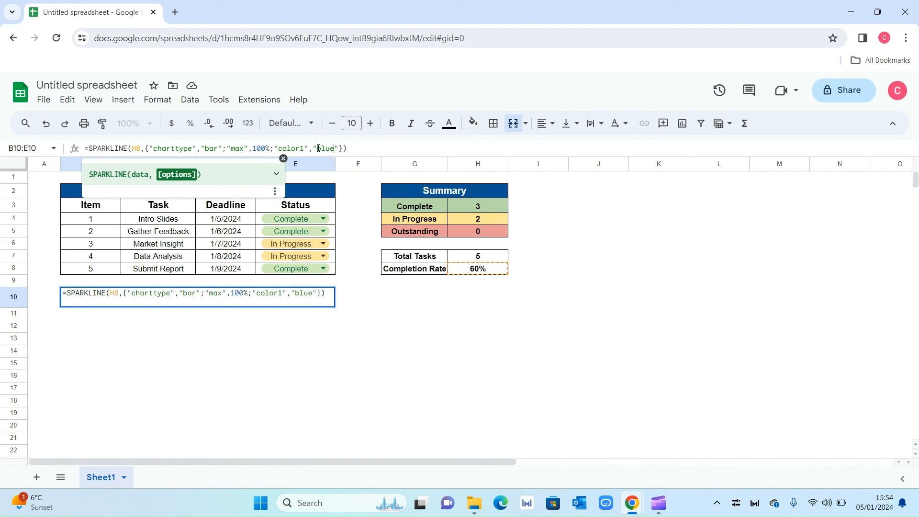
{"action": "key", "text": "Return"}
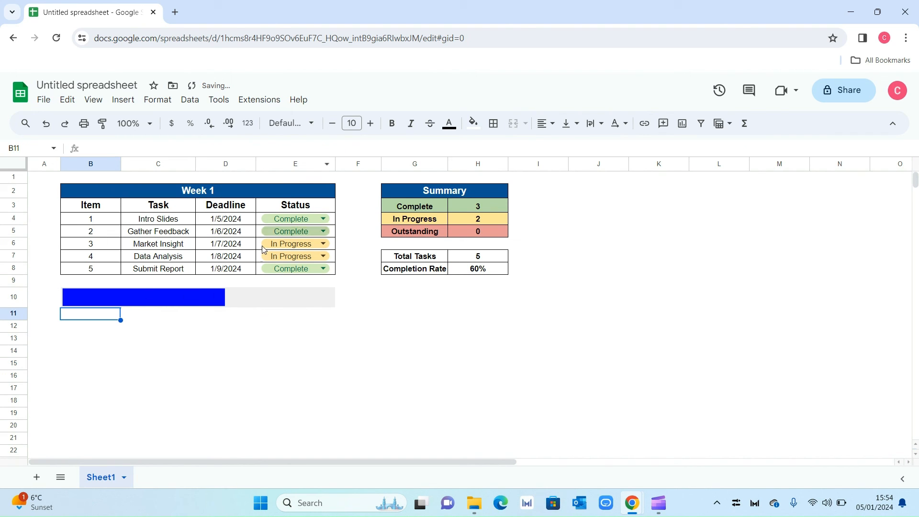
{"action": "double_click", "coordinate": [142, 297]}
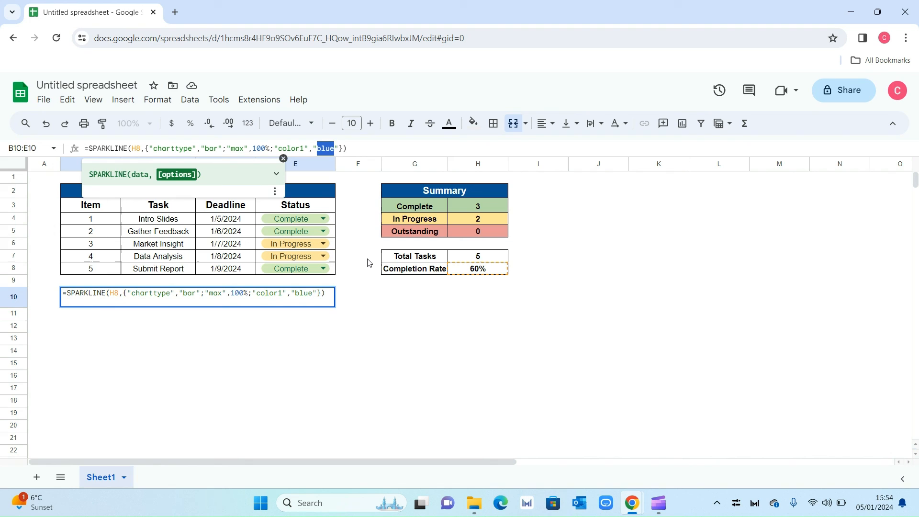
{"action": "type", "text": "green"}
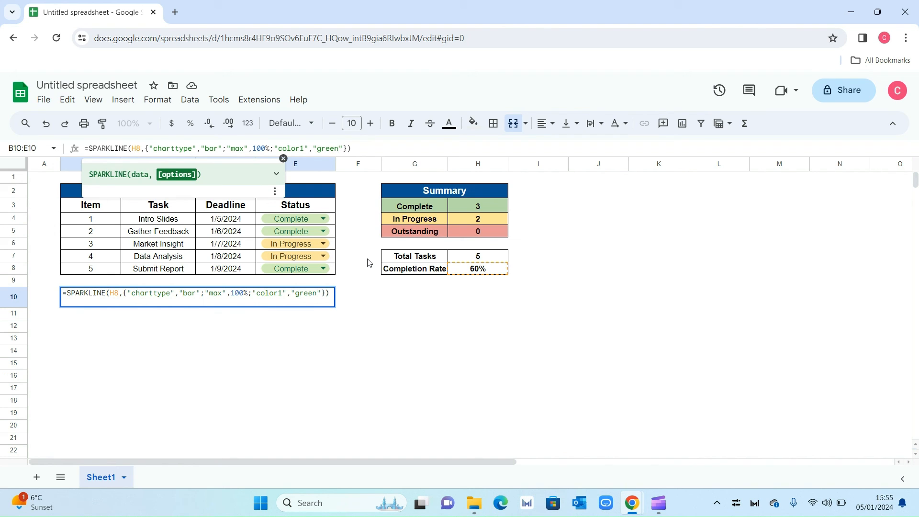
{"action": "key", "text": "Return"}
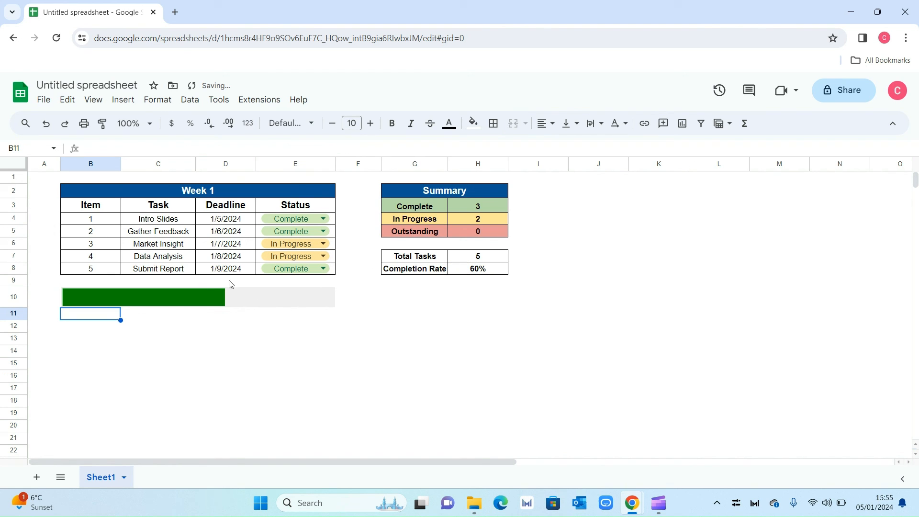
{"action": "left_click", "coordinate": [358, 297]}
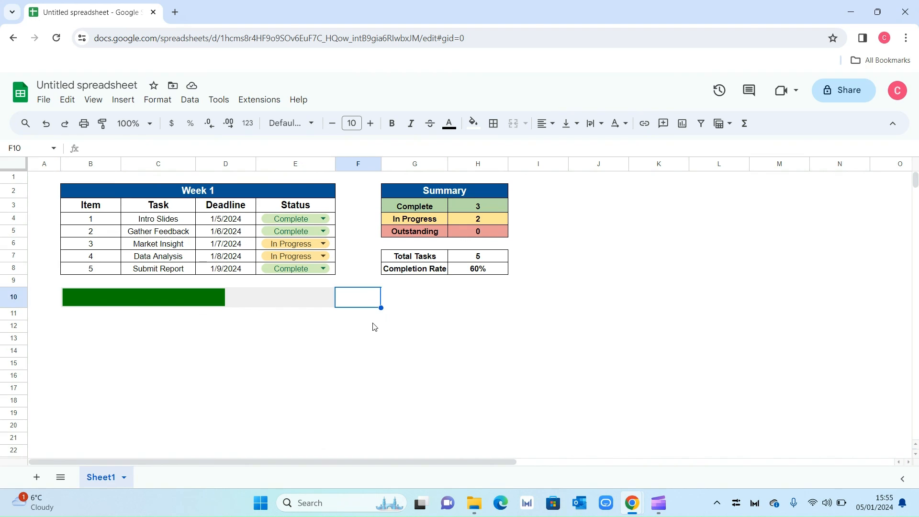
{"action": "mouse_move", "coordinate": [353, 299]}
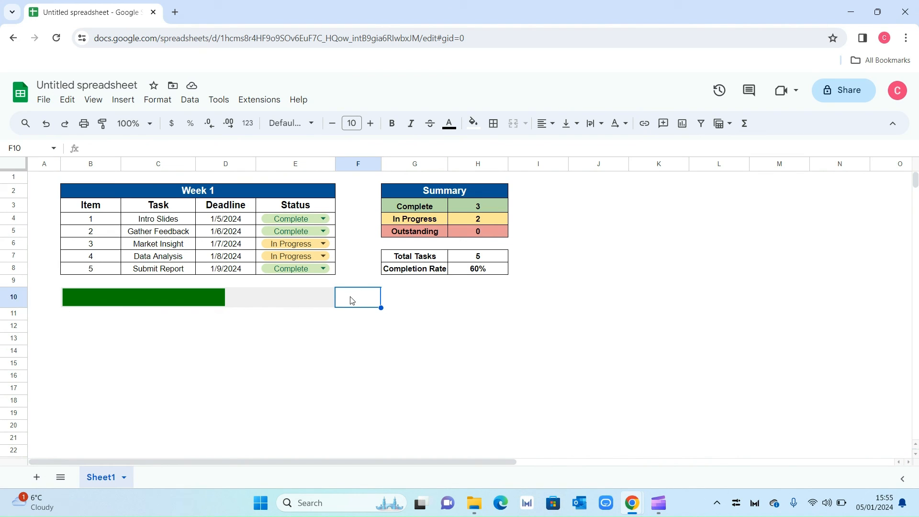
- Add a left-aligned, bold percentage label linked to H8 beside the progress bar
{"action": "type", "text": "="}
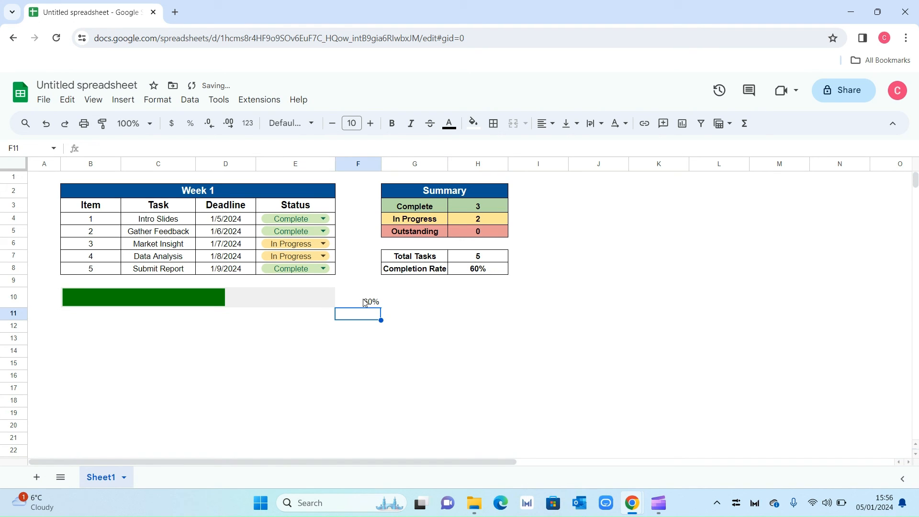
{"action": "left_click", "coordinate": [541, 123]}
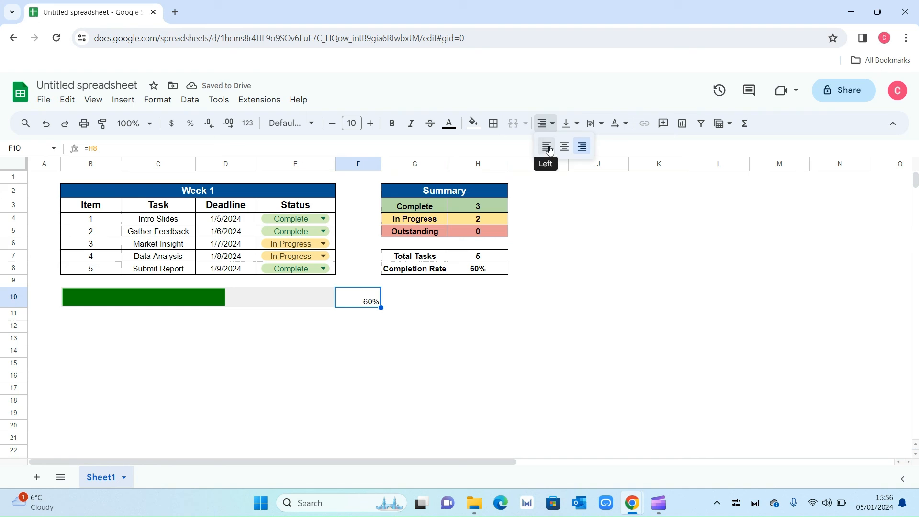
{"action": "left_click", "coordinate": [594, 123]}
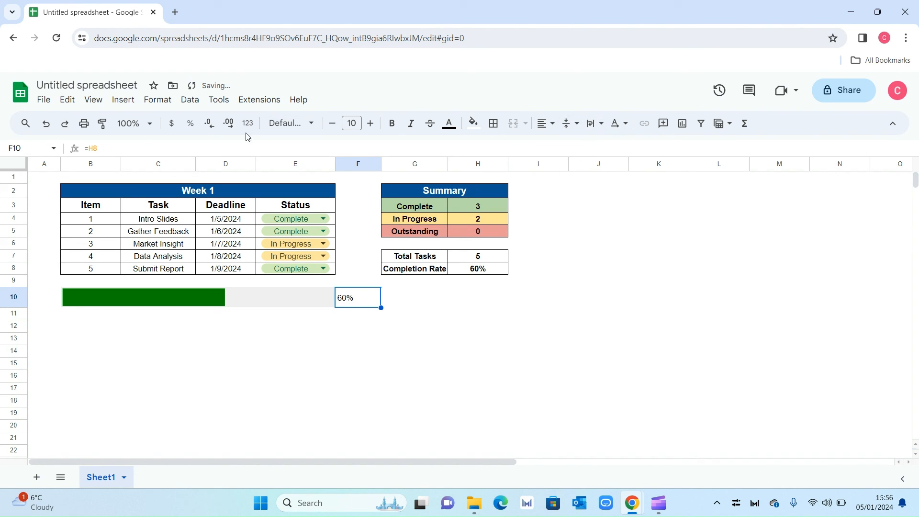
{"action": "left_click", "coordinate": [415, 350]}
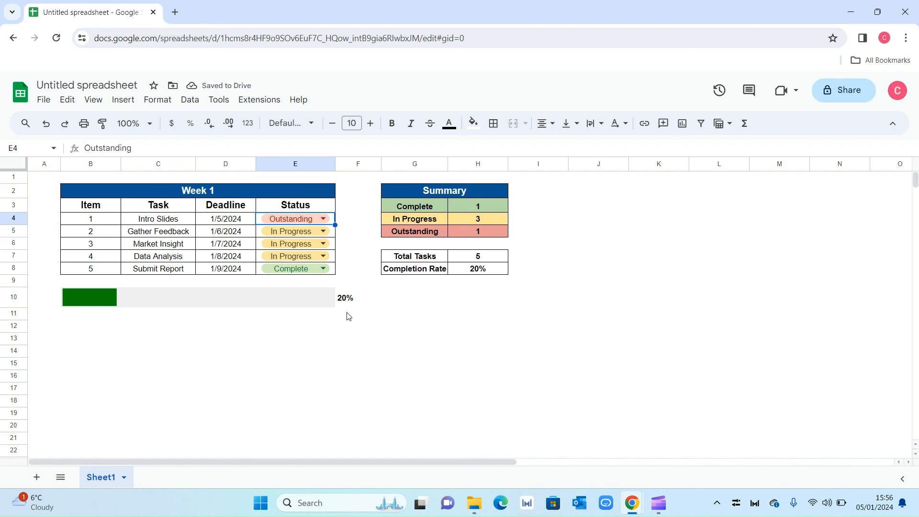
{"action": "mouse_move", "coordinate": [454, 350]}
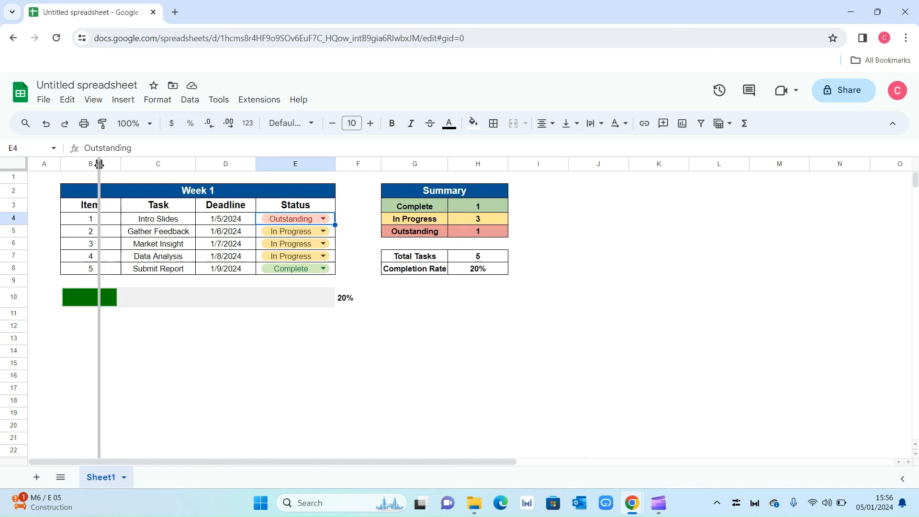
- Narrow the Item column B slightly and deselect onto an empty cell
{"action": "left_click_drag", "start_coordinate": [100, 164], "coordinate": [96, 164]}
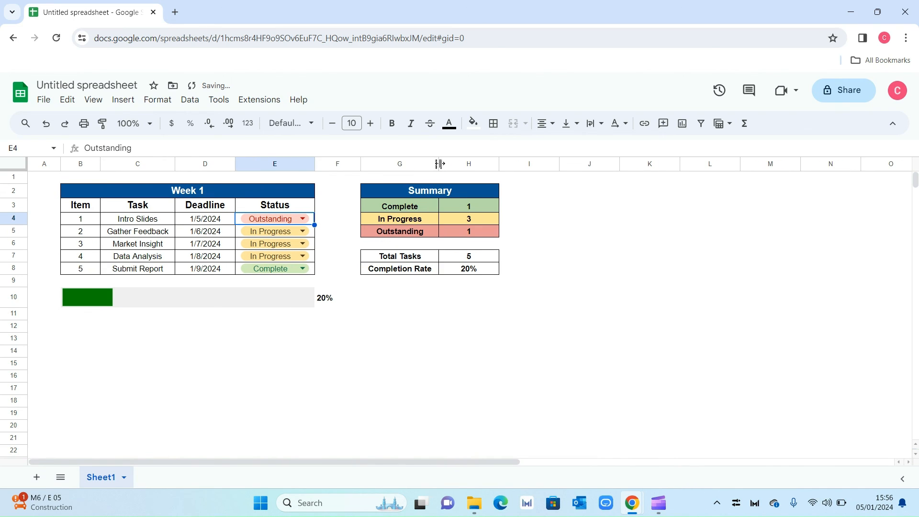
{"action": "left_click", "coordinate": [399, 364]}
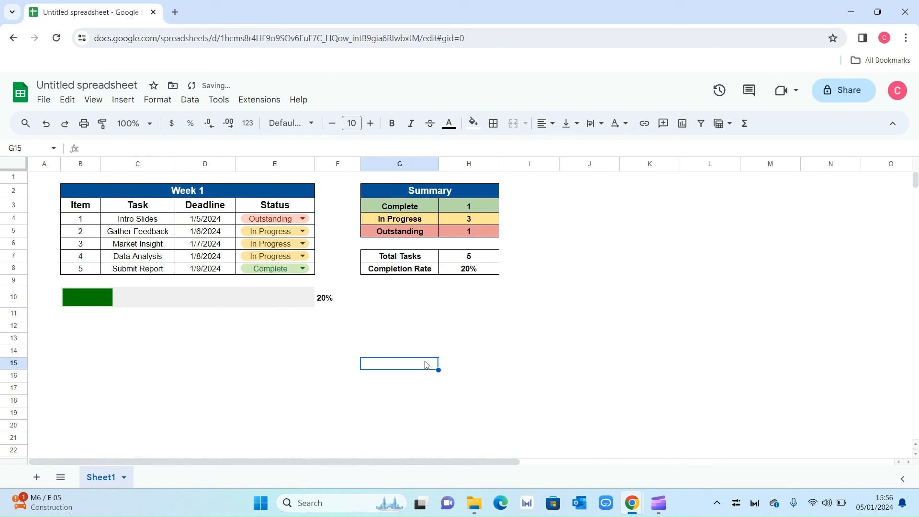